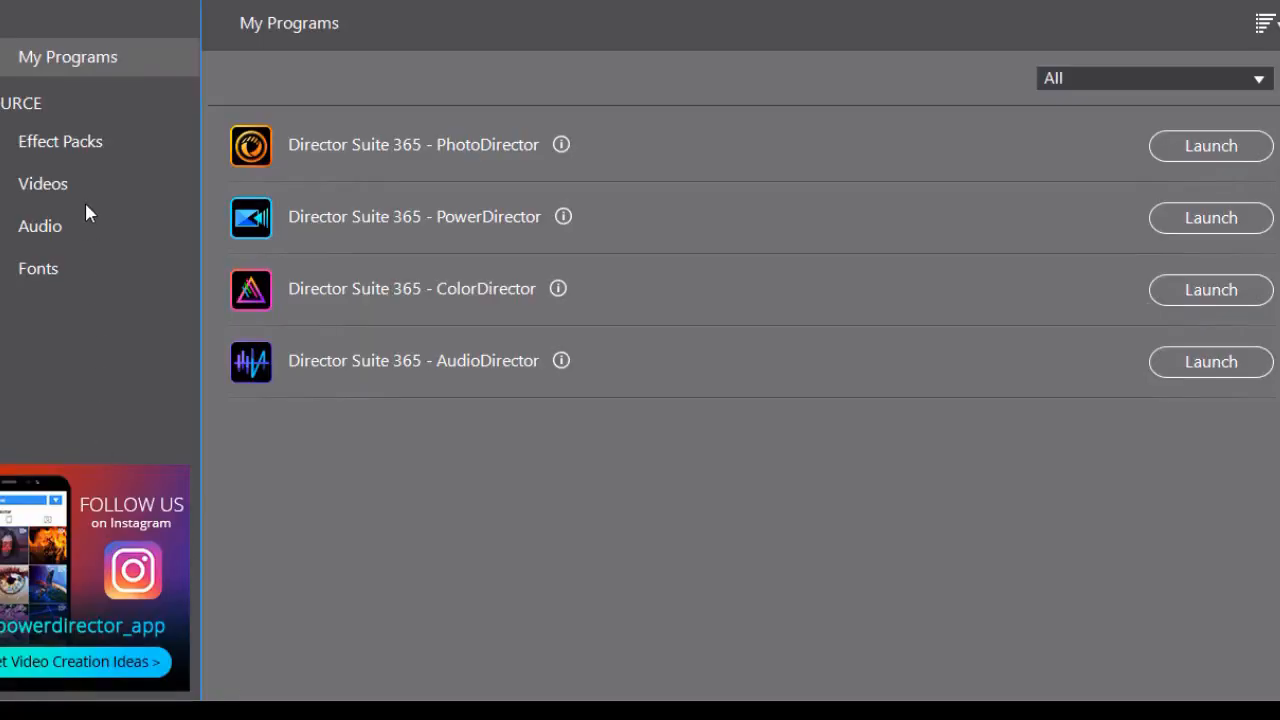
pyautogui.moveTo(215, 183)
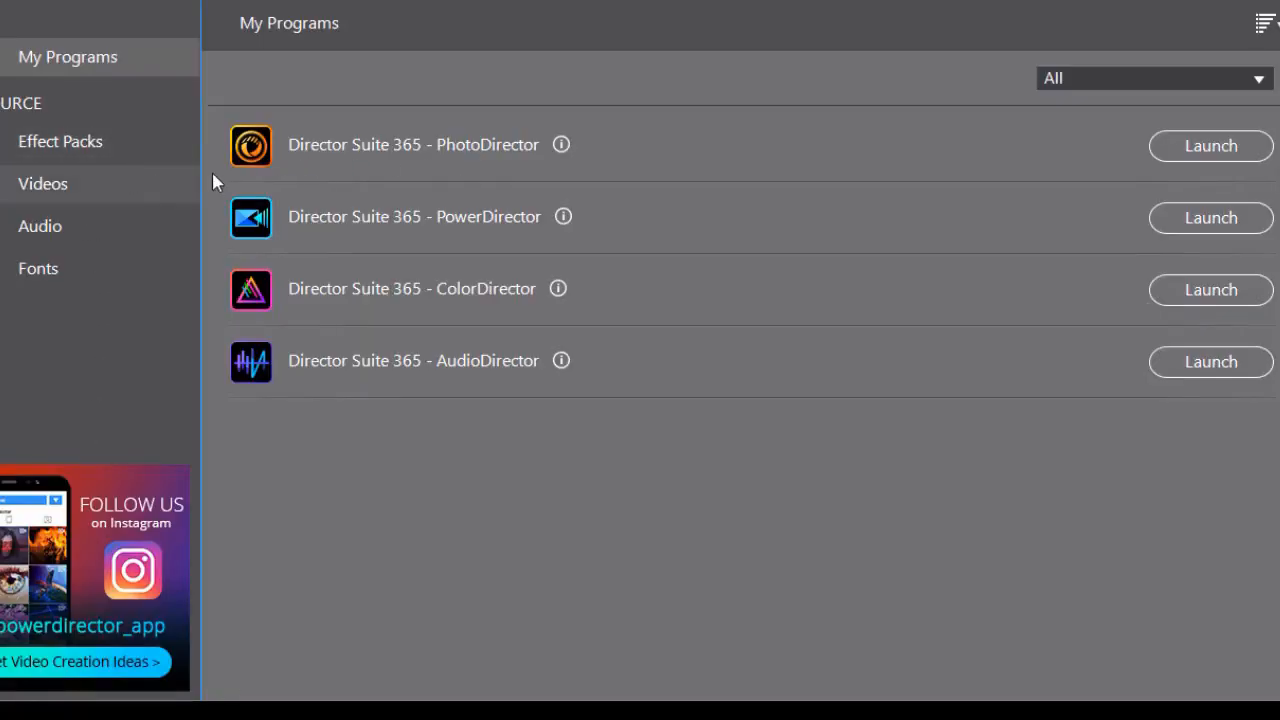
pyautogui.moveTo(80, 193)
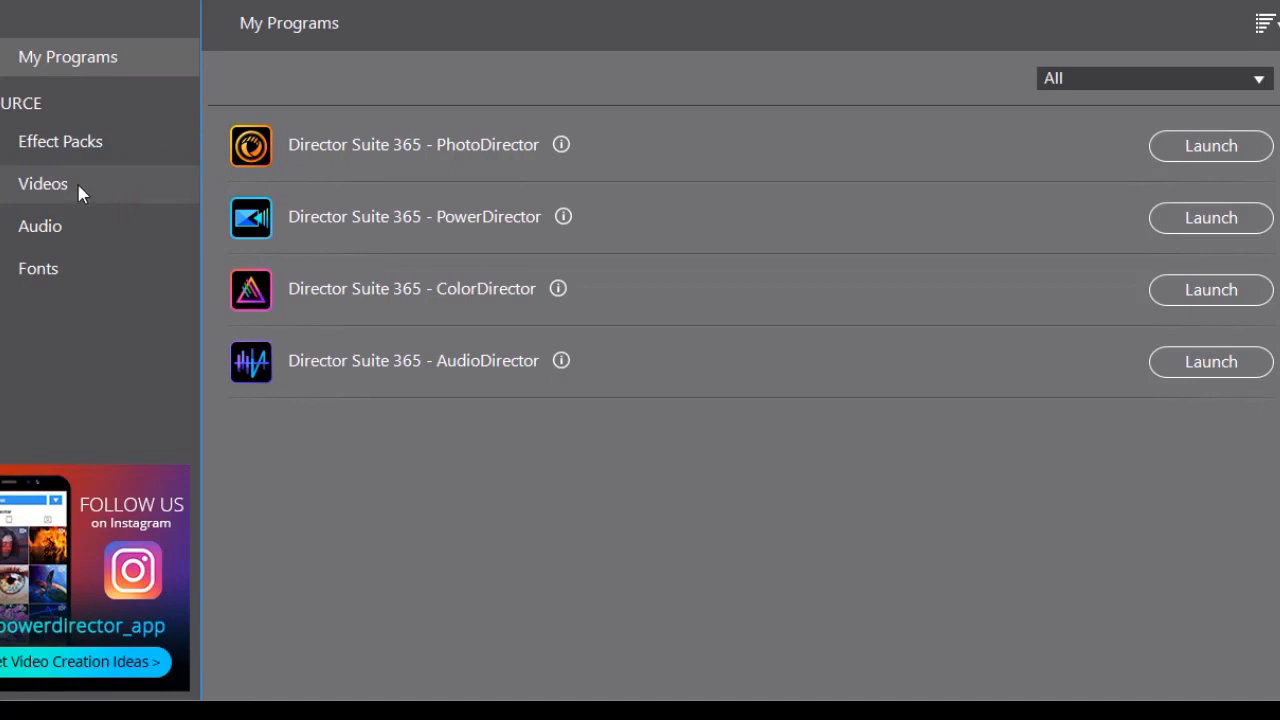
pyautogui.moveTo(119, 190)
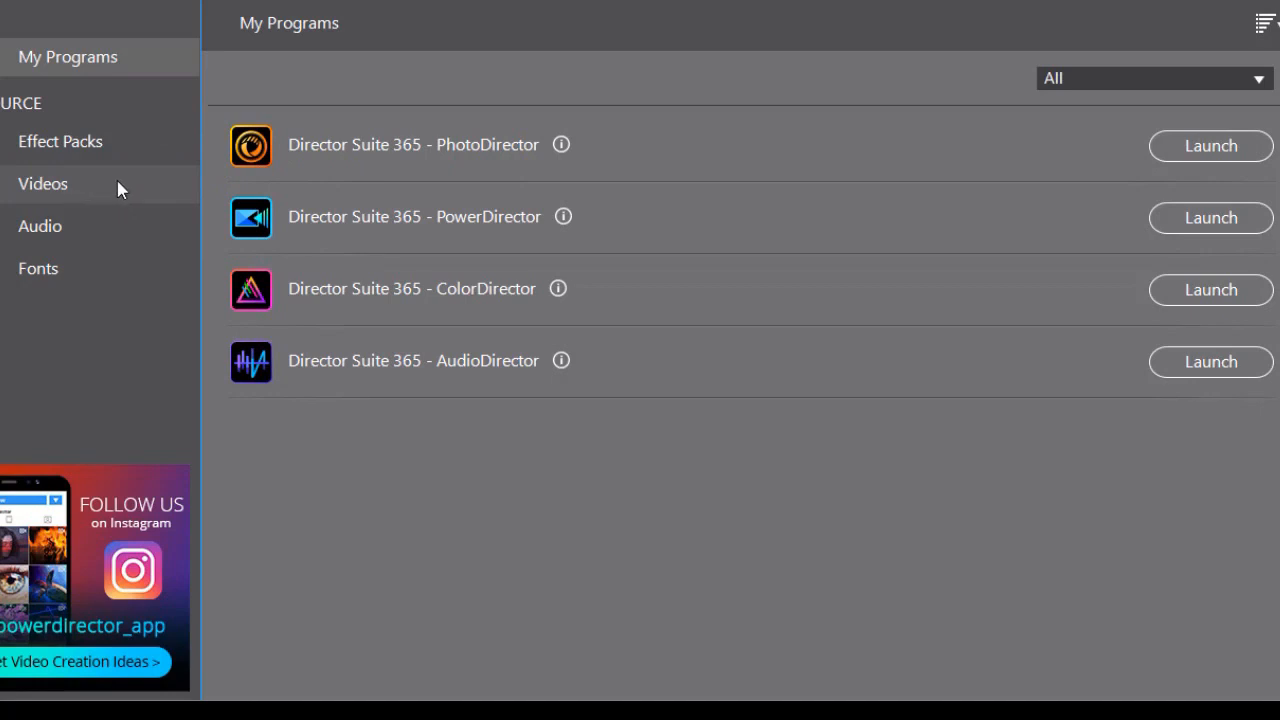
# Step: Select Videos in the Application Manager sidebar to list the stock video packs
pyautogui.click(43, 183)
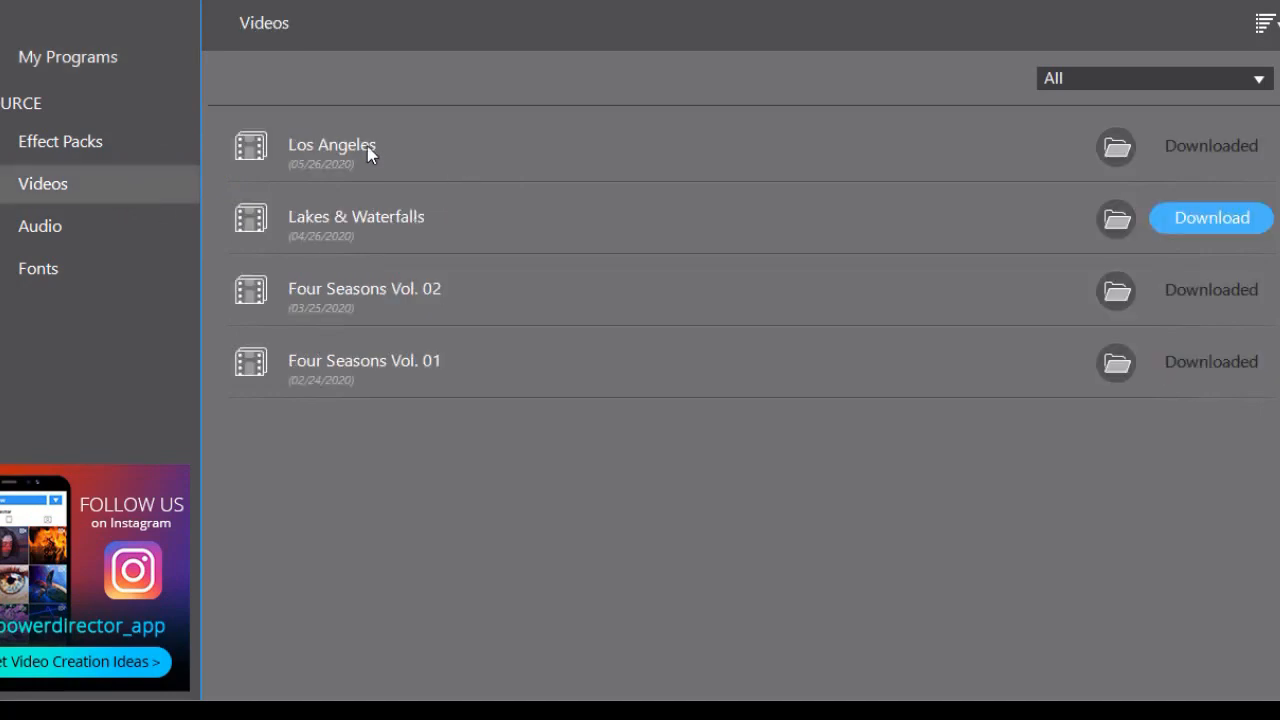
pyautogui.moveTo(731, 162)
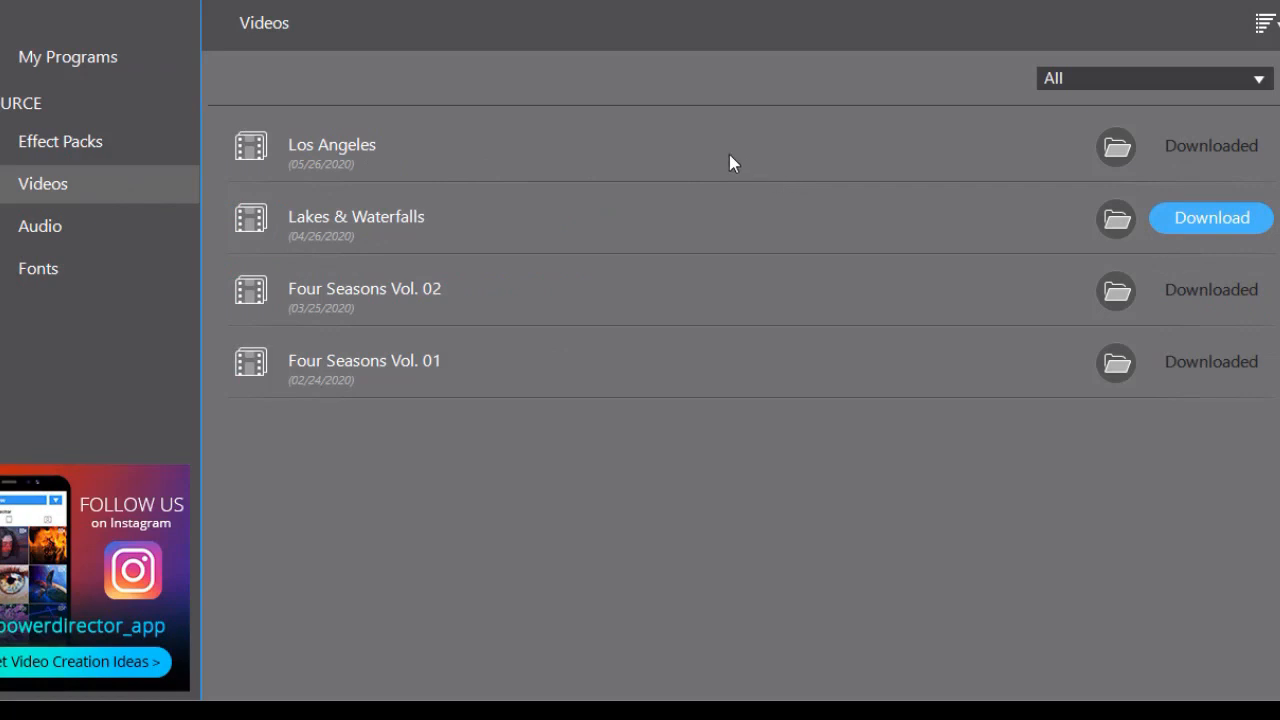
pyautogui.moveTo(727, 161)
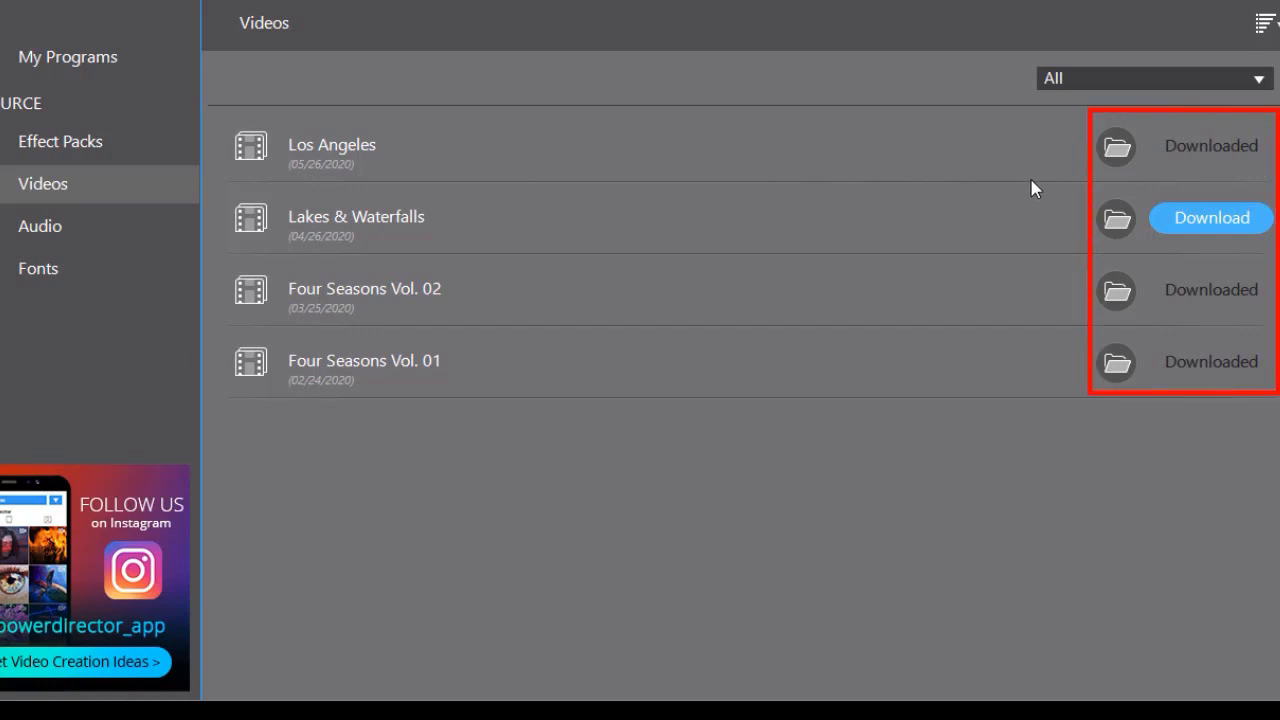
pyautogui.moveTo(1116, 291)
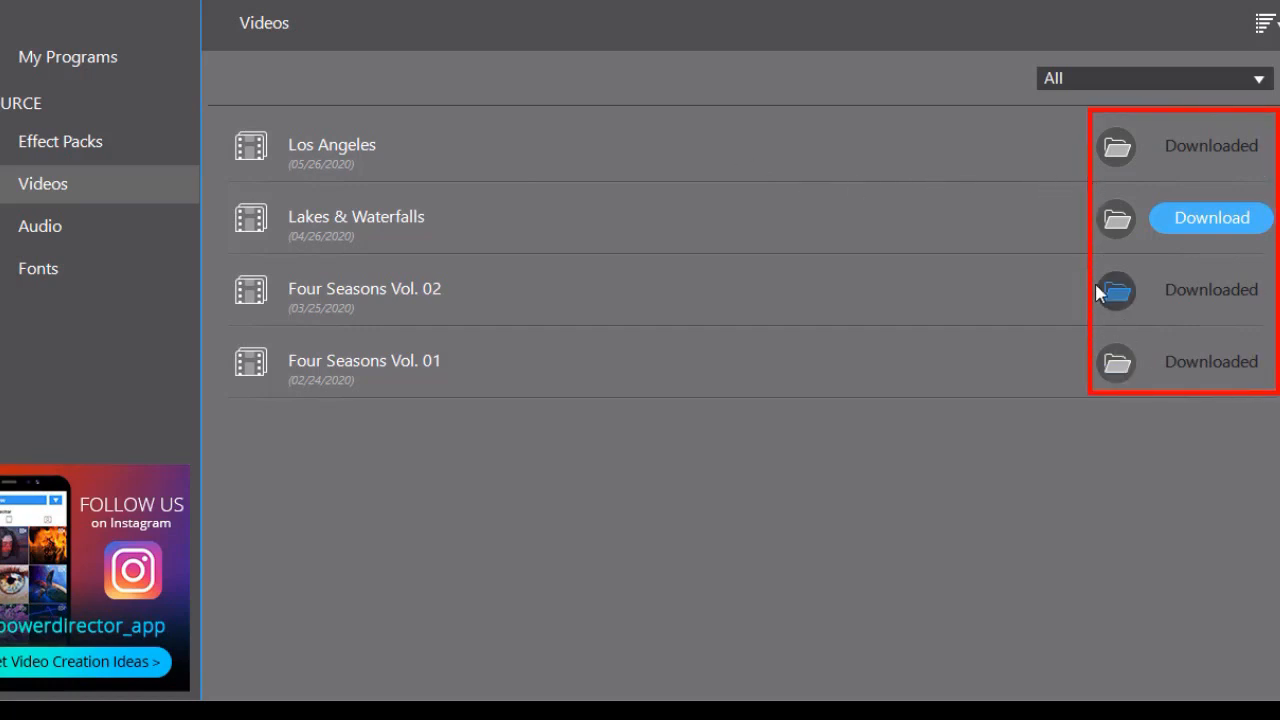
pyautogui.moveTo(918, 178)
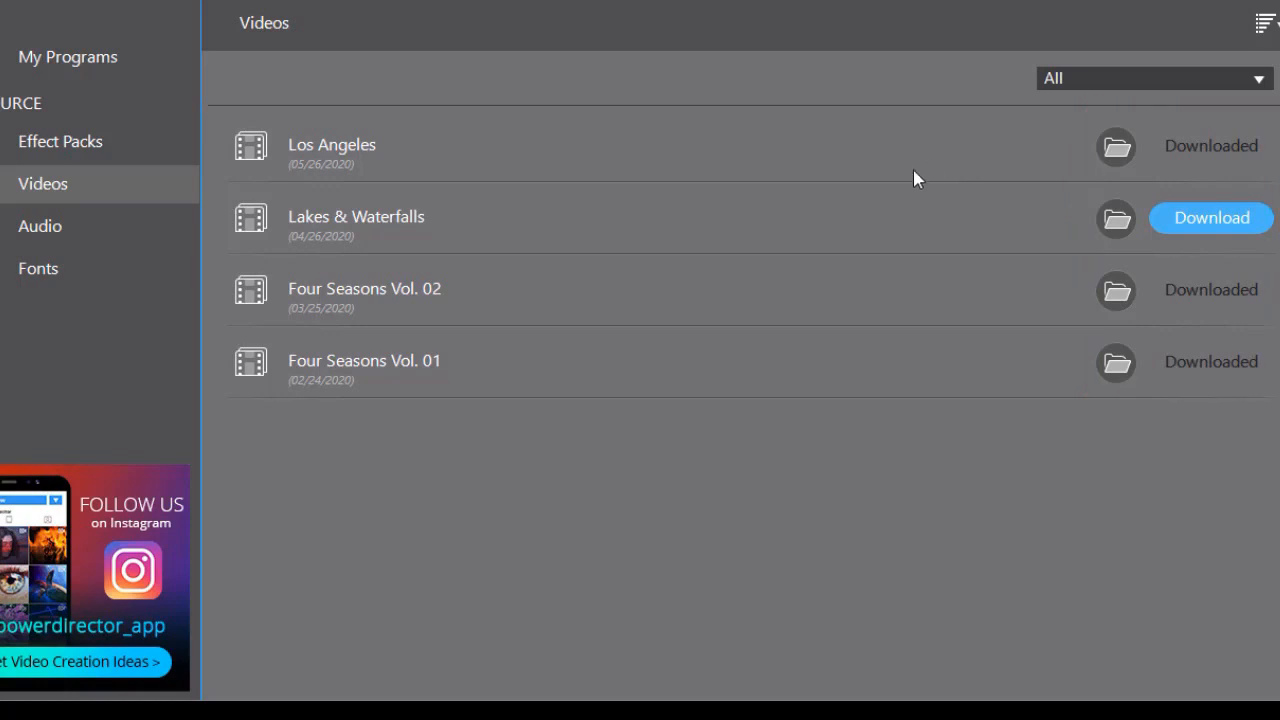
pyautogui.moveTo(418, 160)
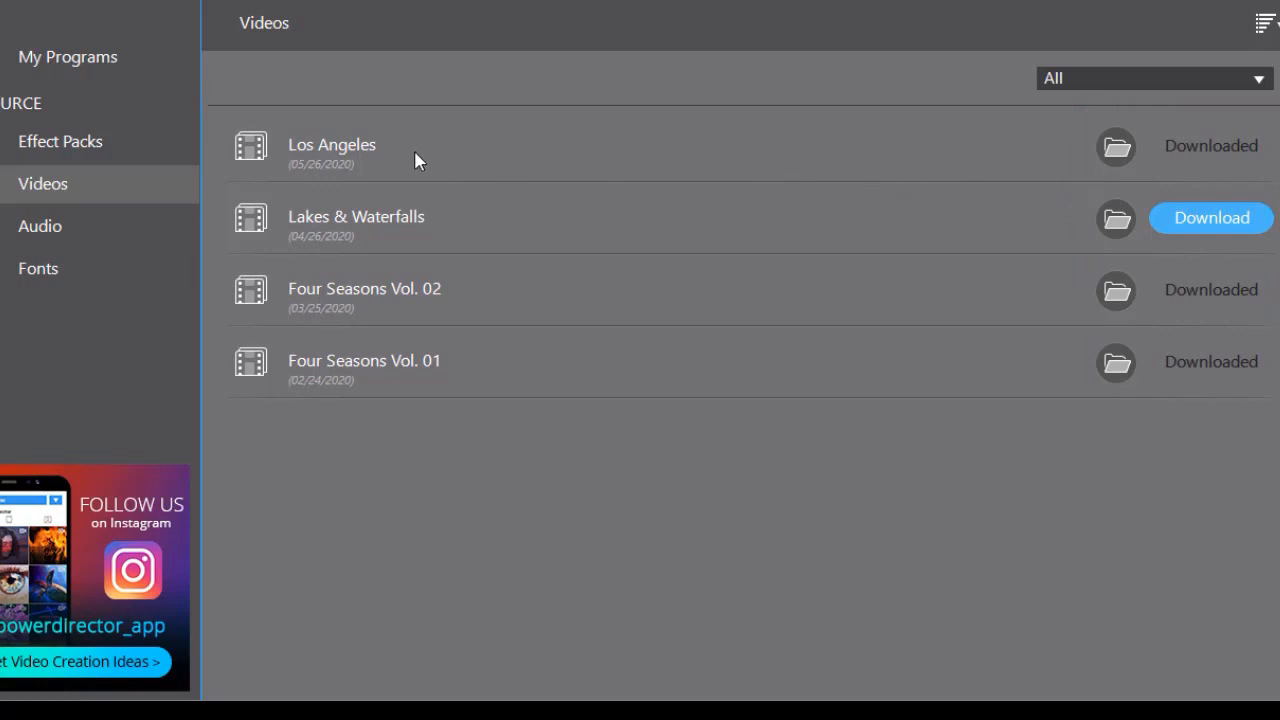
pyautogui.moveTo(1115, 146)
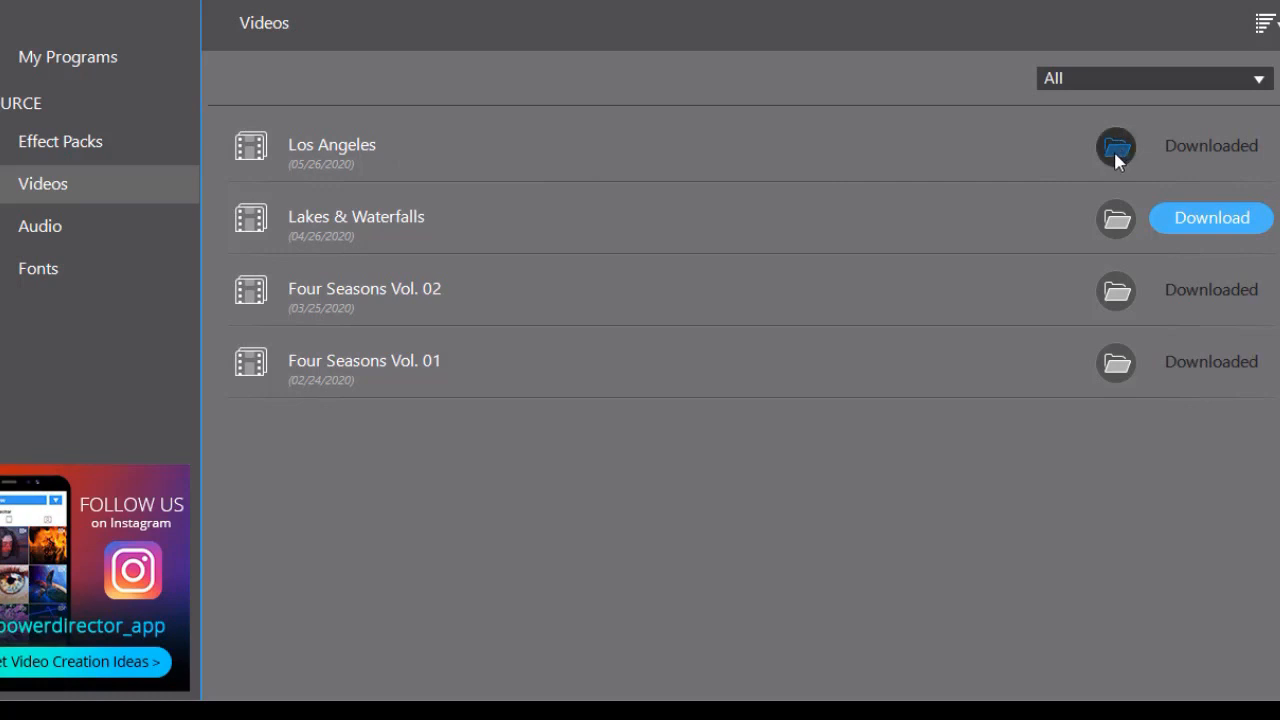
# Step: Open the Los Angeles pack's clips, then play, pause and close the Los Angeles 03 preview
pyautogui.click(1115, 146)
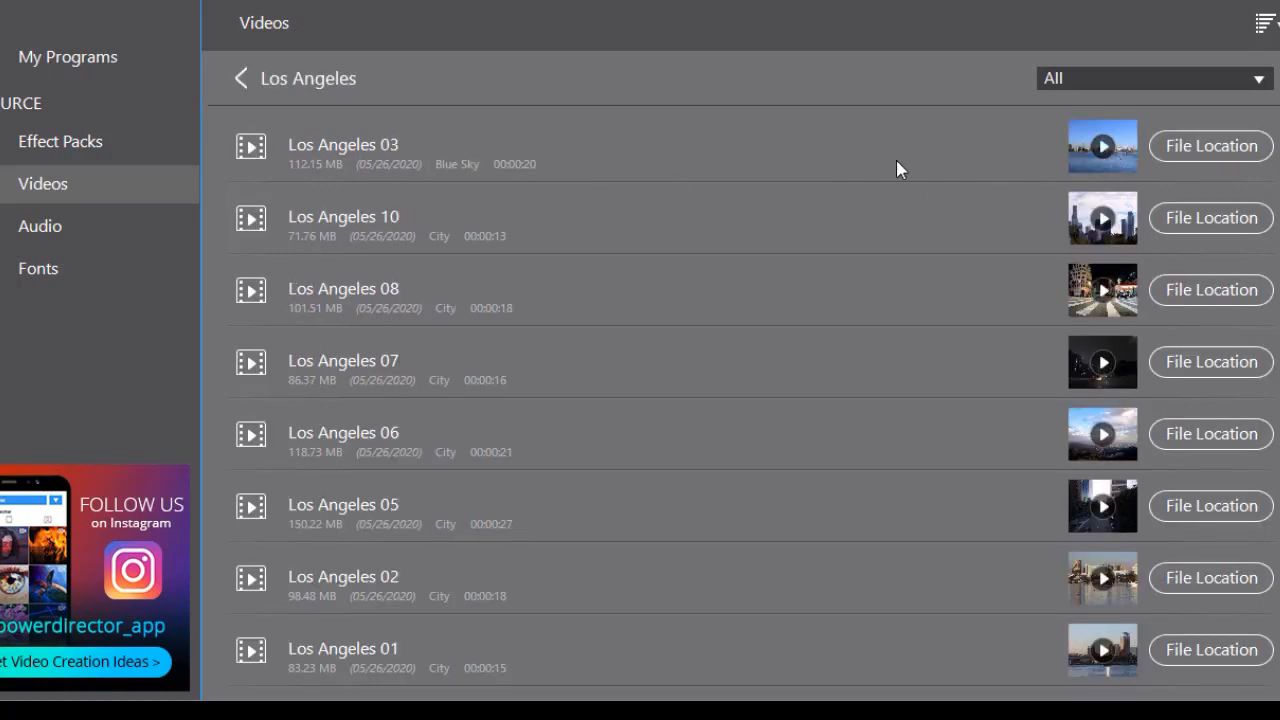
pyautogui.moveTo(1115, 170)
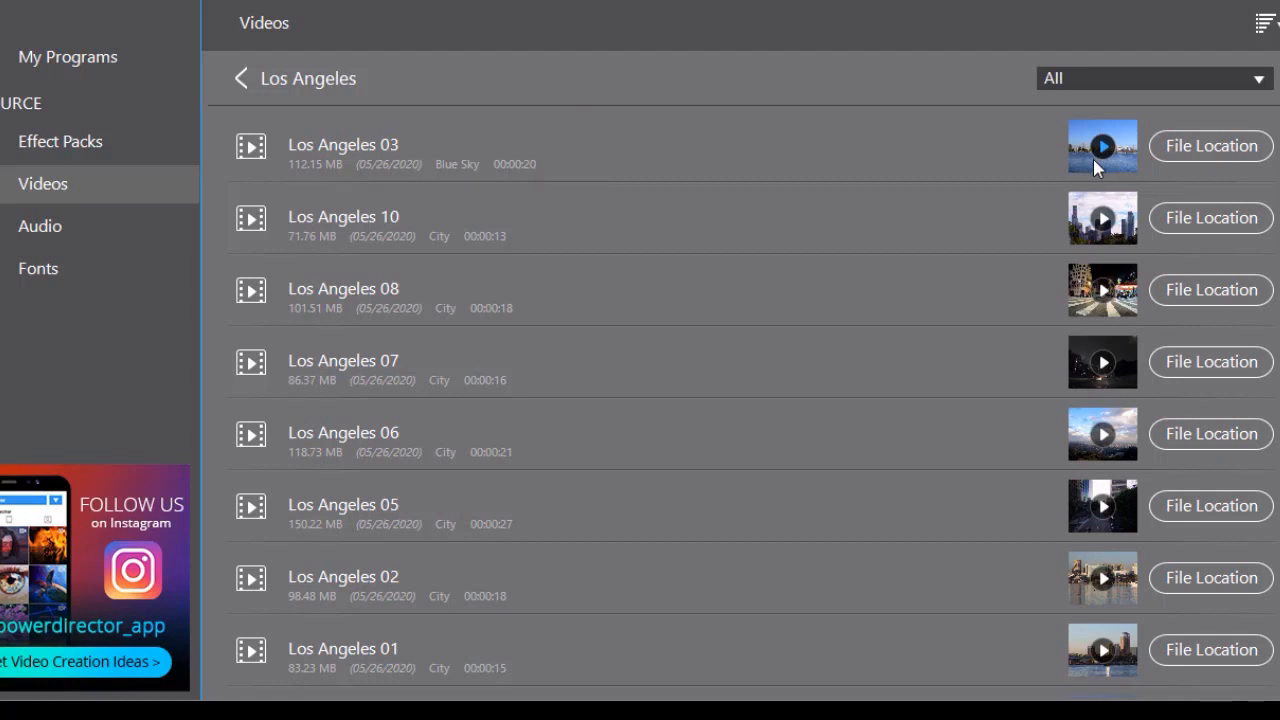
pyautogui.moveTo(1090, 170)
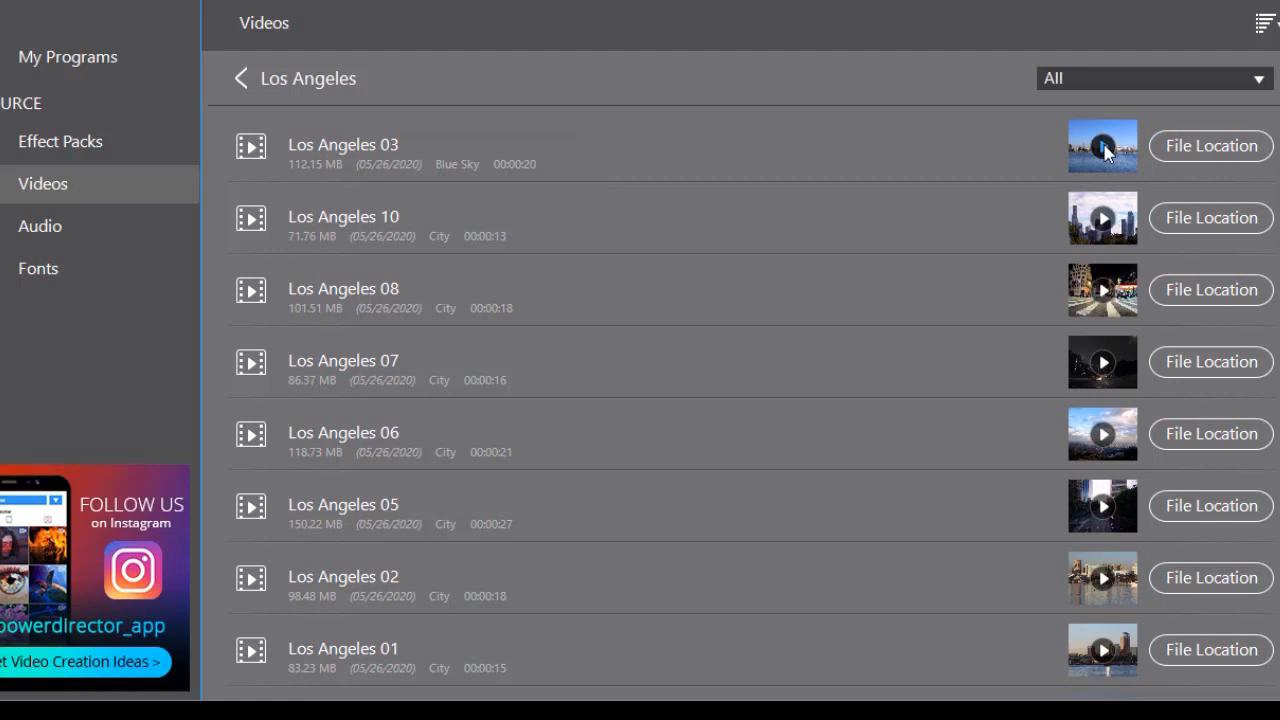
pyautogui.click(1102, 146)
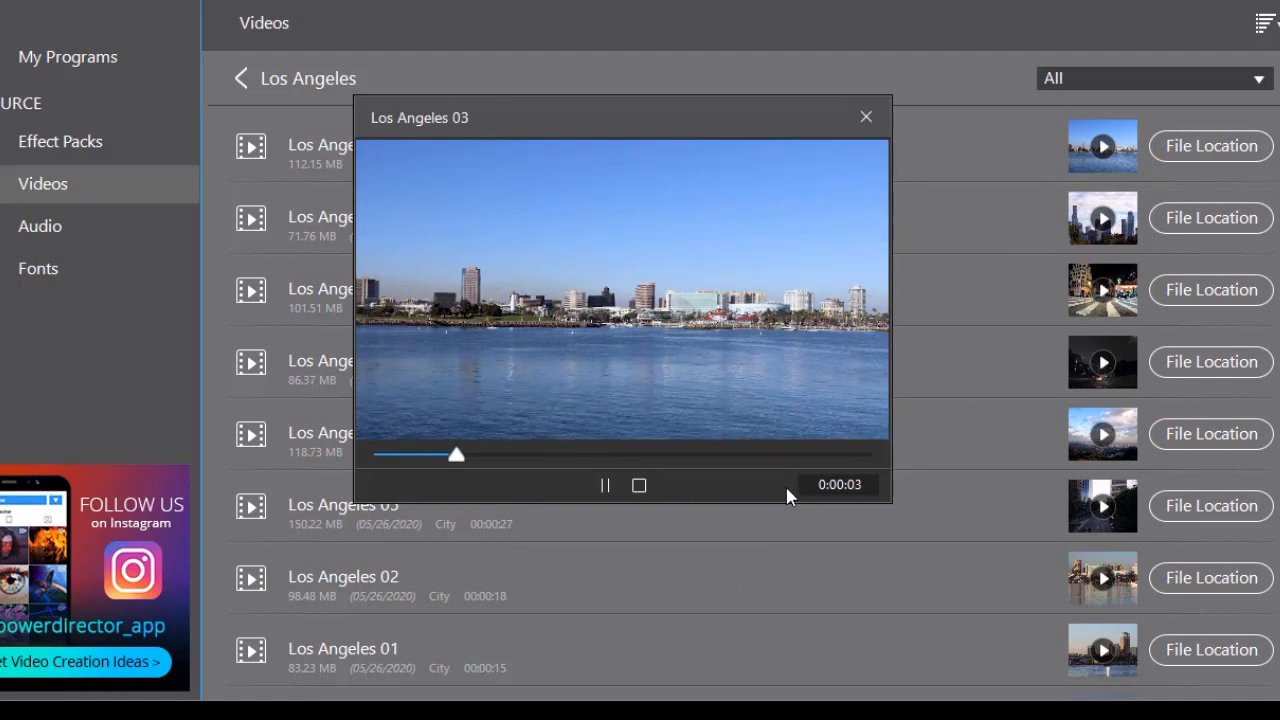
pyautogui.moveTo(605, 490)
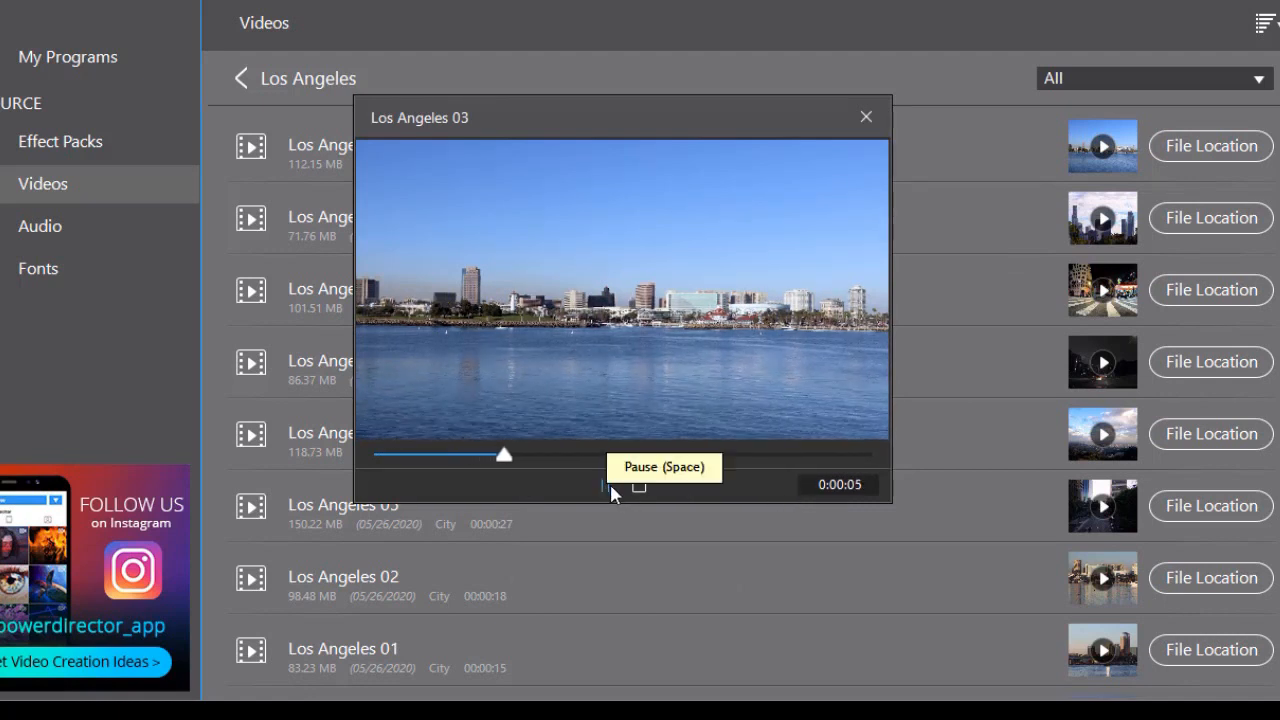
pyautogui.click(604, 485)
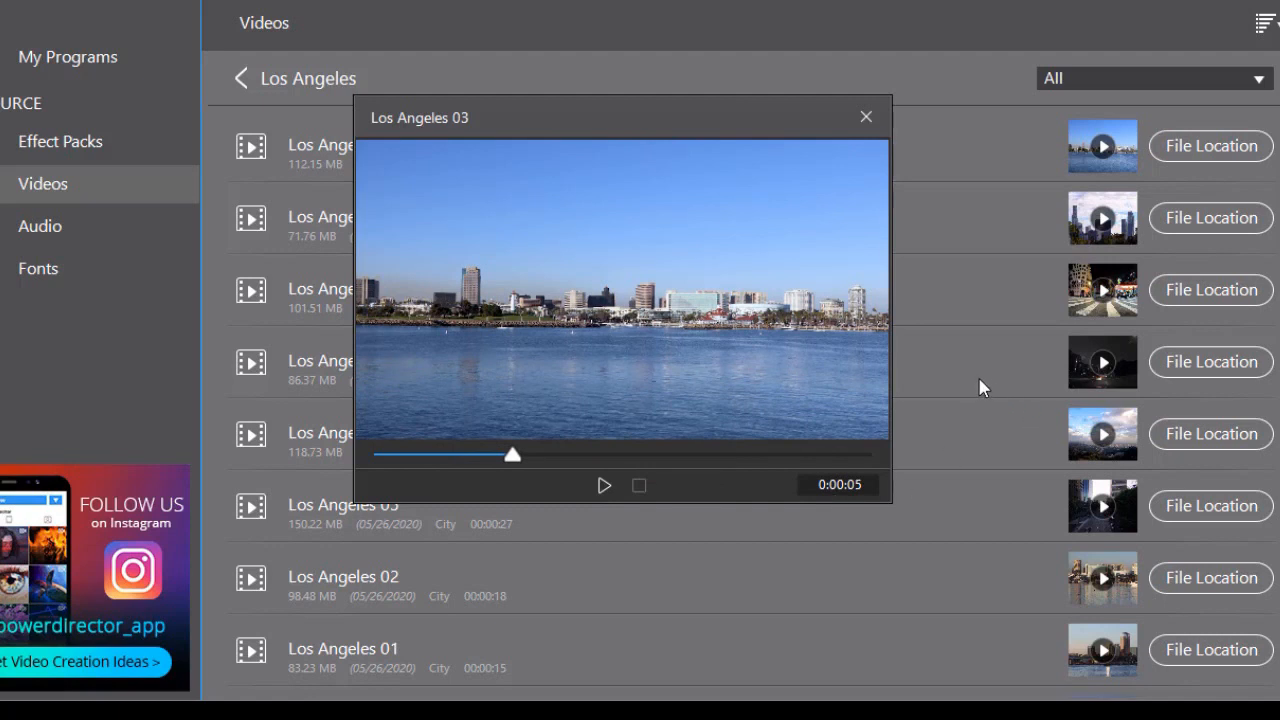
pyautogui.moveTo(978, 370)
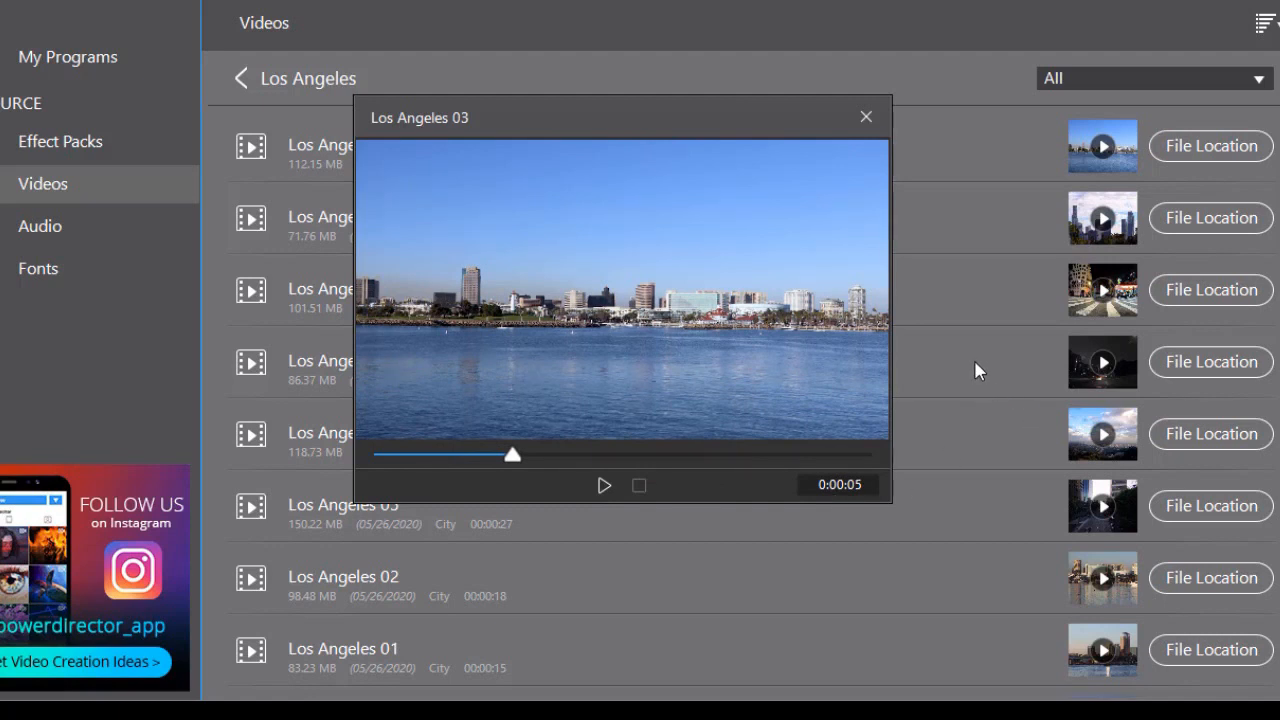
pyautogui.moveTo(965, 218)
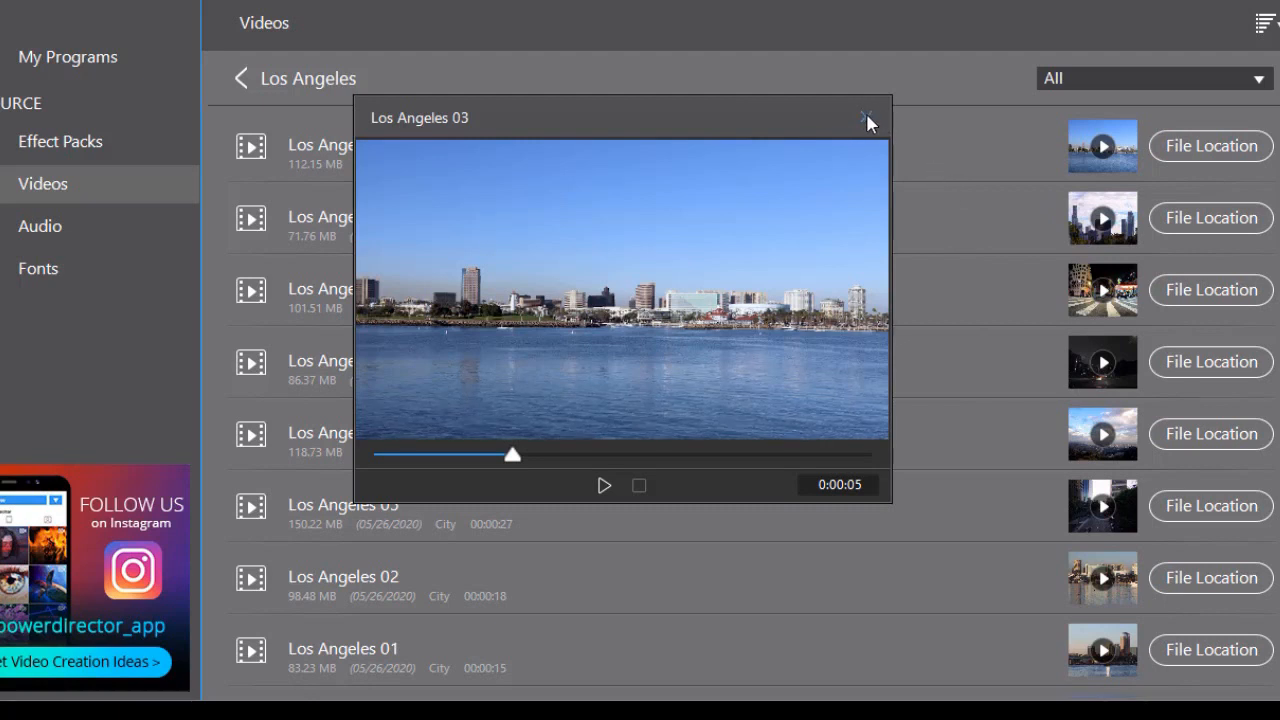
pyautogui.click(865, 117)
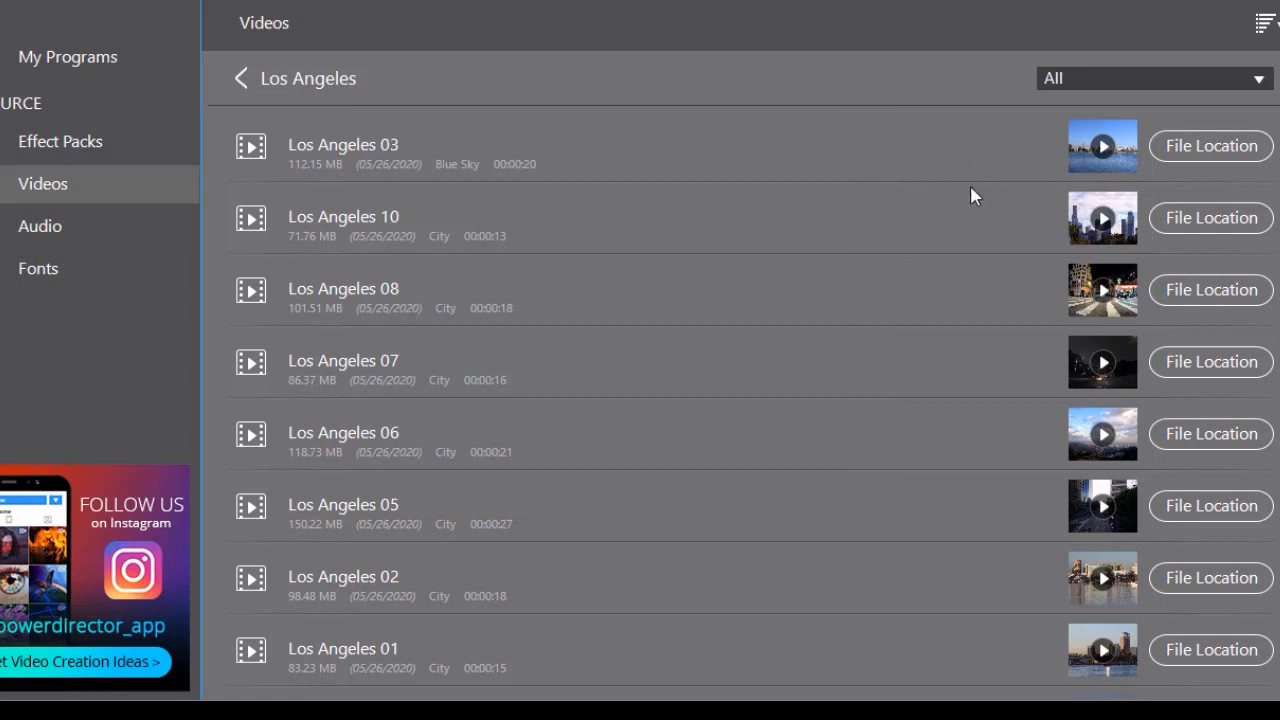
pyautogui.moveTo(814, 290)
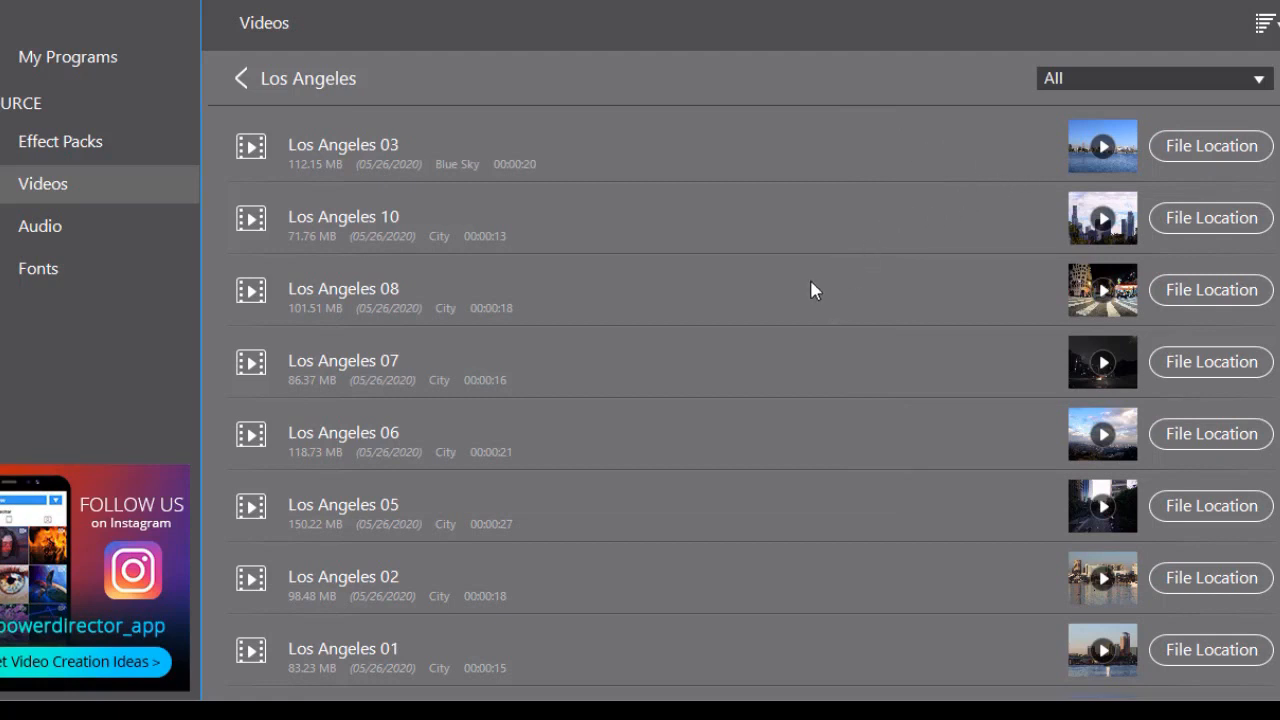
pyautogui.moveTo(797, 273)
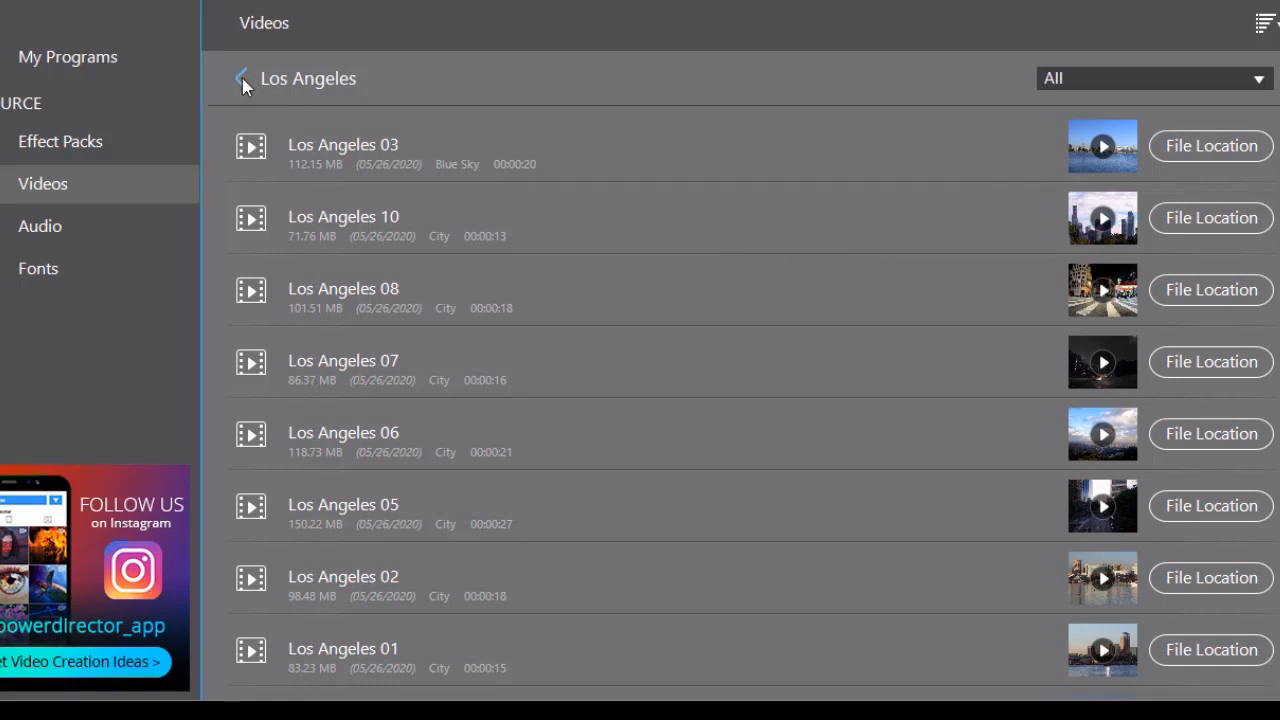
pyautogui.click(242, 79)
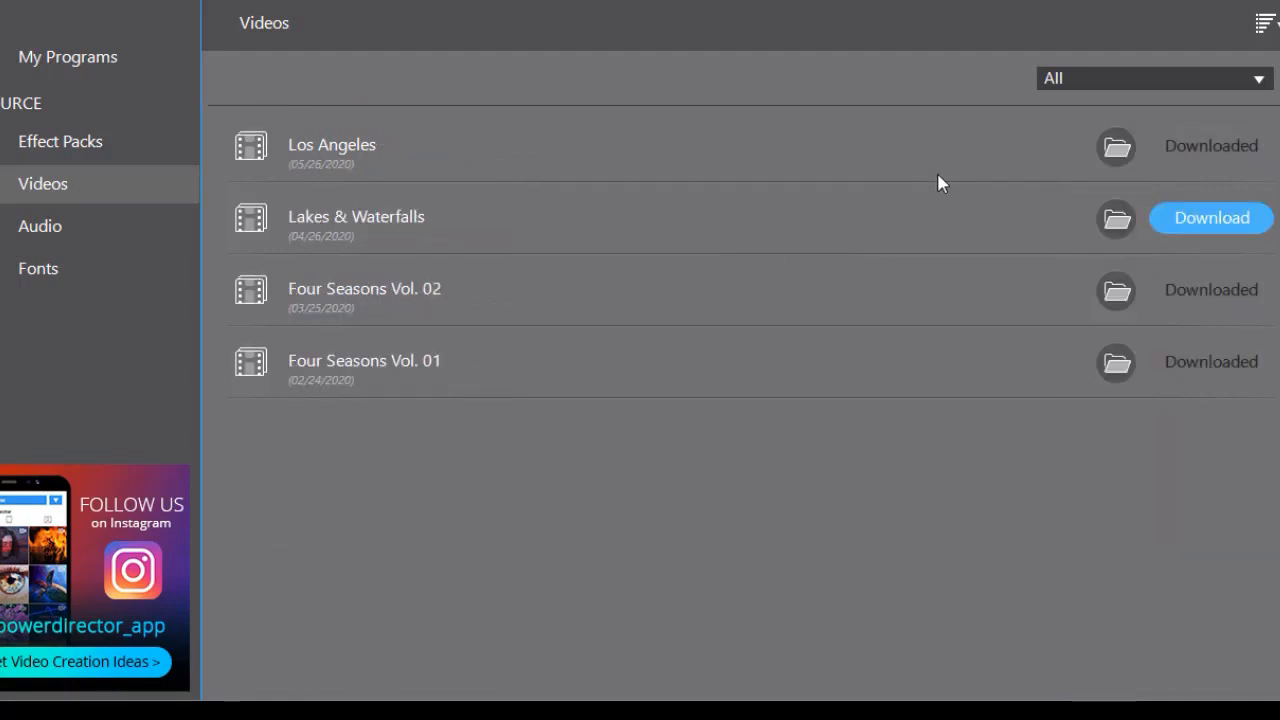
pyautogui.moveTo(1227, 228)
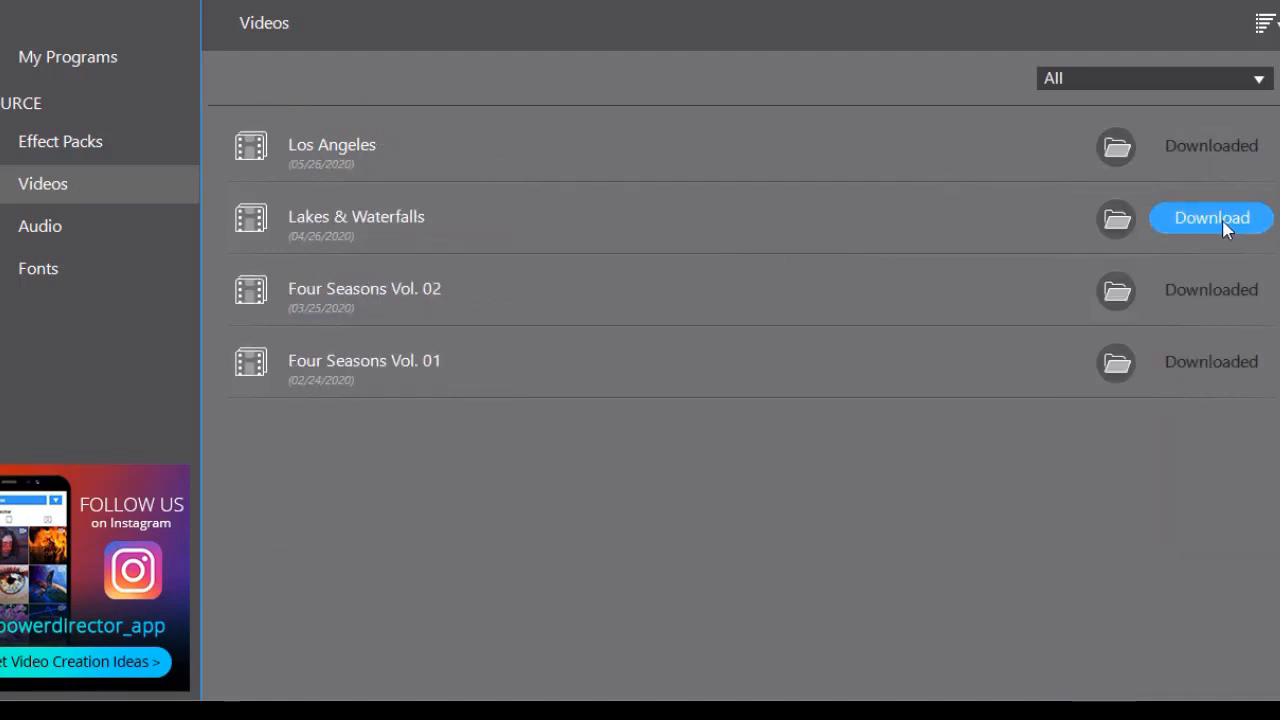
pyautogui.moveTo(1200, 155)
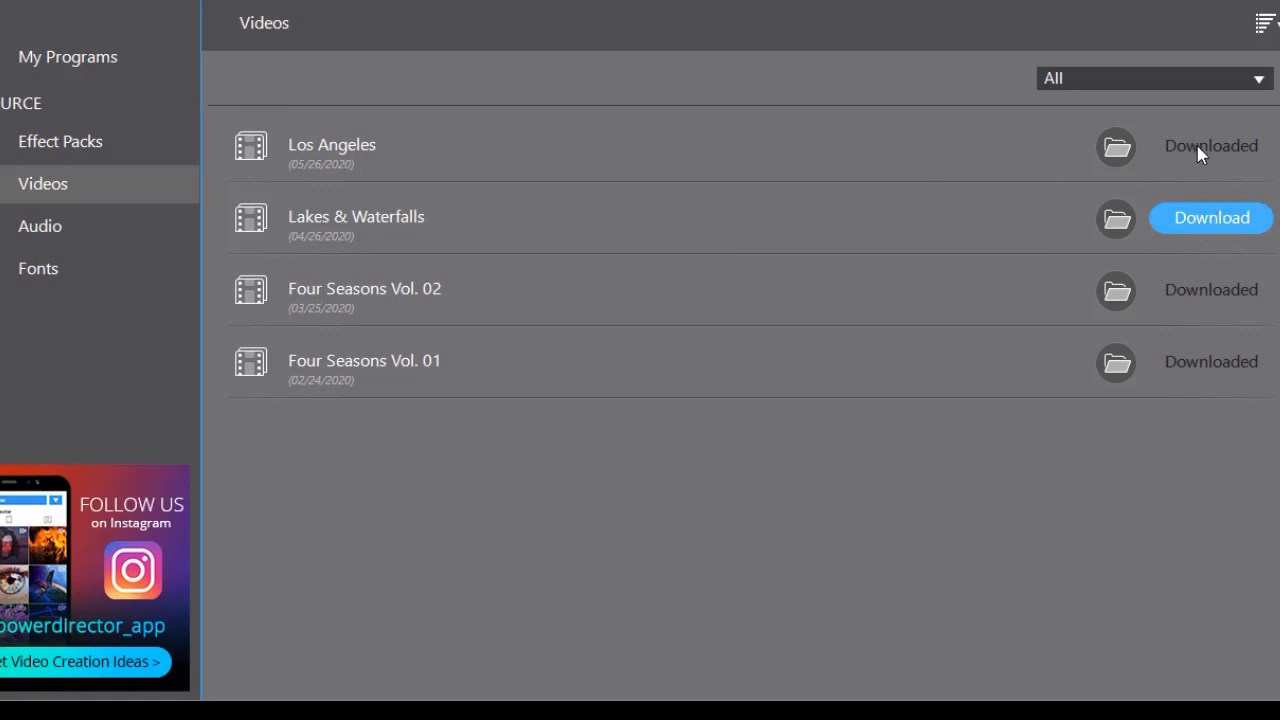
pyautogui.moveTo(1193, 160)
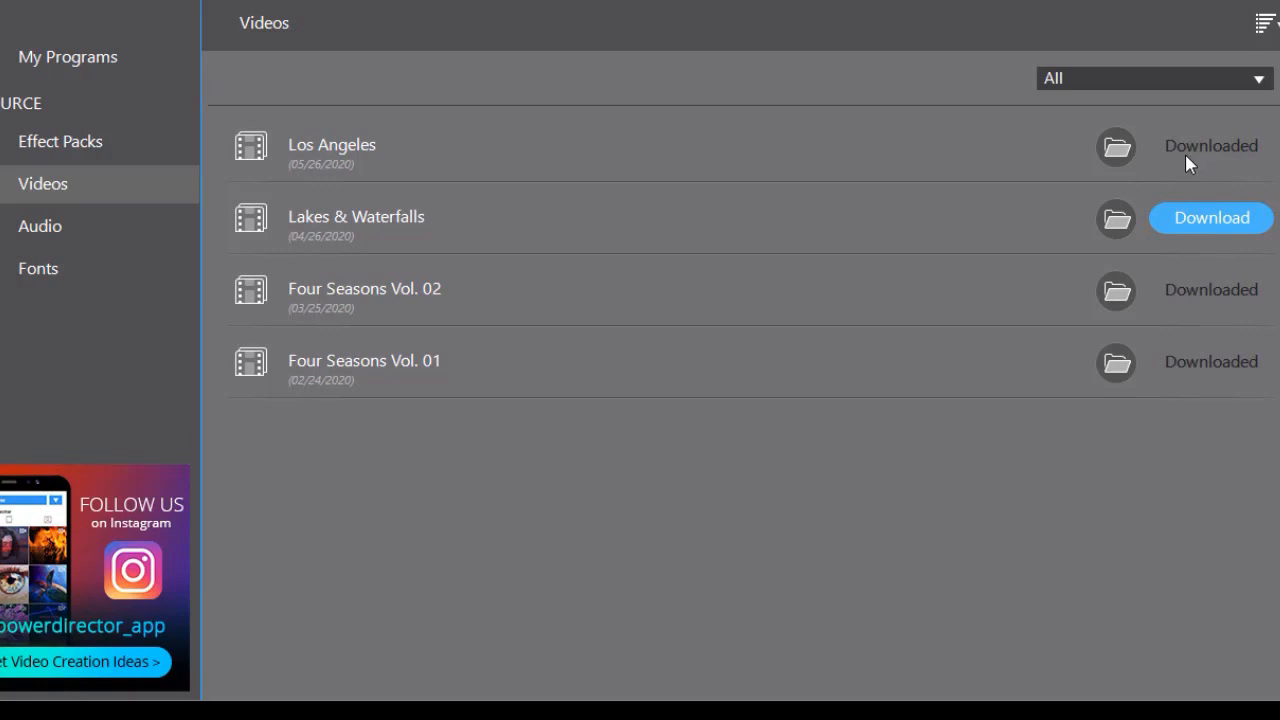
pyautogui.moveTo(1115, 148)
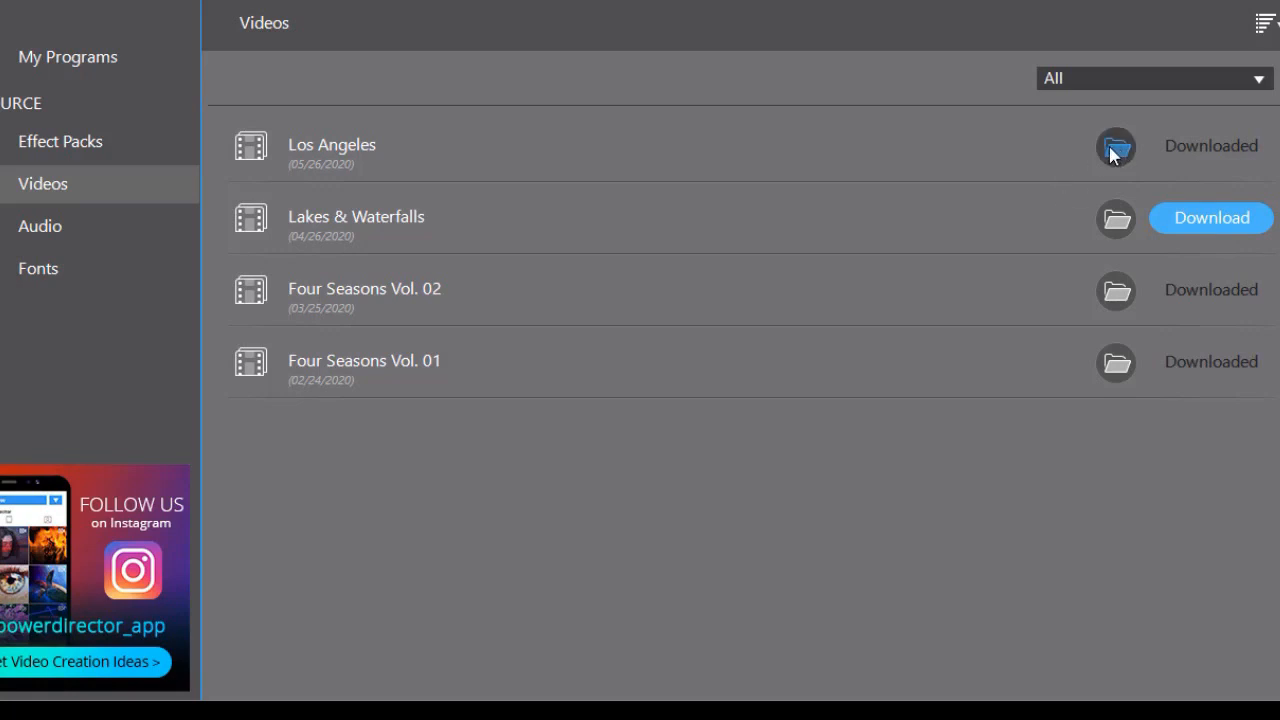
pyautogui.click(1114, 147)
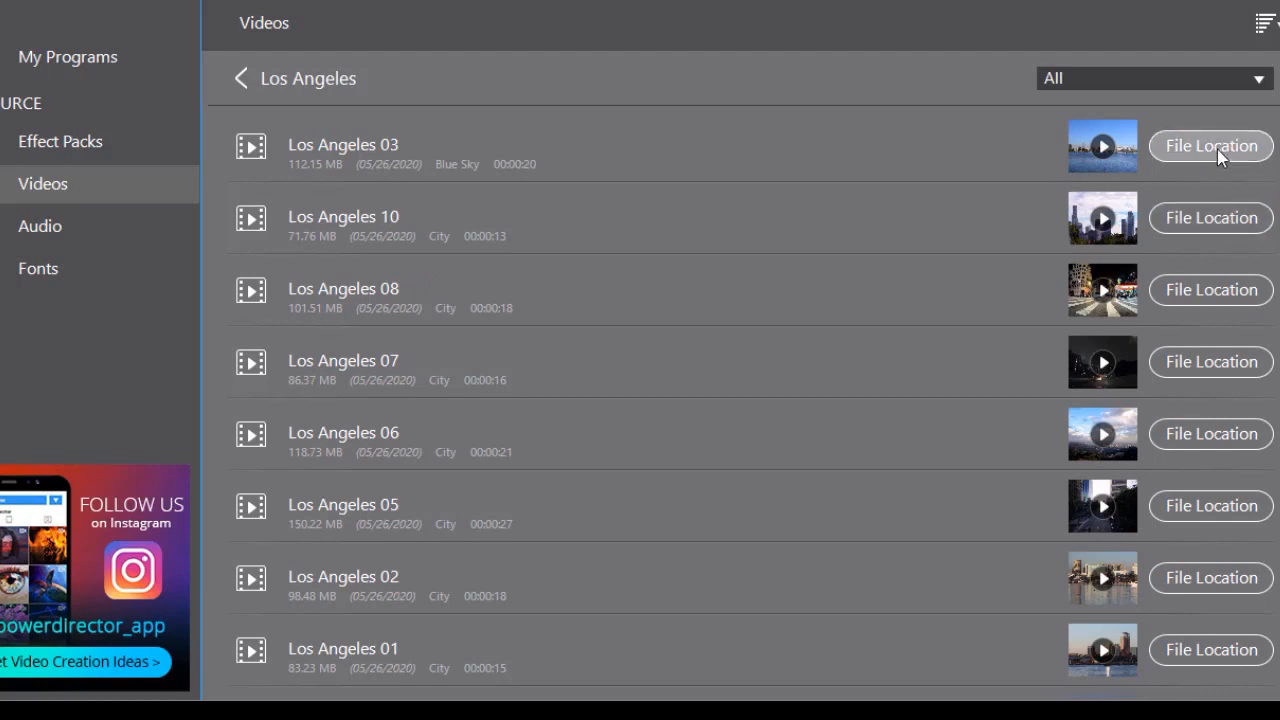
pyautogui.moveTo(1205, 148)
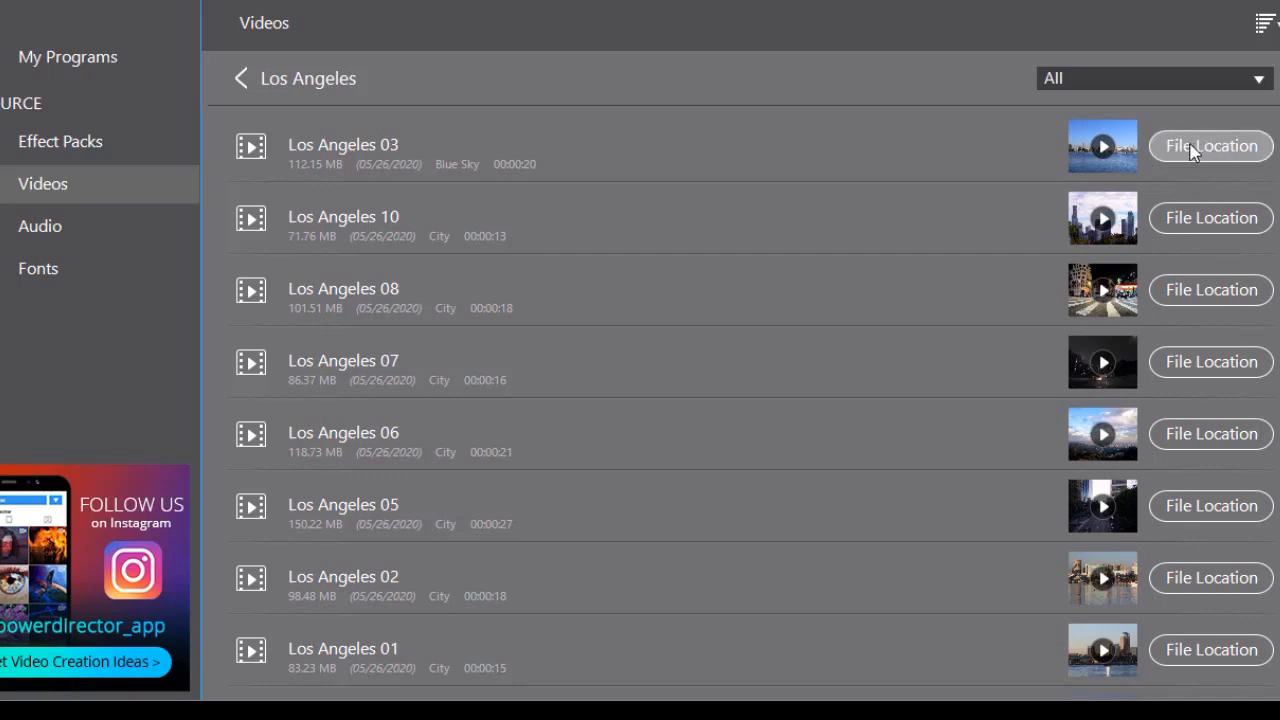
# Step: Climb from the clip's folder up through Downloaded Video and CyberLink to Public
pyautogui.click(1211, 145)
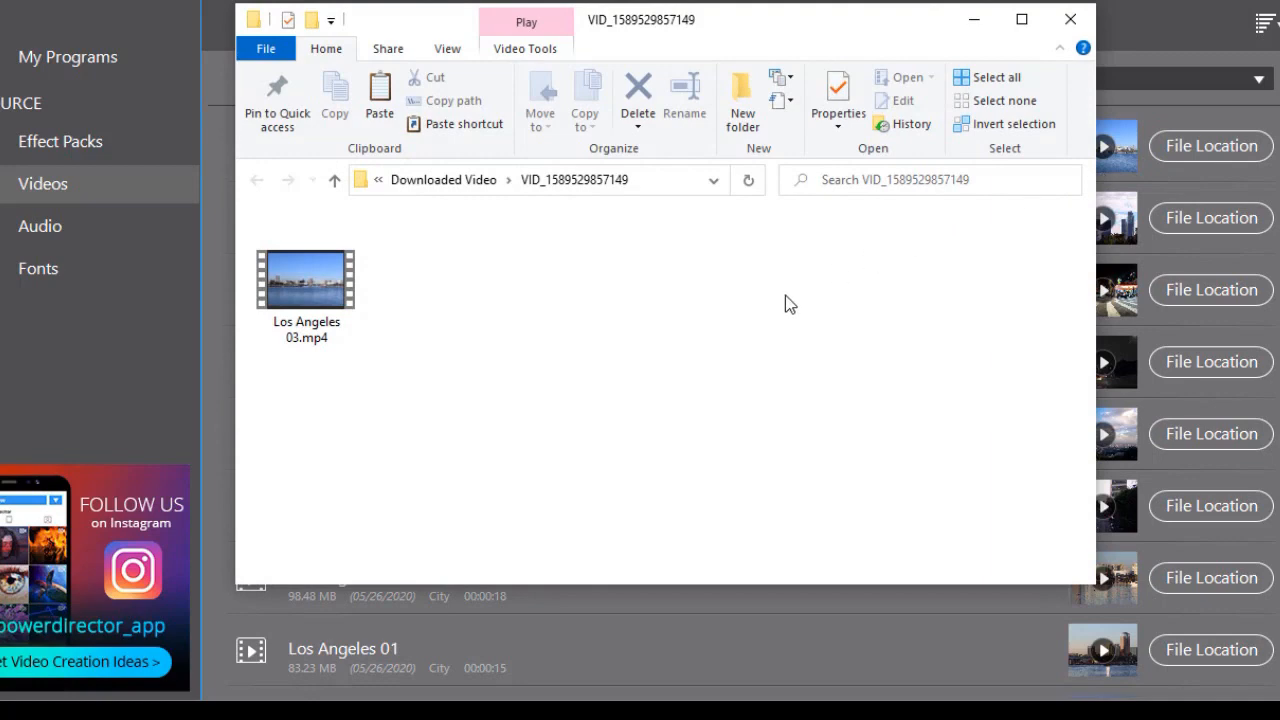
pyautogui.moveTo(383, 191)
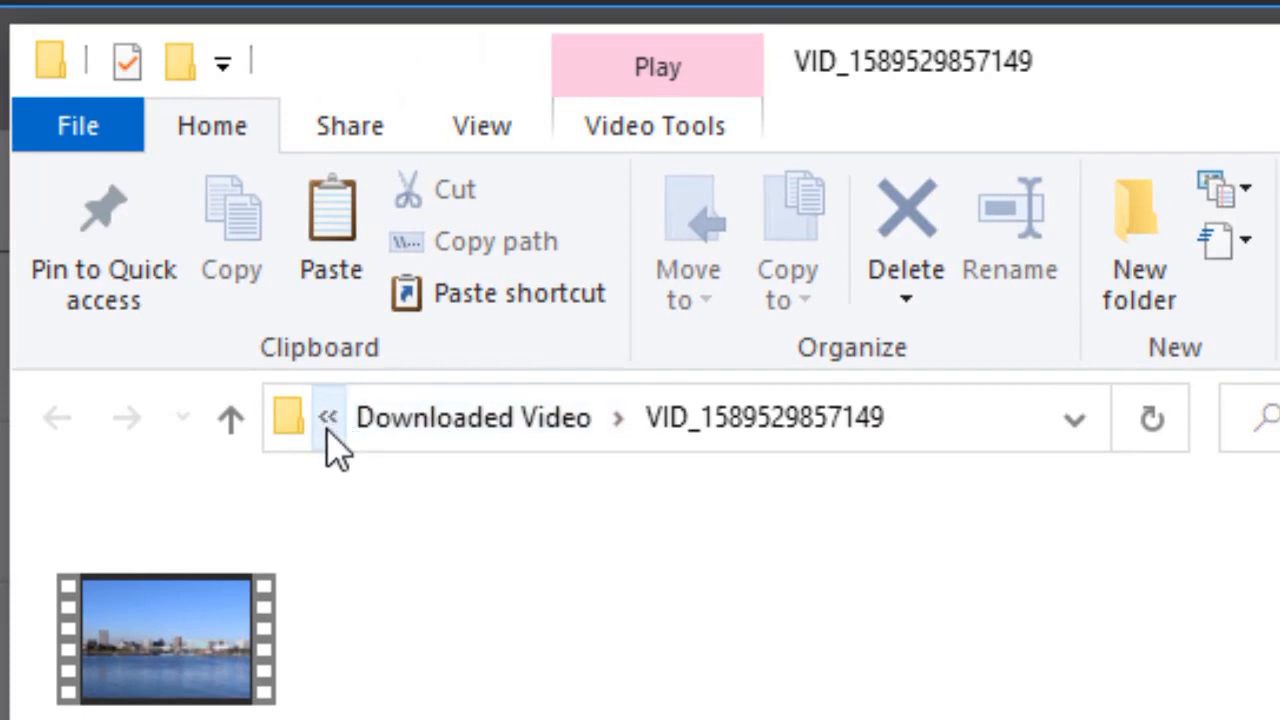
pyautogui.click(329, 417)
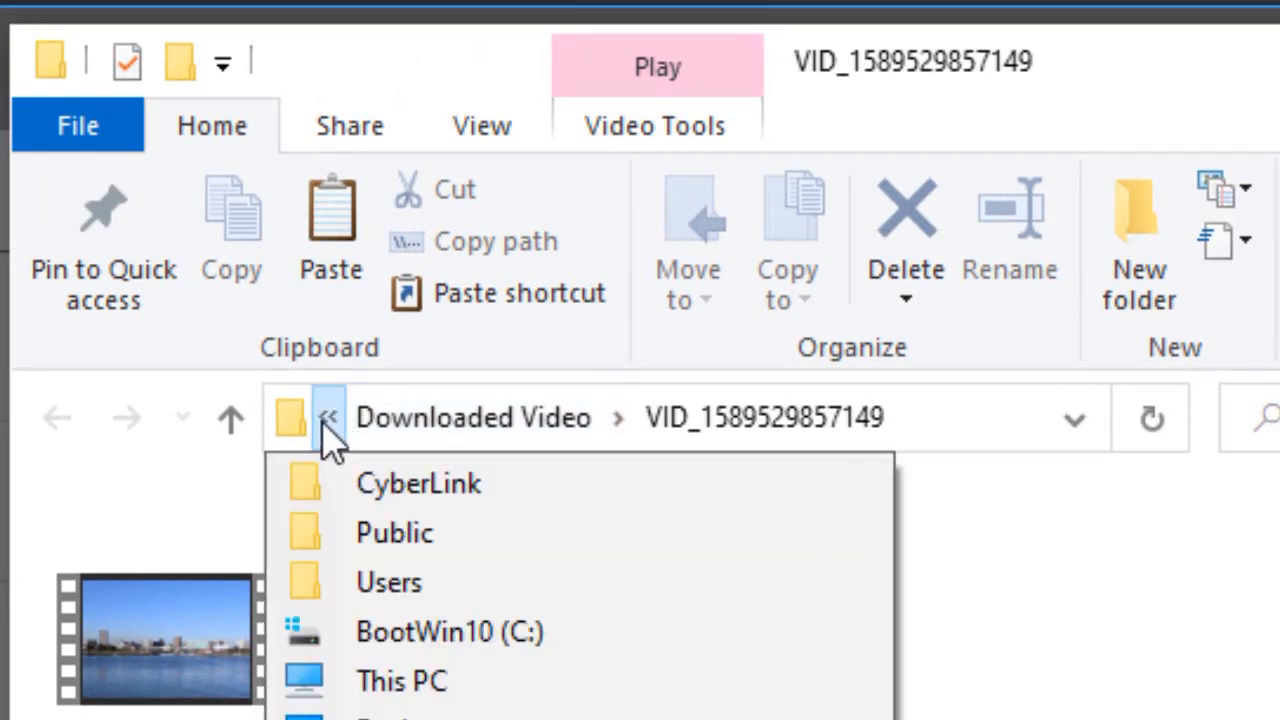
pyautogui.moveTo(230, 425)
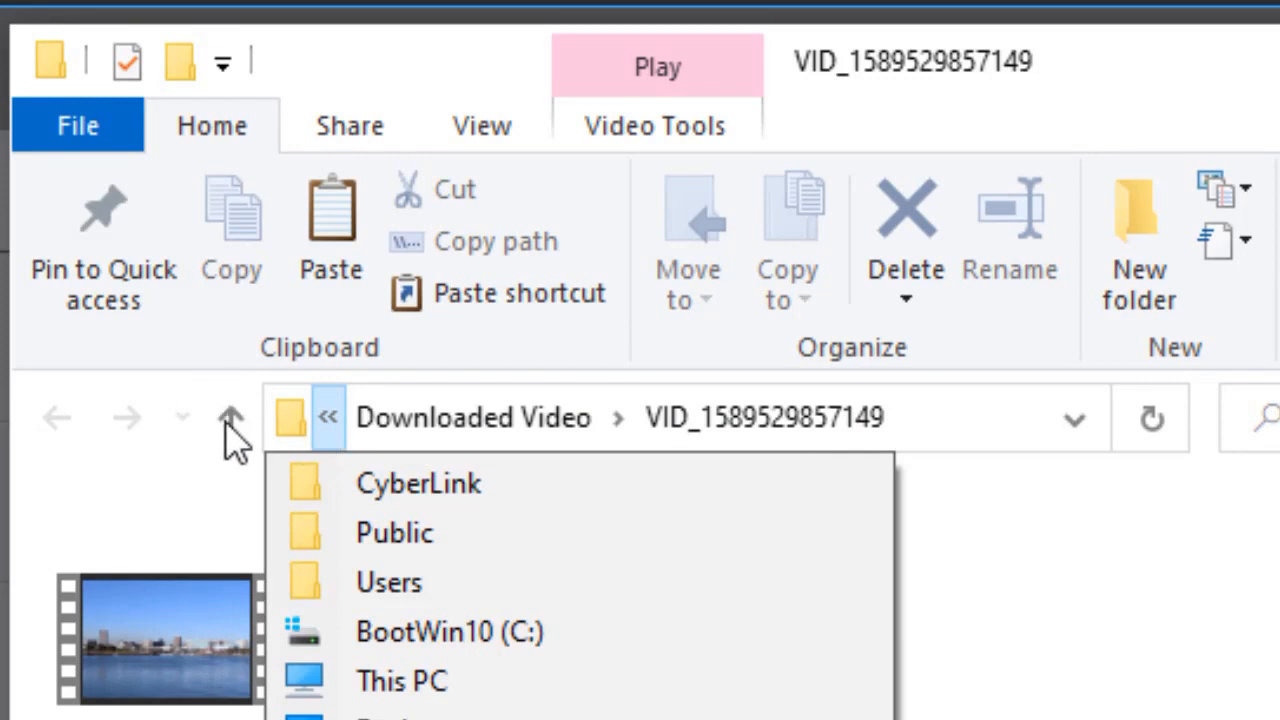
pyautogui.click(231, 417)
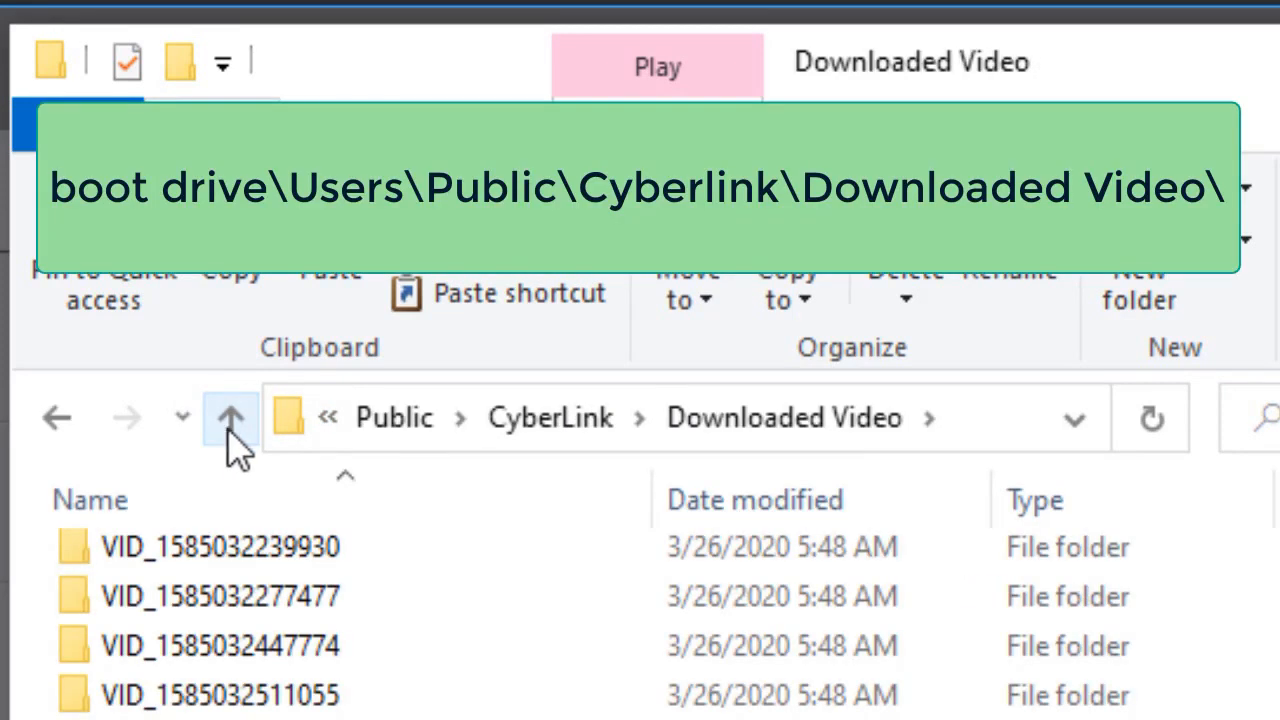
pyautogui.click(232, 417)
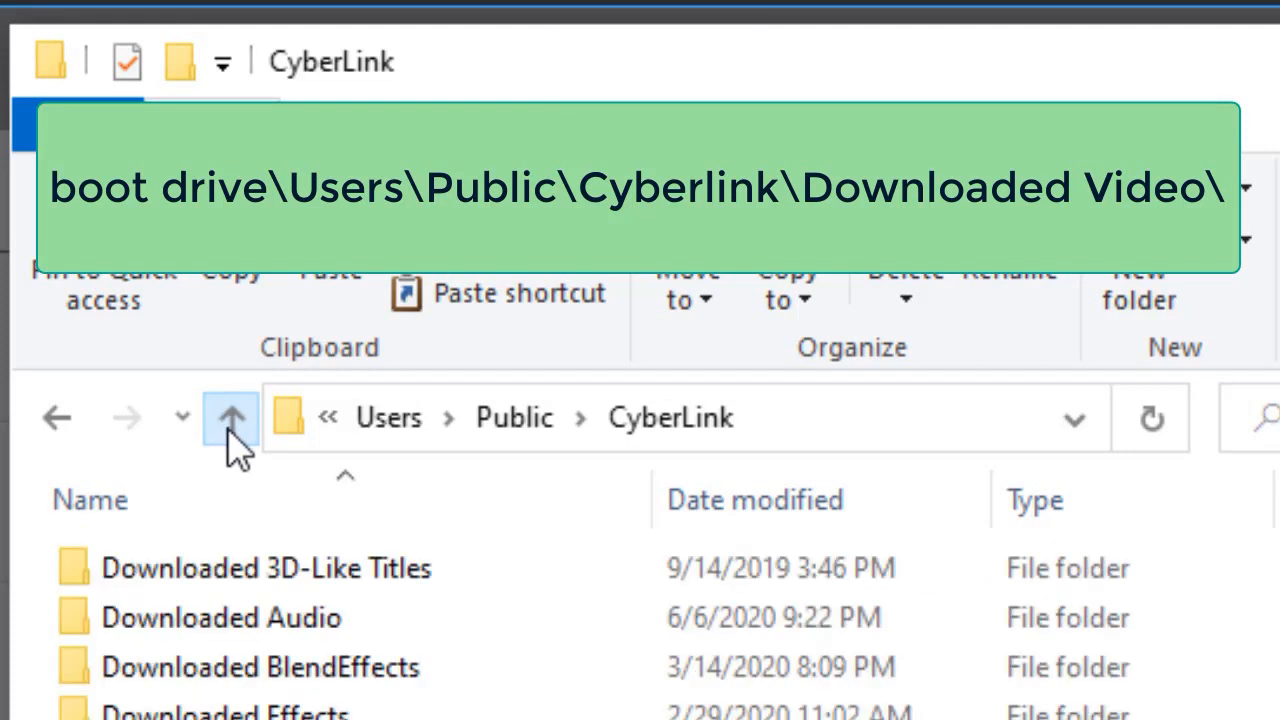
pyautogui.click(230, 417)
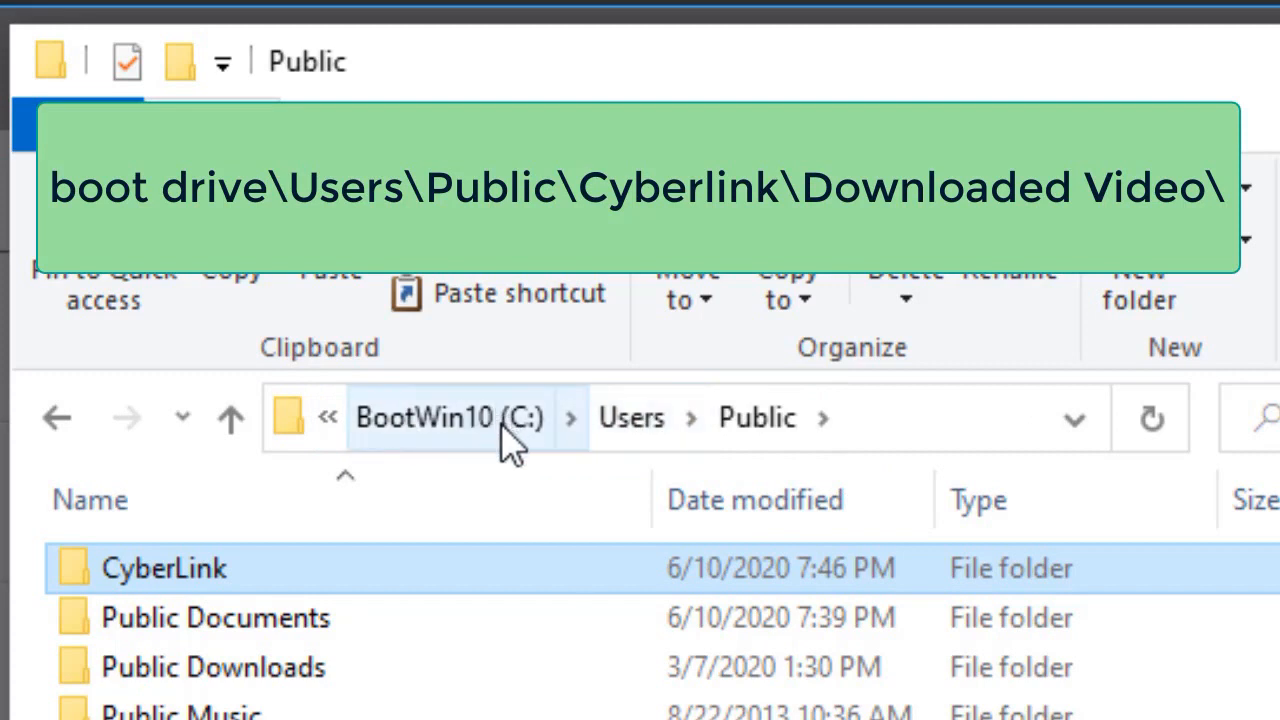
pyautogui.moveTo(595, 440)
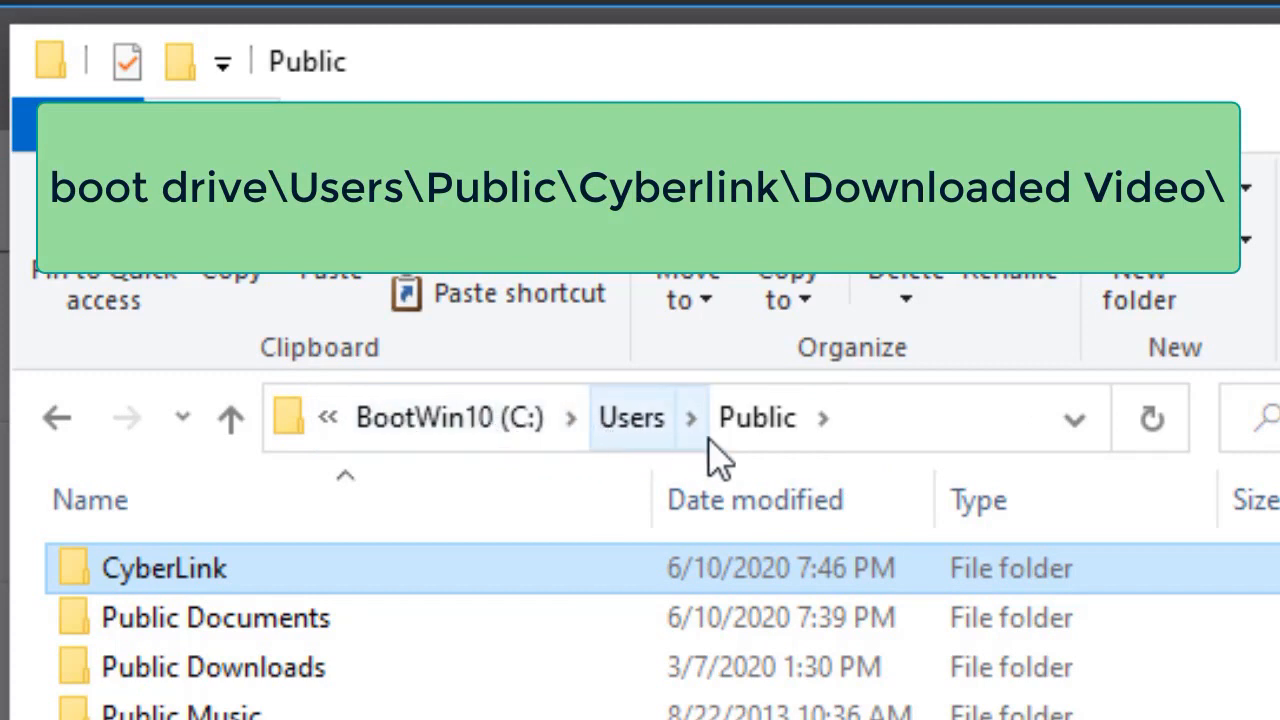
pyautogui.moveTo(800, 438)
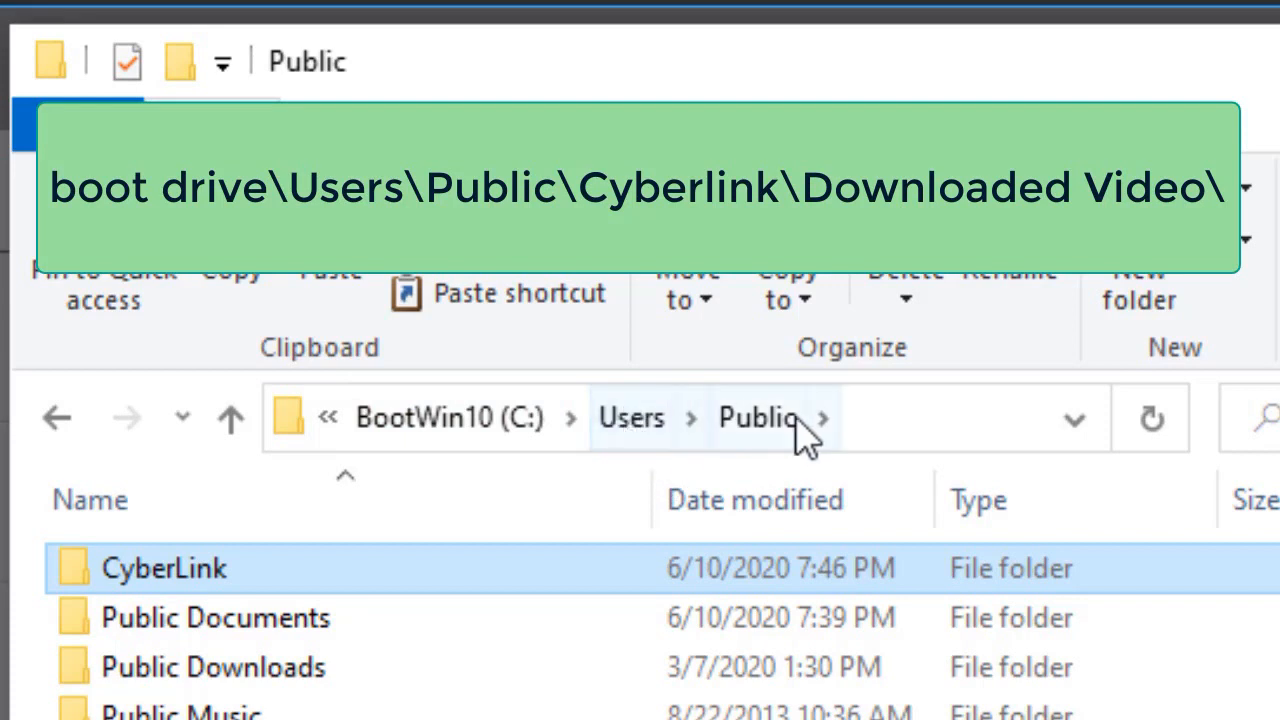
pyautogui.moveTo(225, 585)
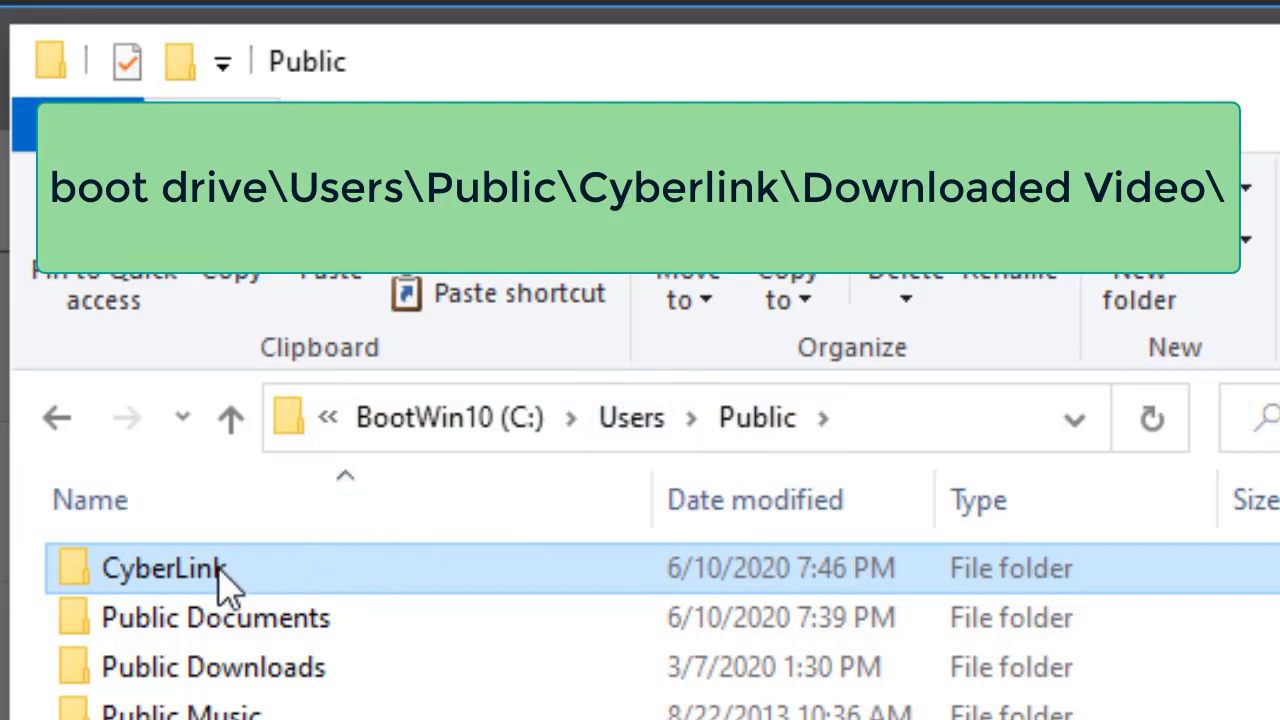
# Step: Browse the CyberLink Downloaded Video folders, opening the one holding Four Seasons Vol1 11.mp4
pyautogui.doubleClick(163, 568)
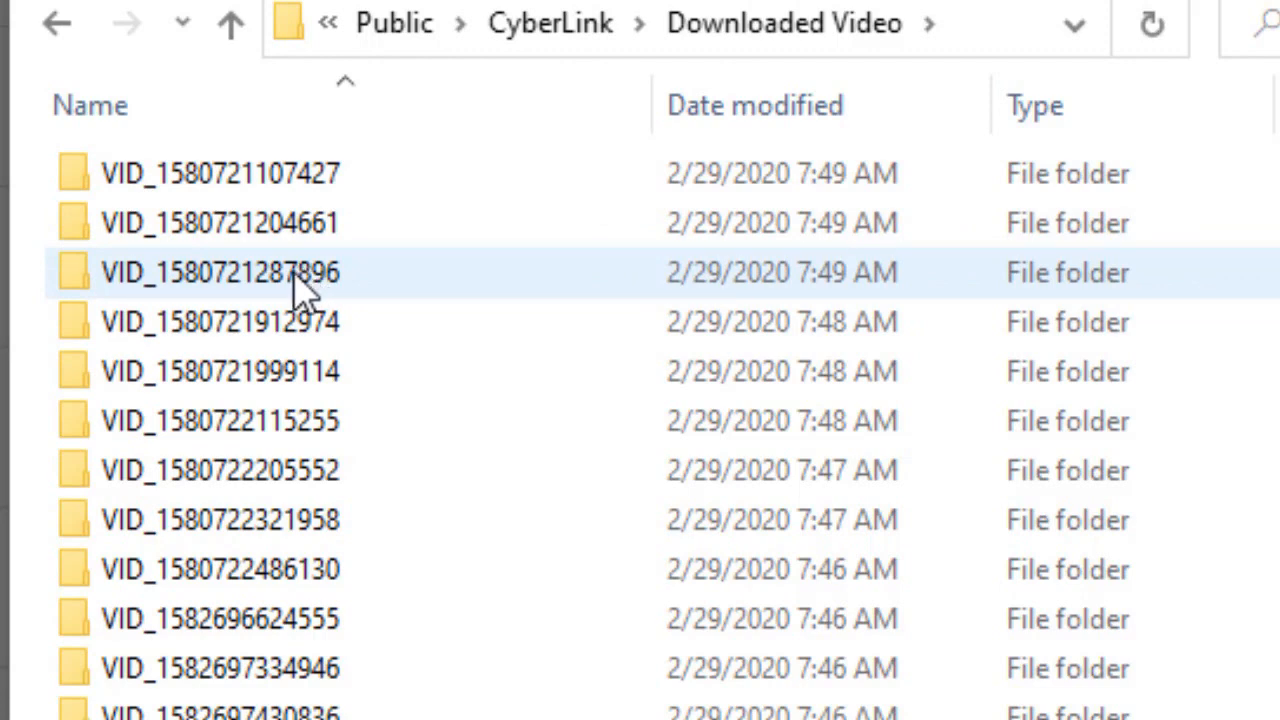
pyautogui.doubleClick(220, 272)
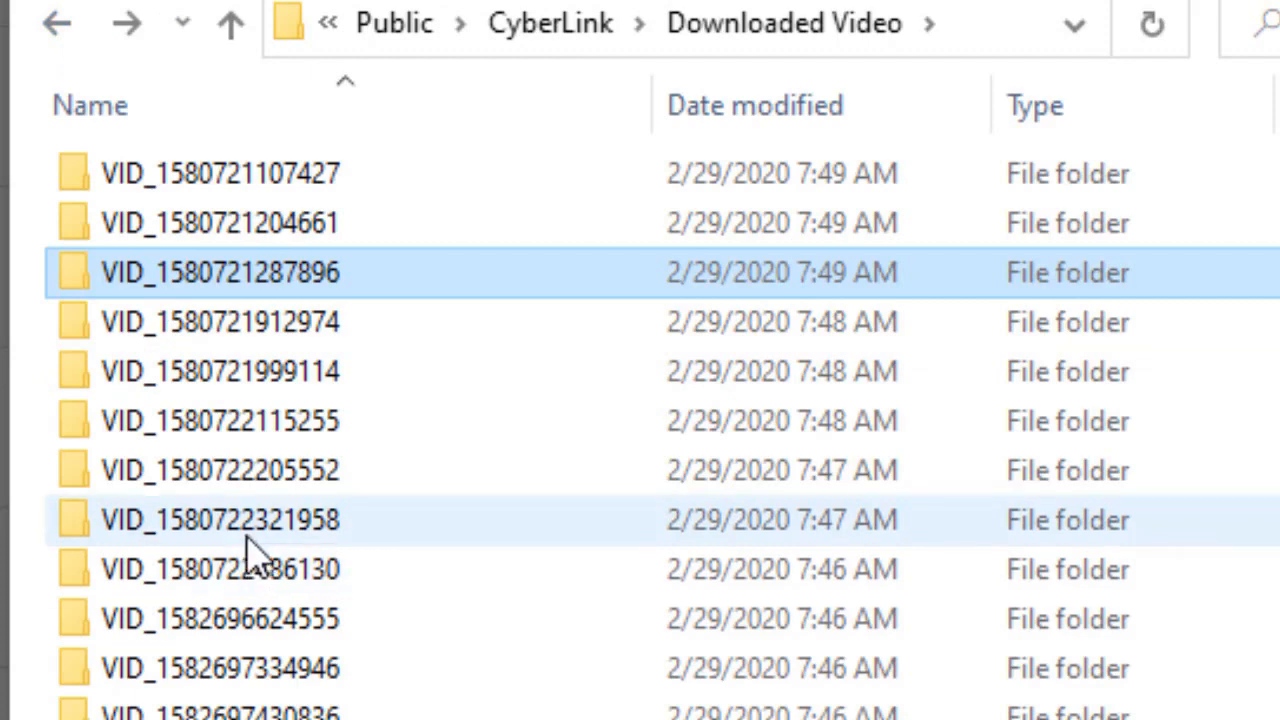
pyautogui.doubleClick(220, 519)
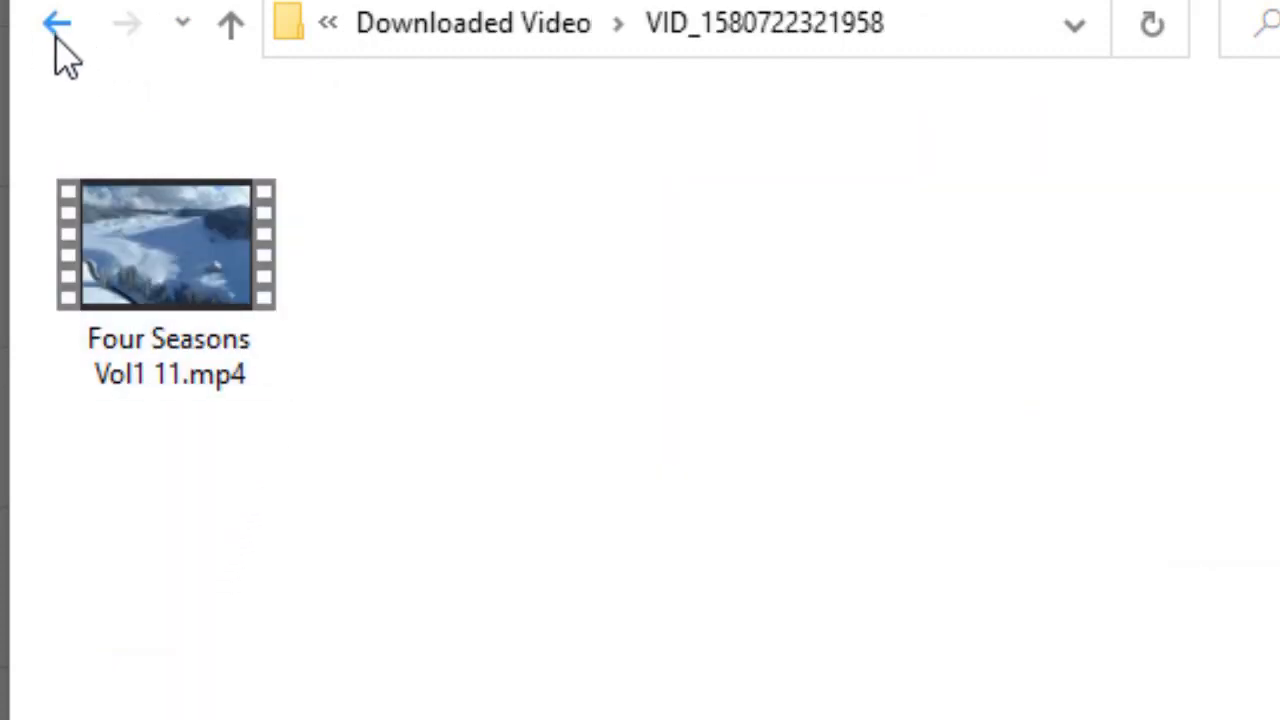
pyautogui.click(57, 23)
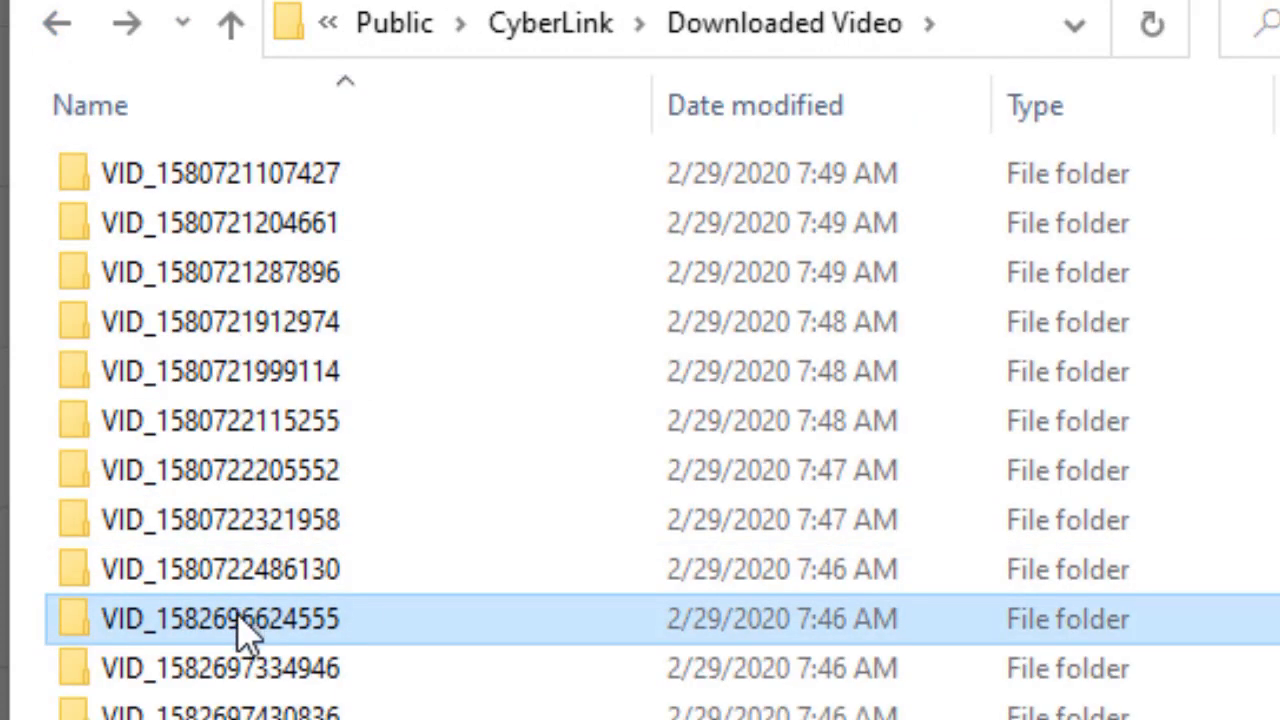
pyautogui.click(57, 24)
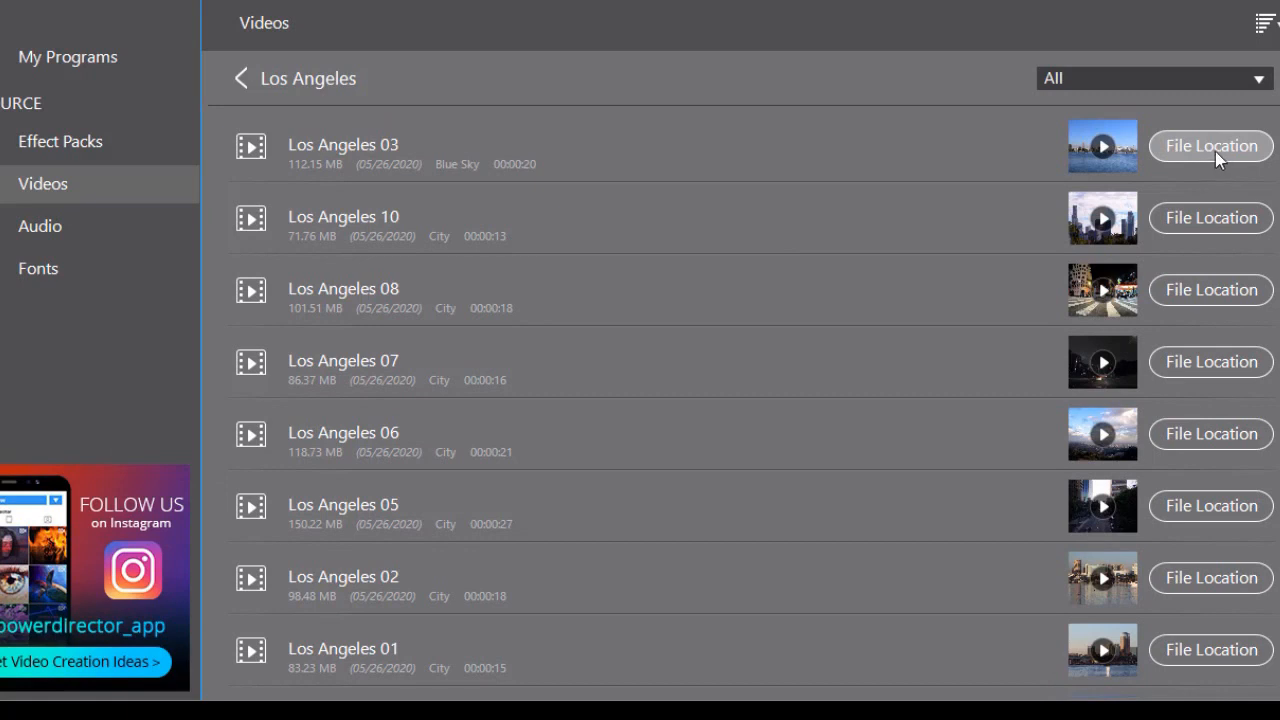
pyautogui.moveTo(1053, 195)
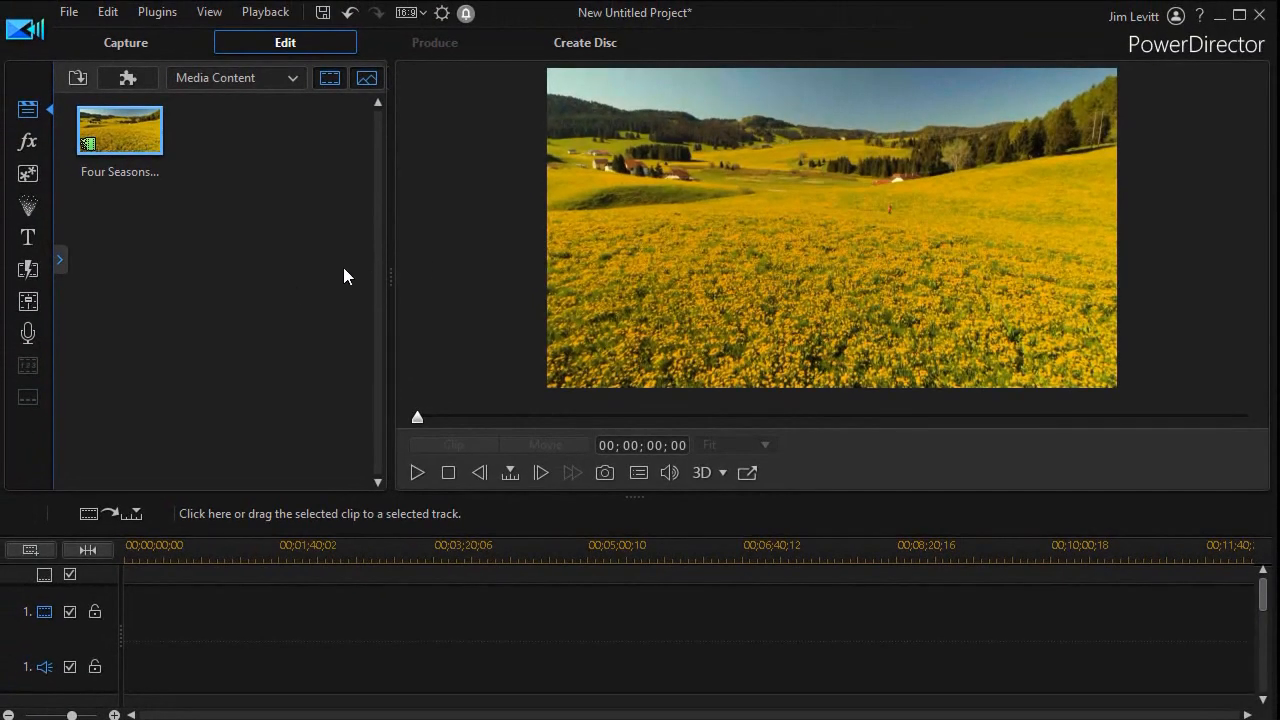
pyautogui.moveTo(278, 317)
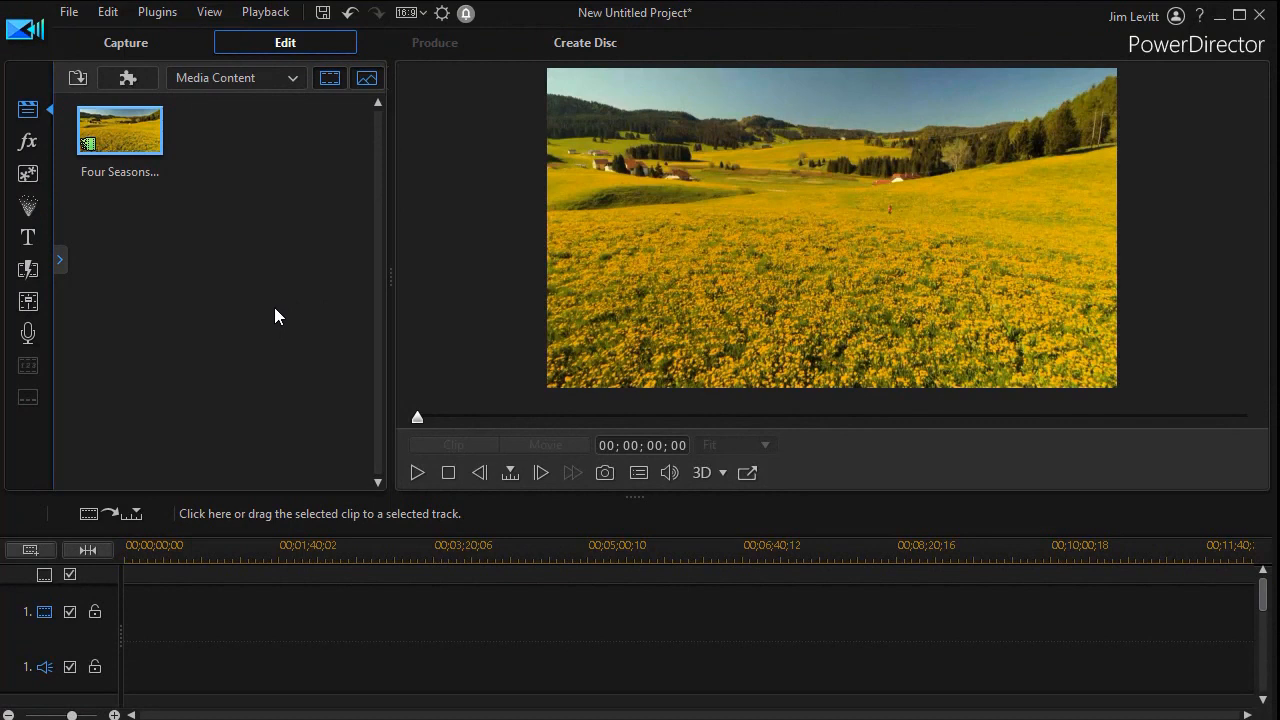
pyautogui.moveTo(250, 296)
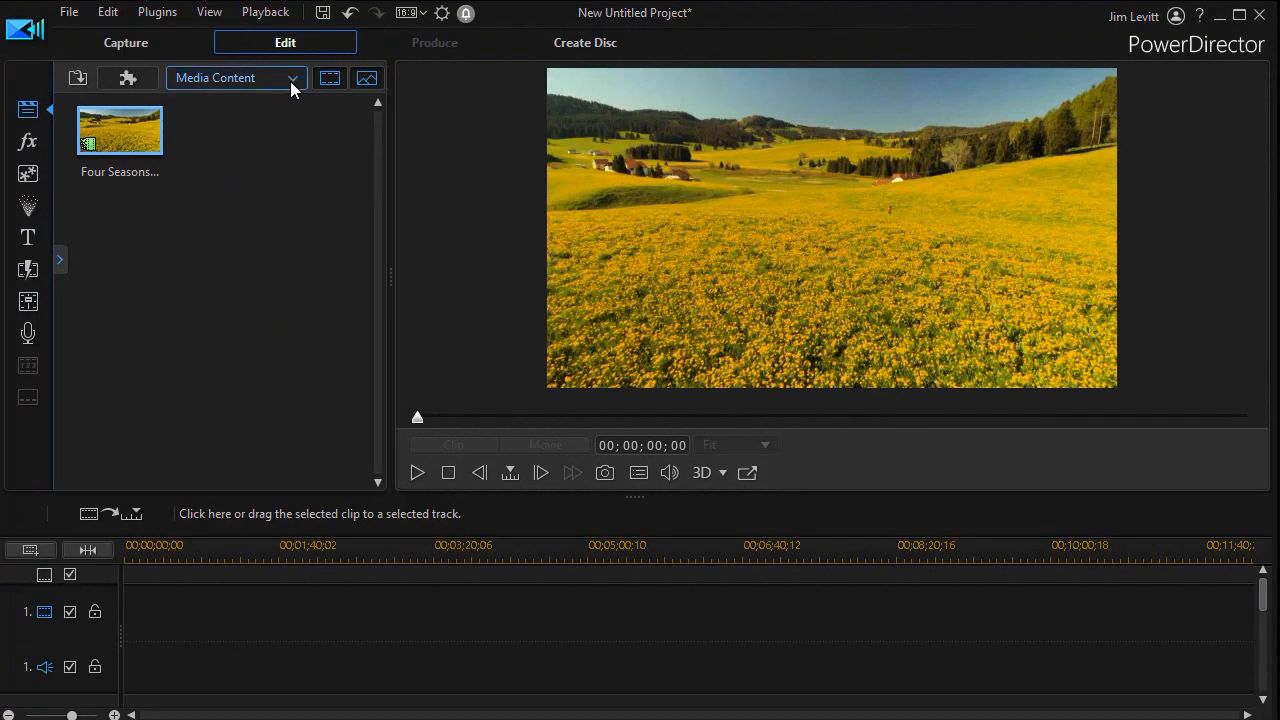
# Step: In the Edit room, check the Media Content and Plugins menus, then dismiss them
pyautogui.click(292, 78)
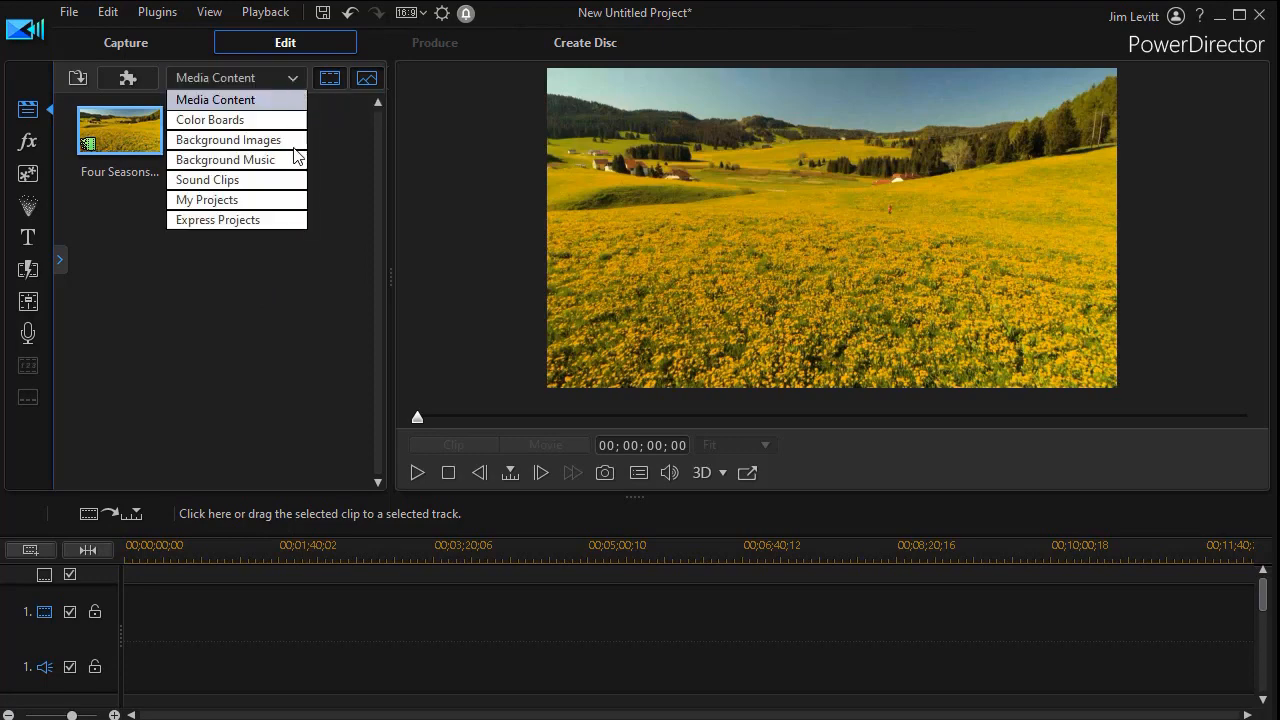
pyautogui.click(128, 78)
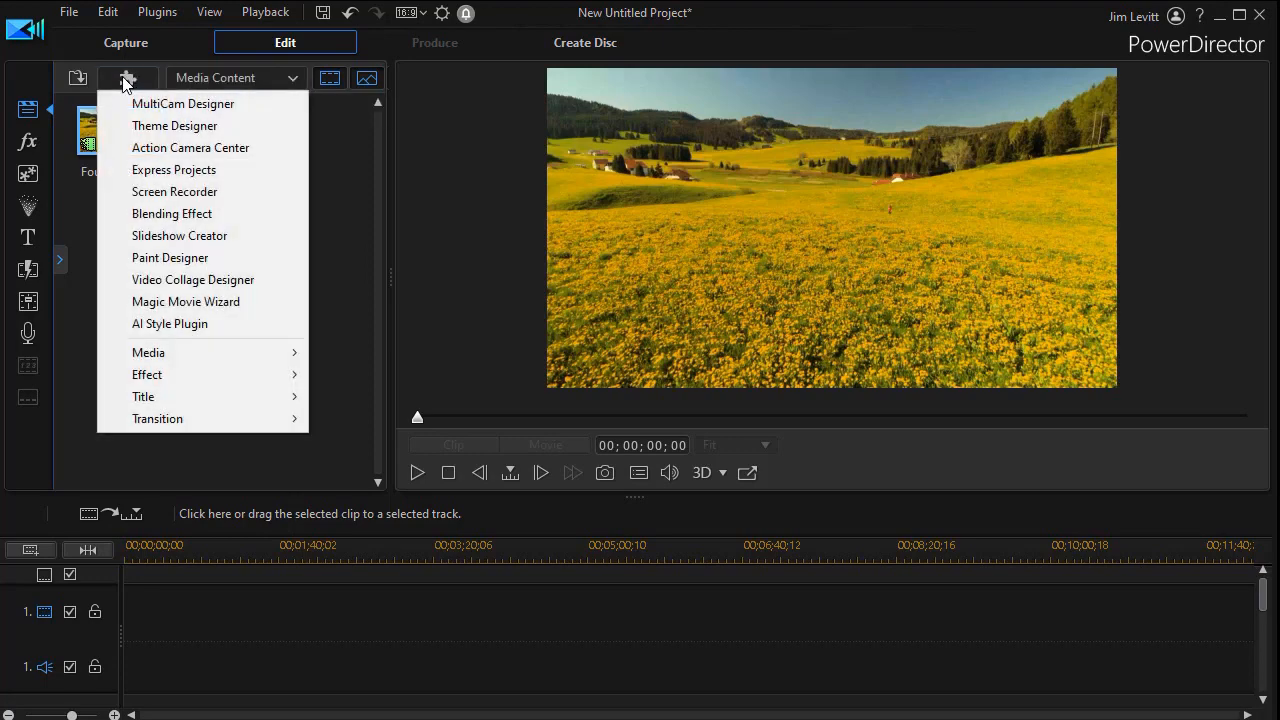
pyautogui.moveTo(210, 425)
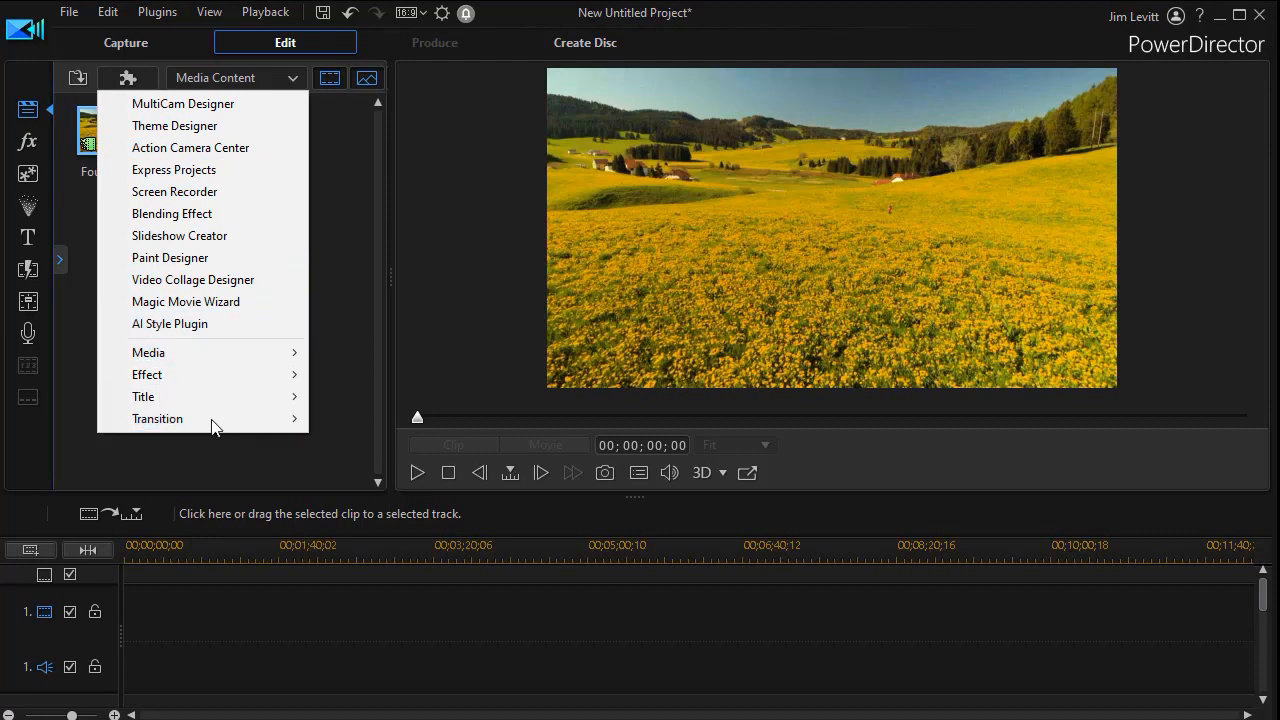
pyautogui.moveTo(148, 352)
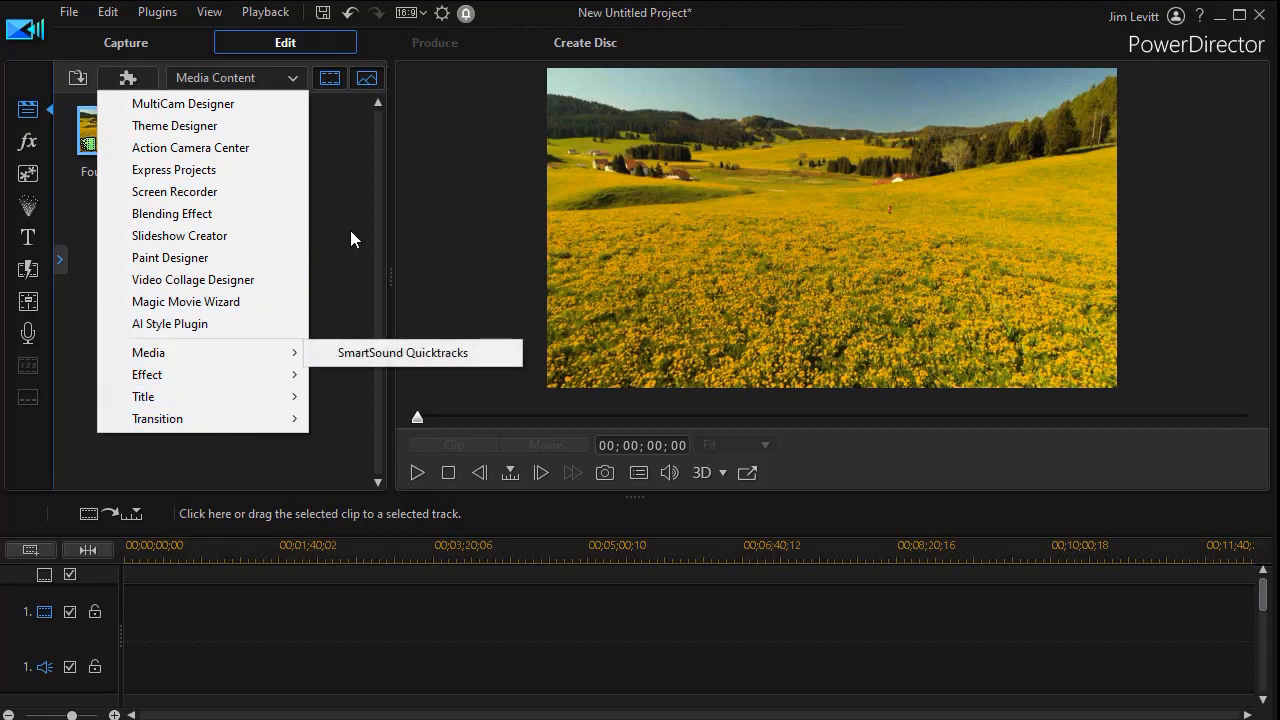
pyautogui.moveTo(309, 108)
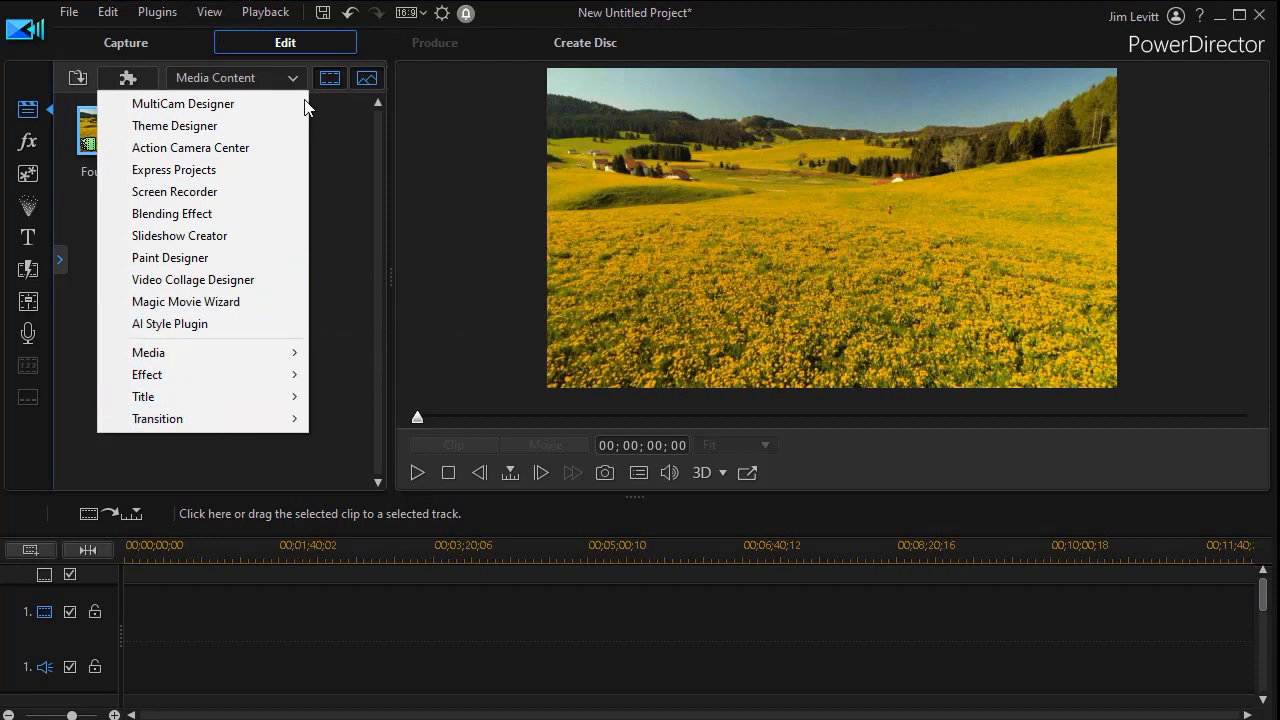
pyautogui.click(258, 291)
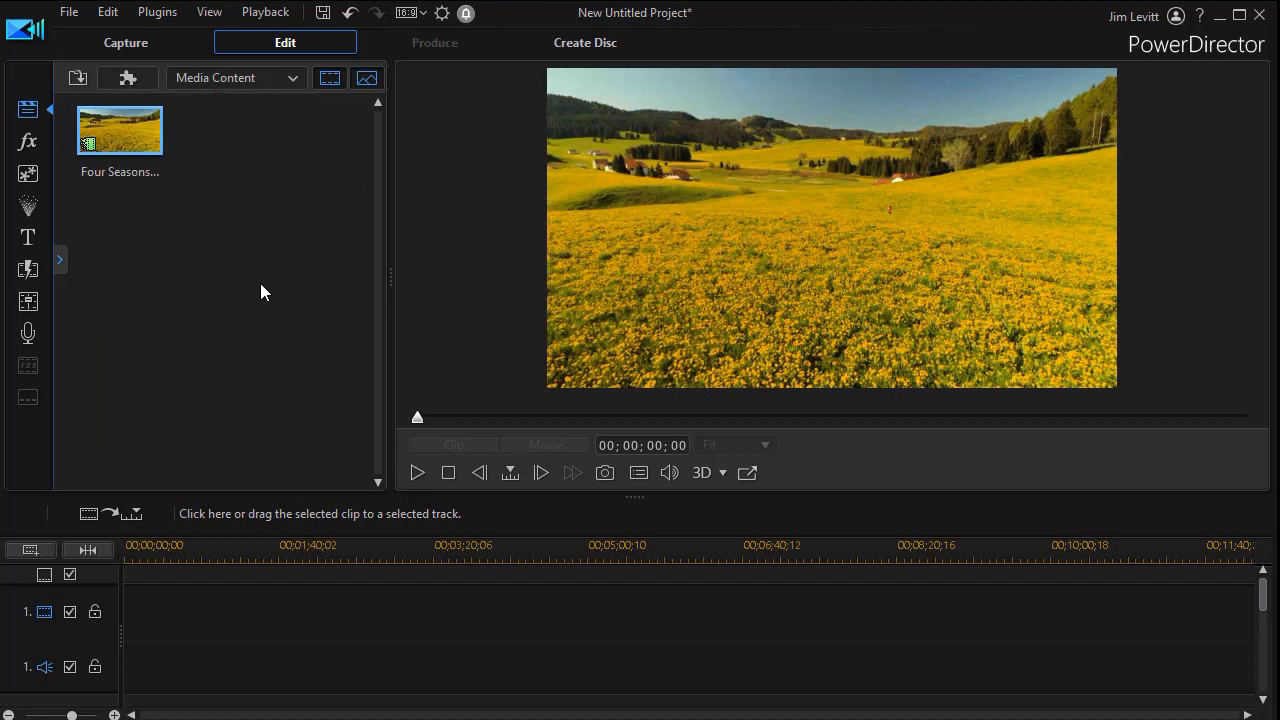
pyautogui.moveTo(232, 232)
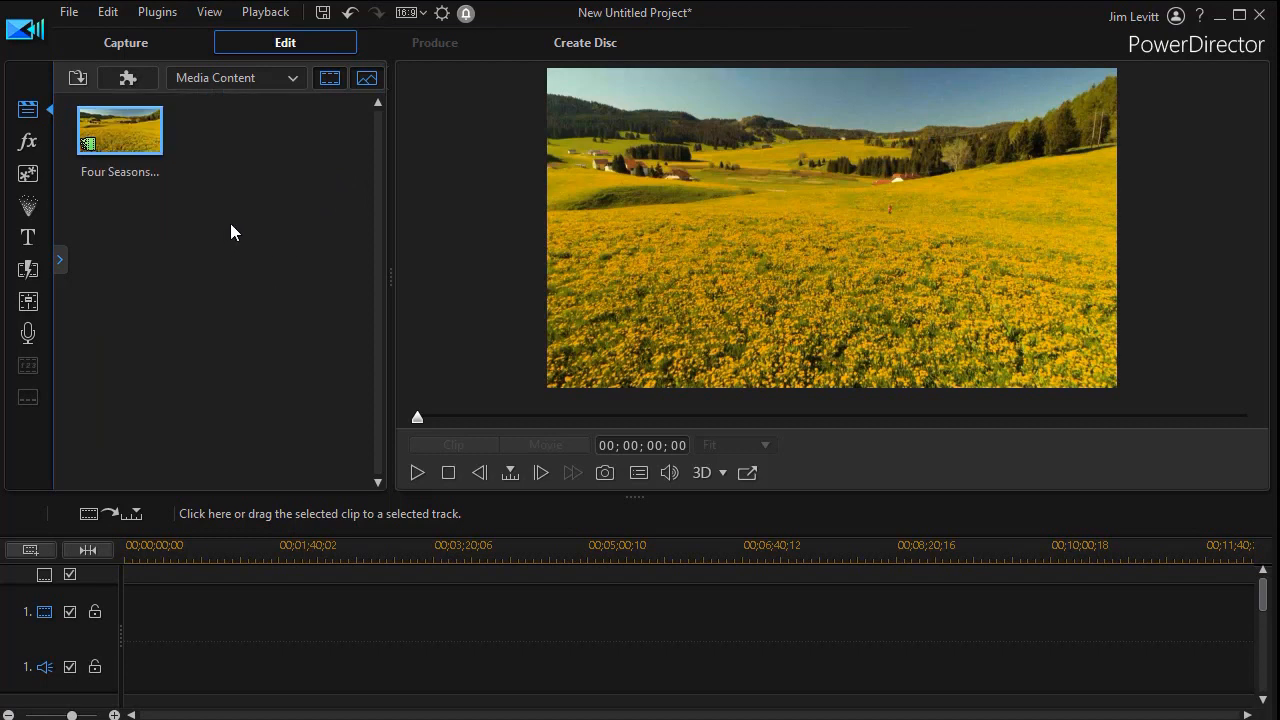
pyautogui.rightClick(233, 232)
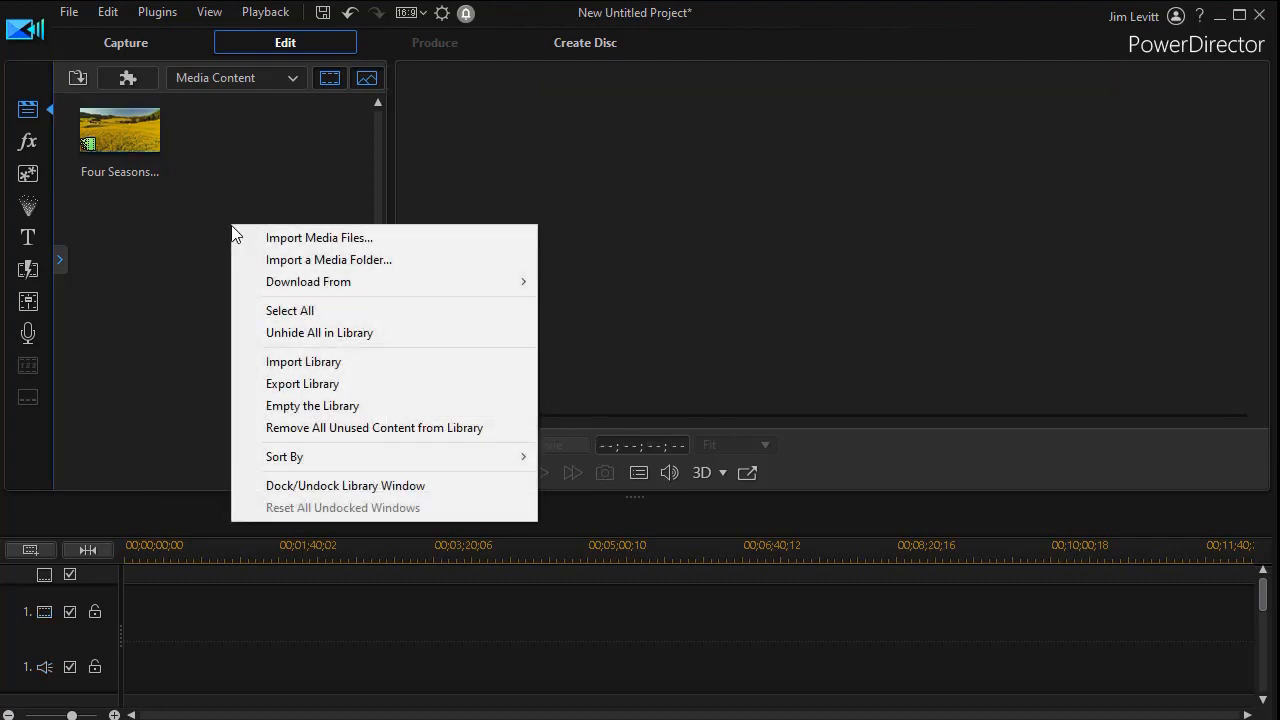
pyautogui.moveTo(345, 238)
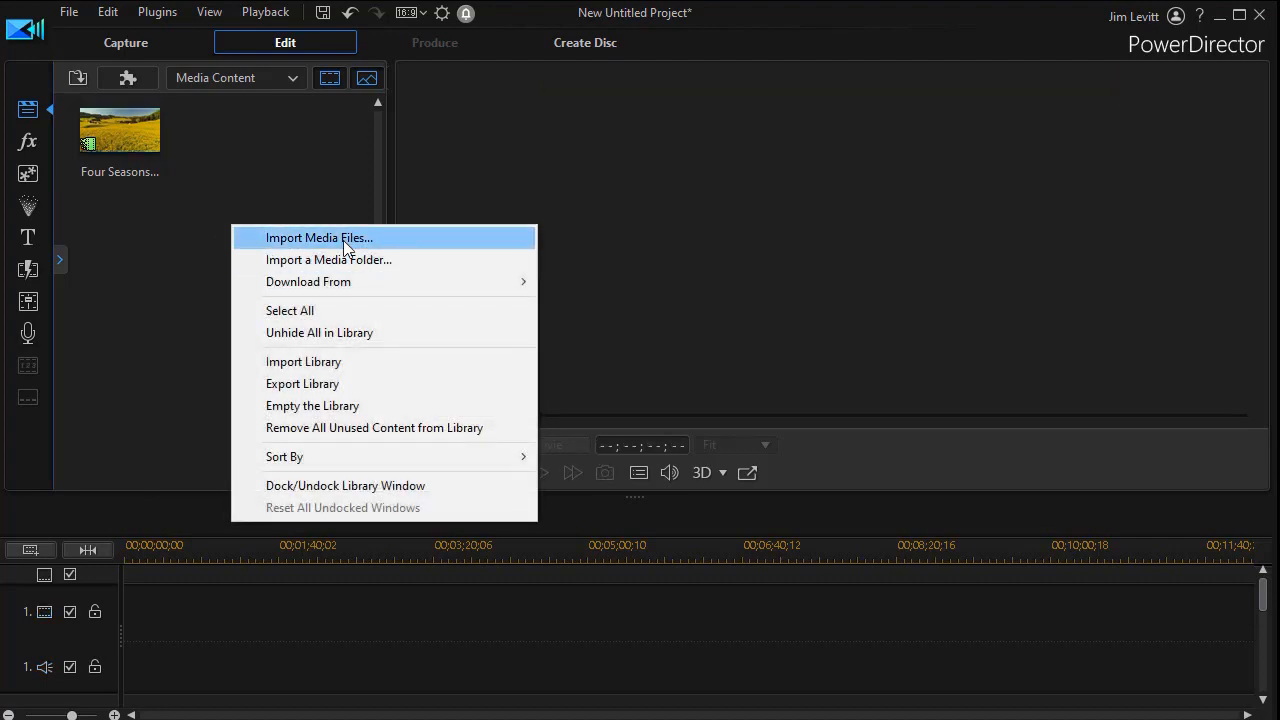
pyautogui.moveTo(352, 244)
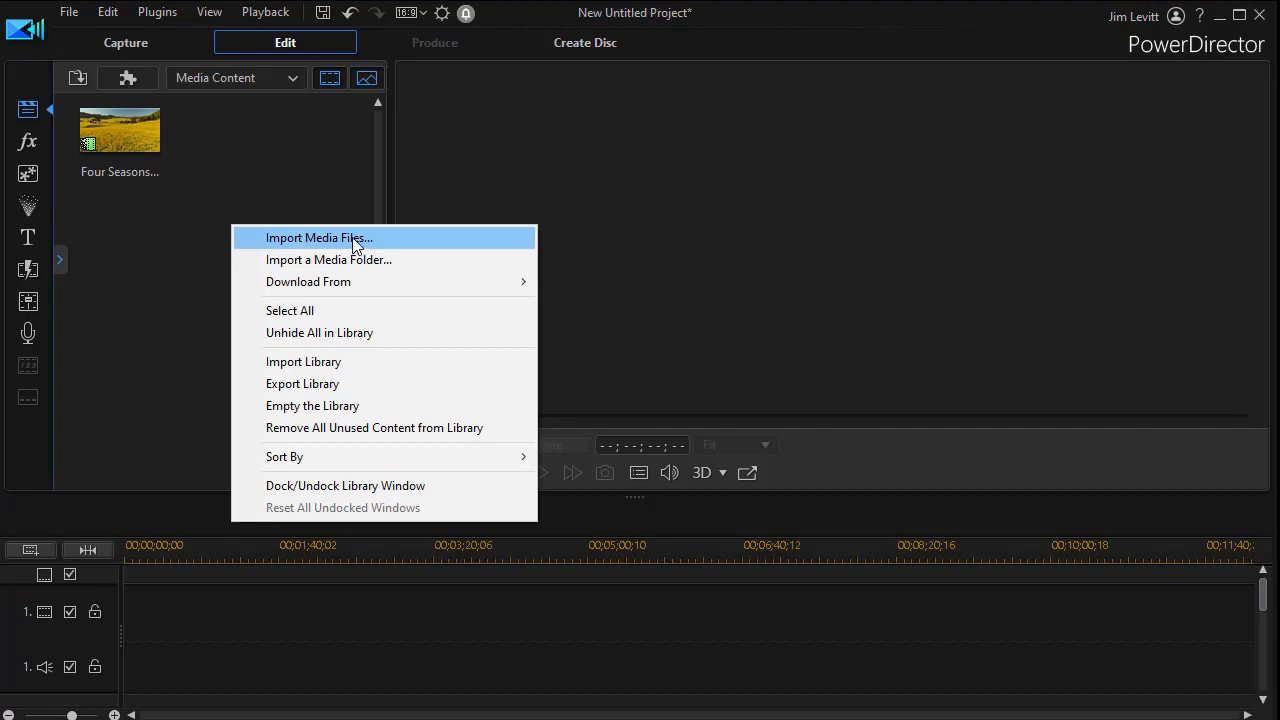
pyautogui.click(319, 238)
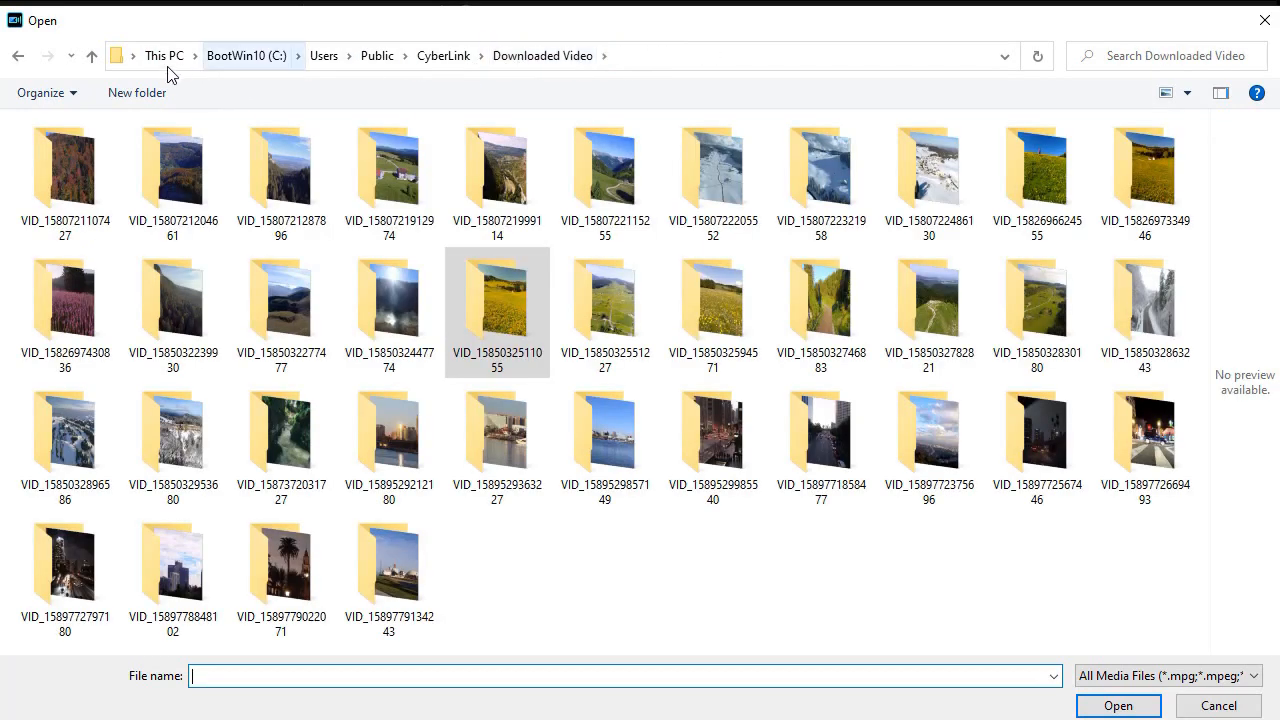
pyautogui.moveTo(470, 55)
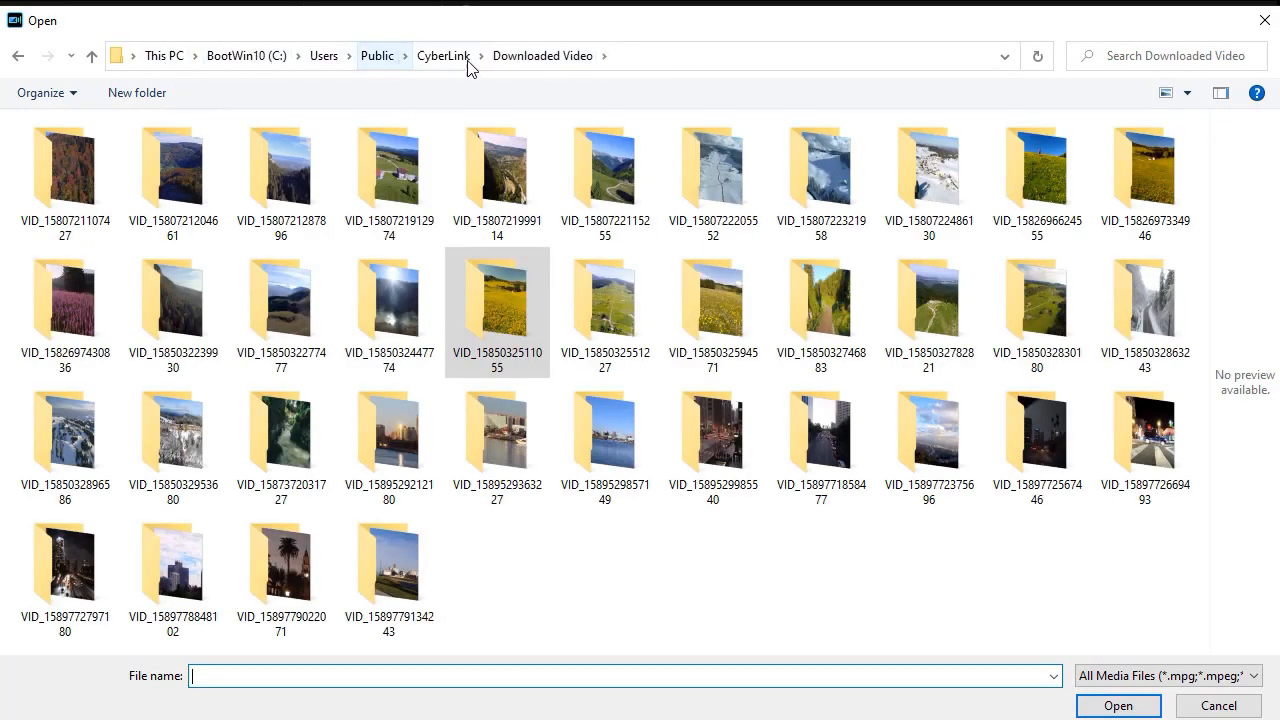
pyautogui.moveTo(565, 55)
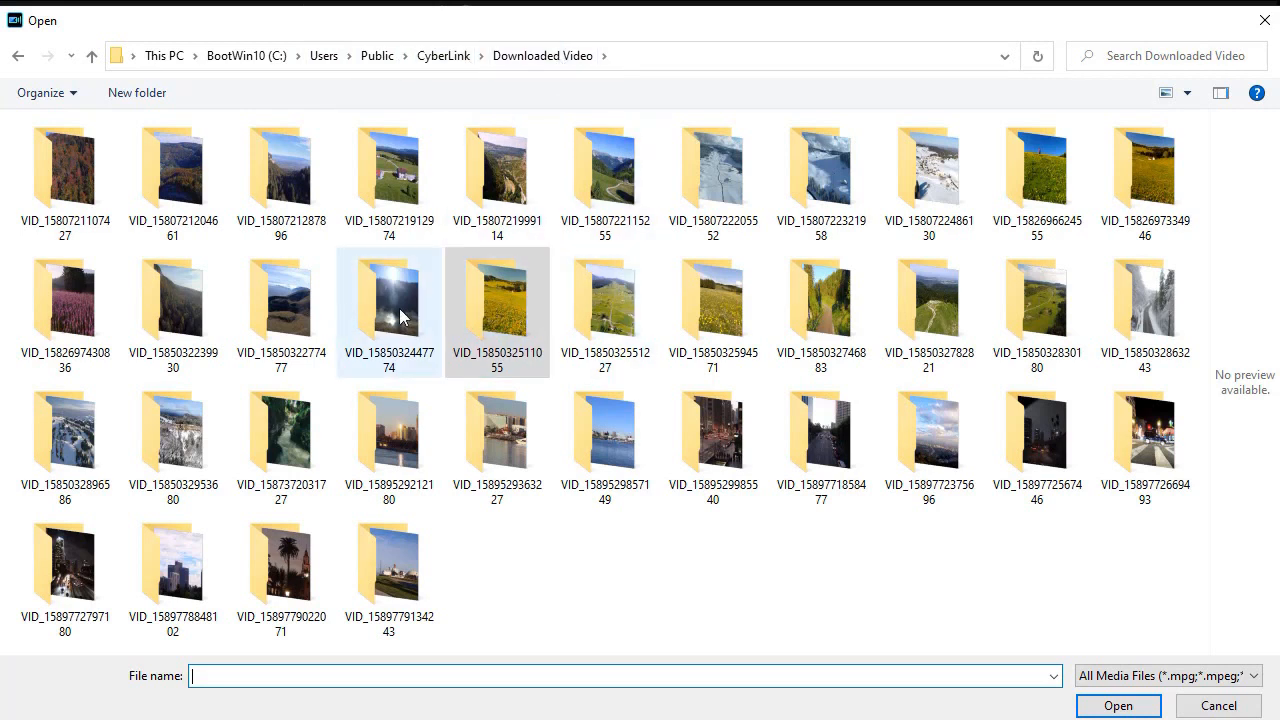
pyautogui.click(497, 295)
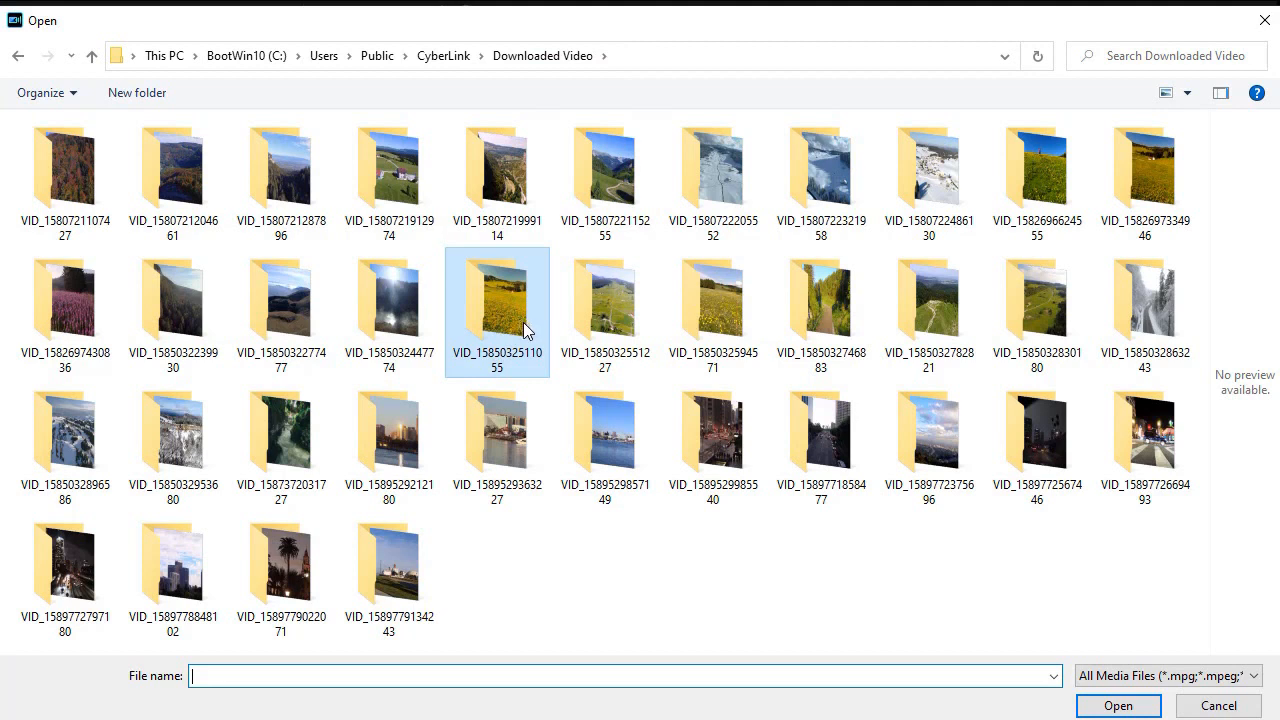
pyautogui.click(713, 300)
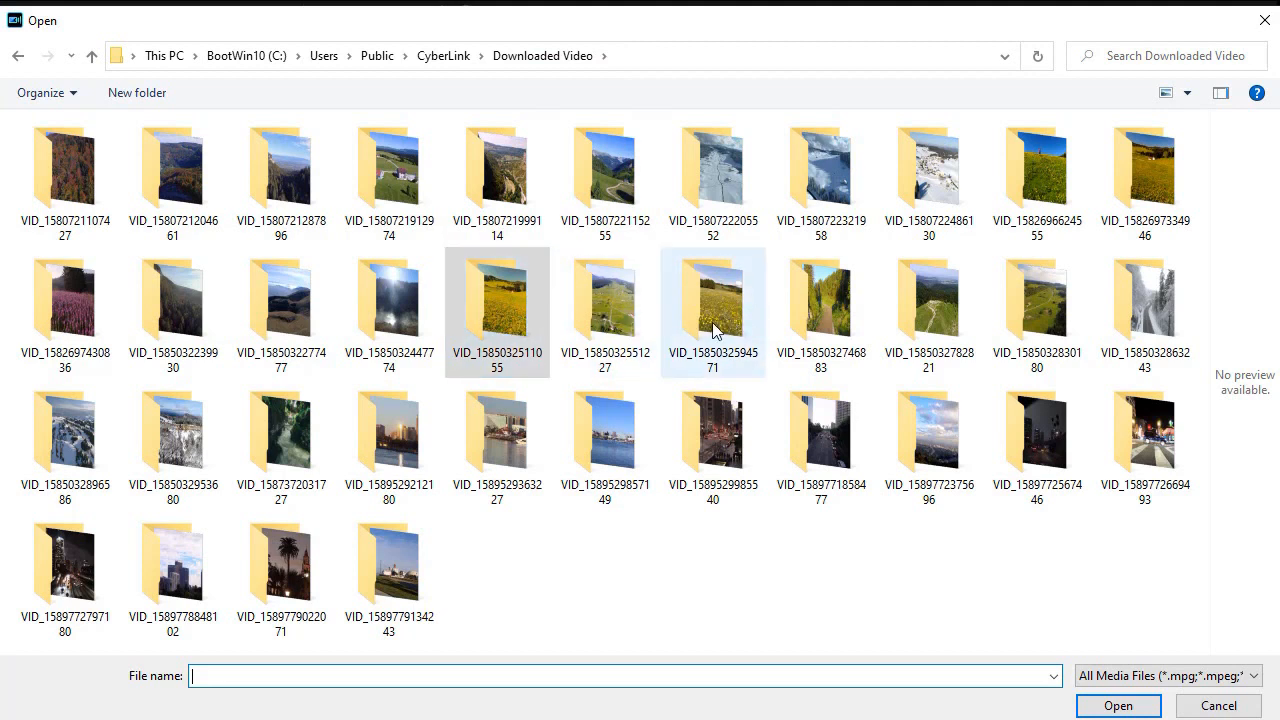
pyautogui.click(605, 445)
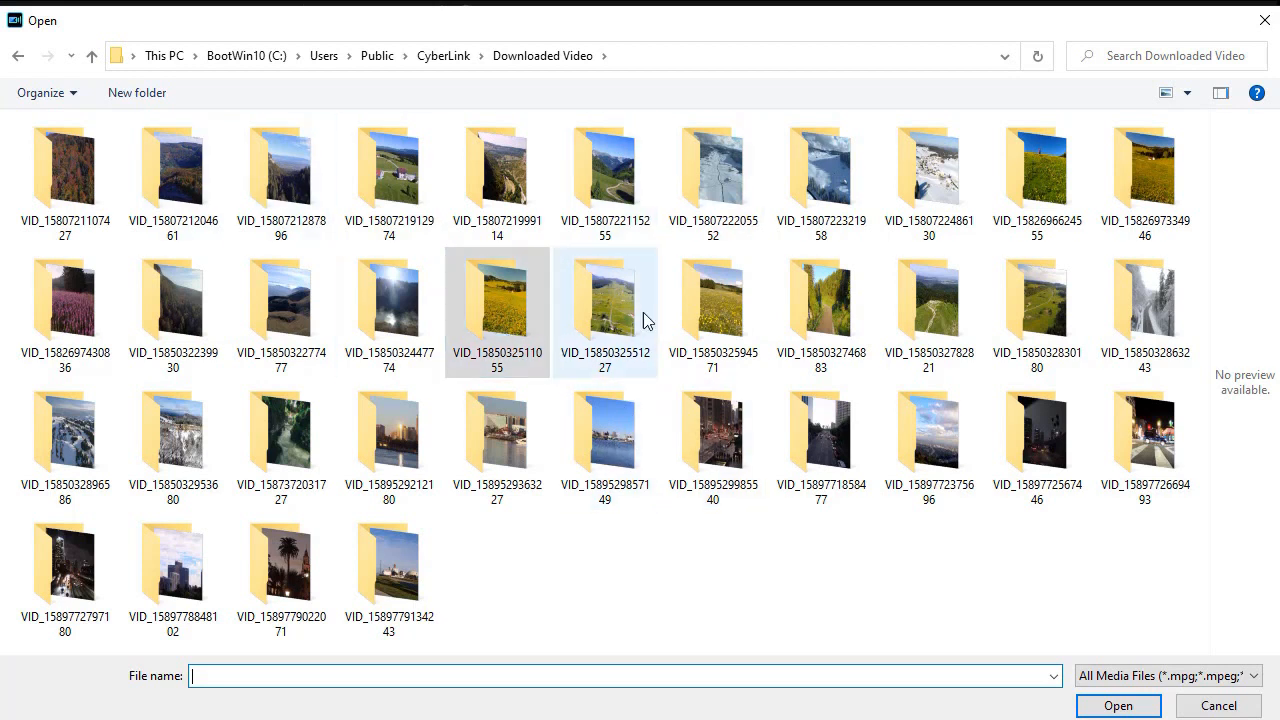
pyautogui.click(604, 440)
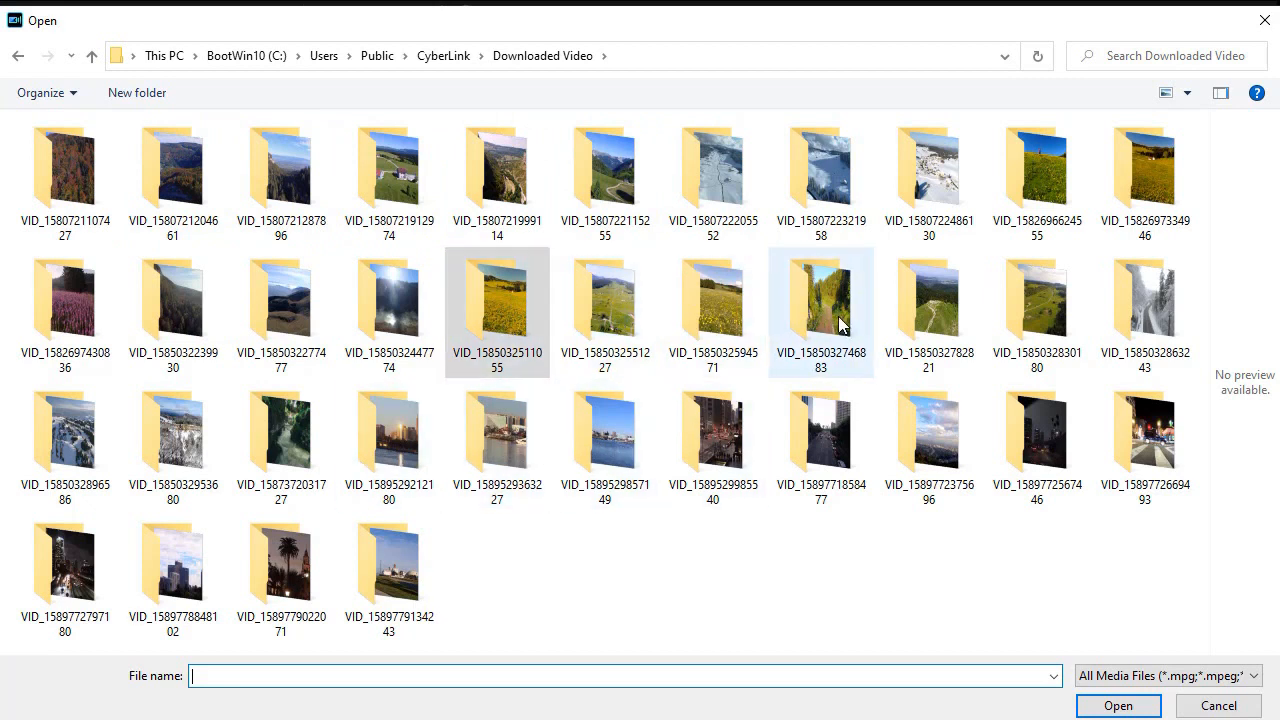
pyautogui.click(821, 297)
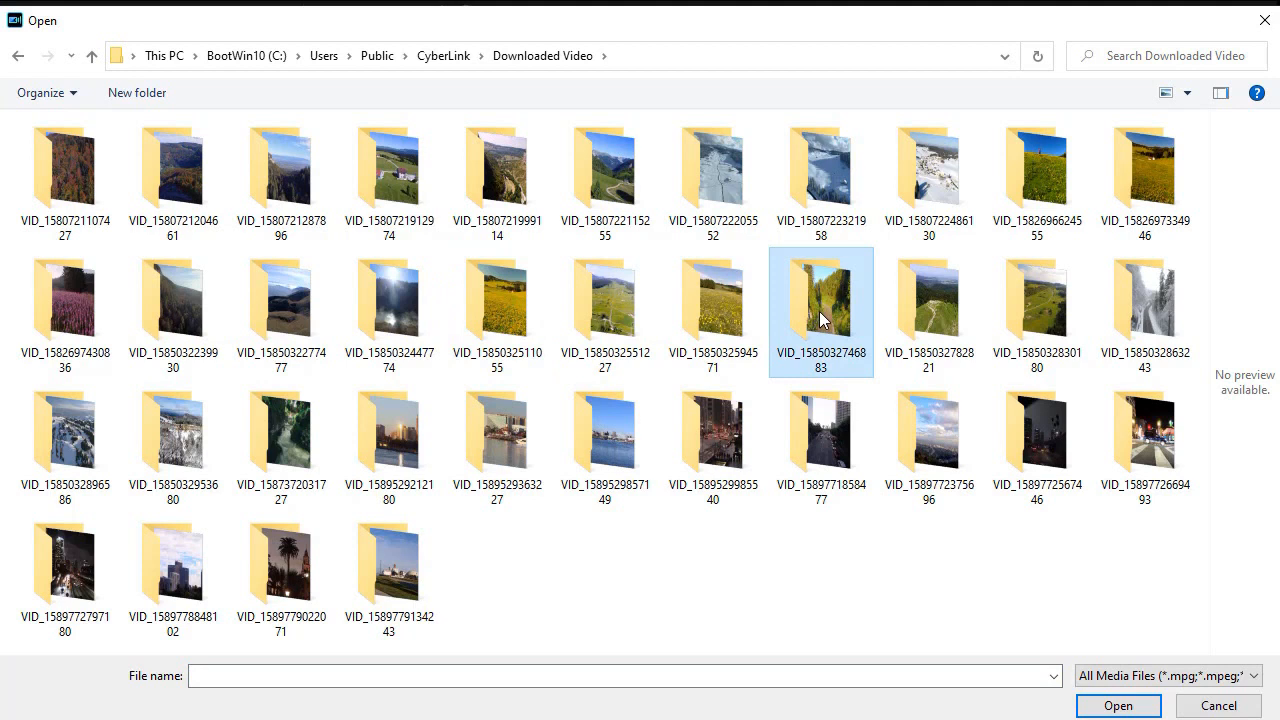
pyautogui.moveTo(825, 338)
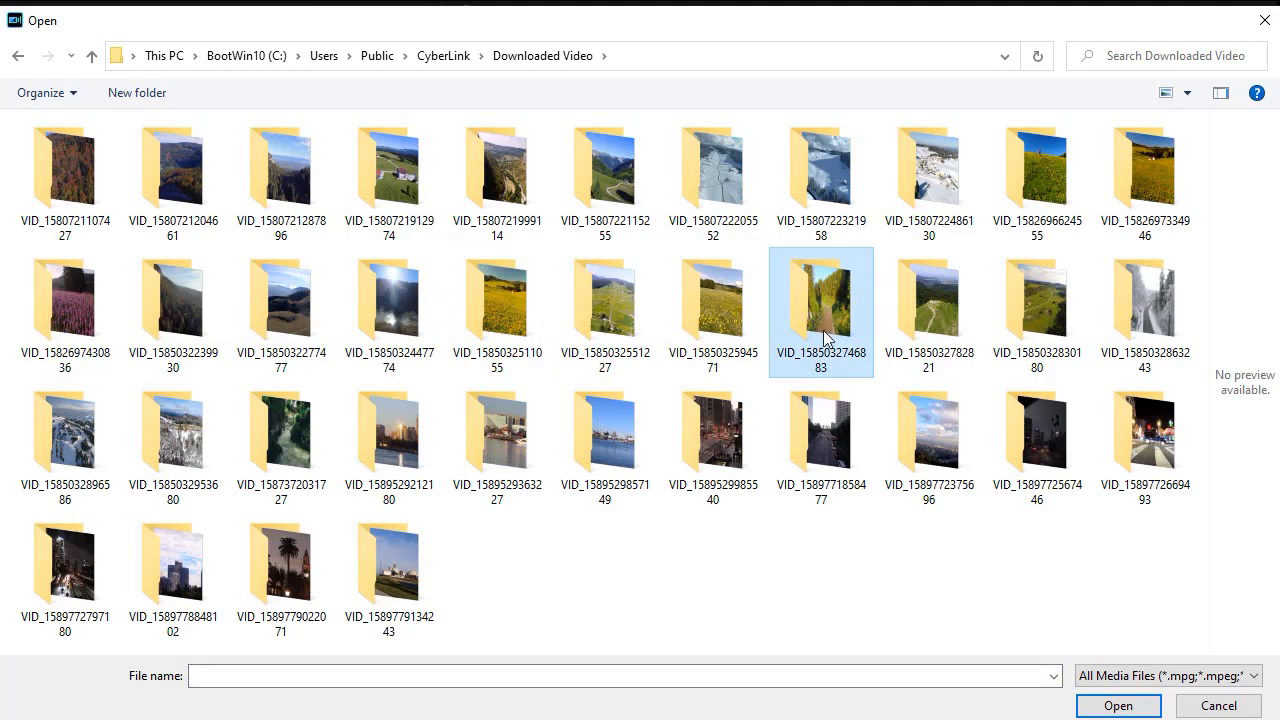
pyautogui.doubleClick(821, 300)
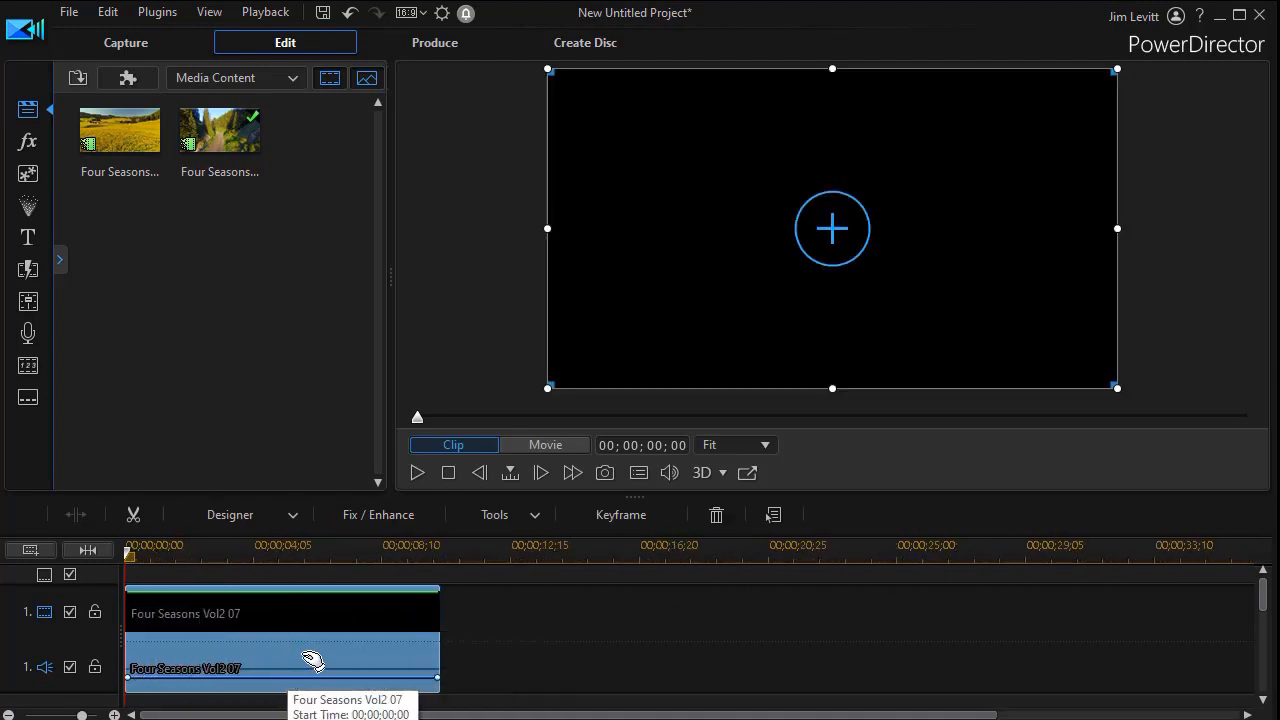
pyautogui.moveTo(290, 658)
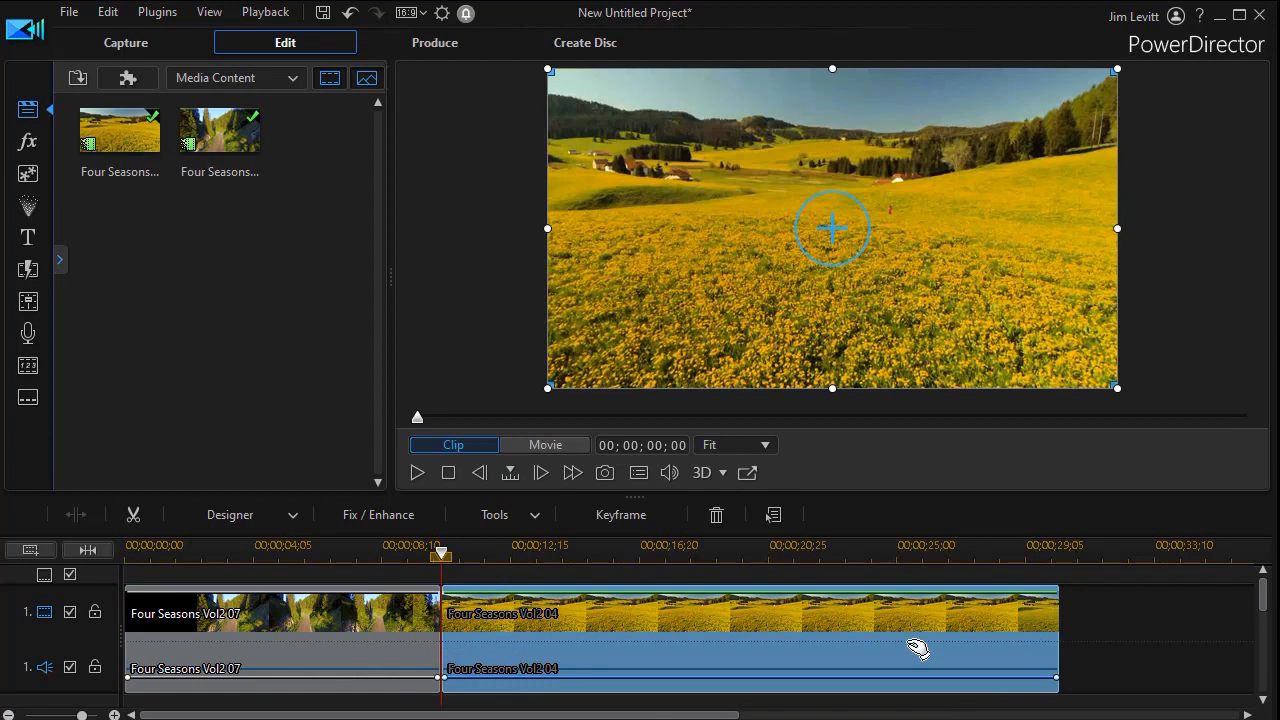
pyautogui.moveTo(580, 607)
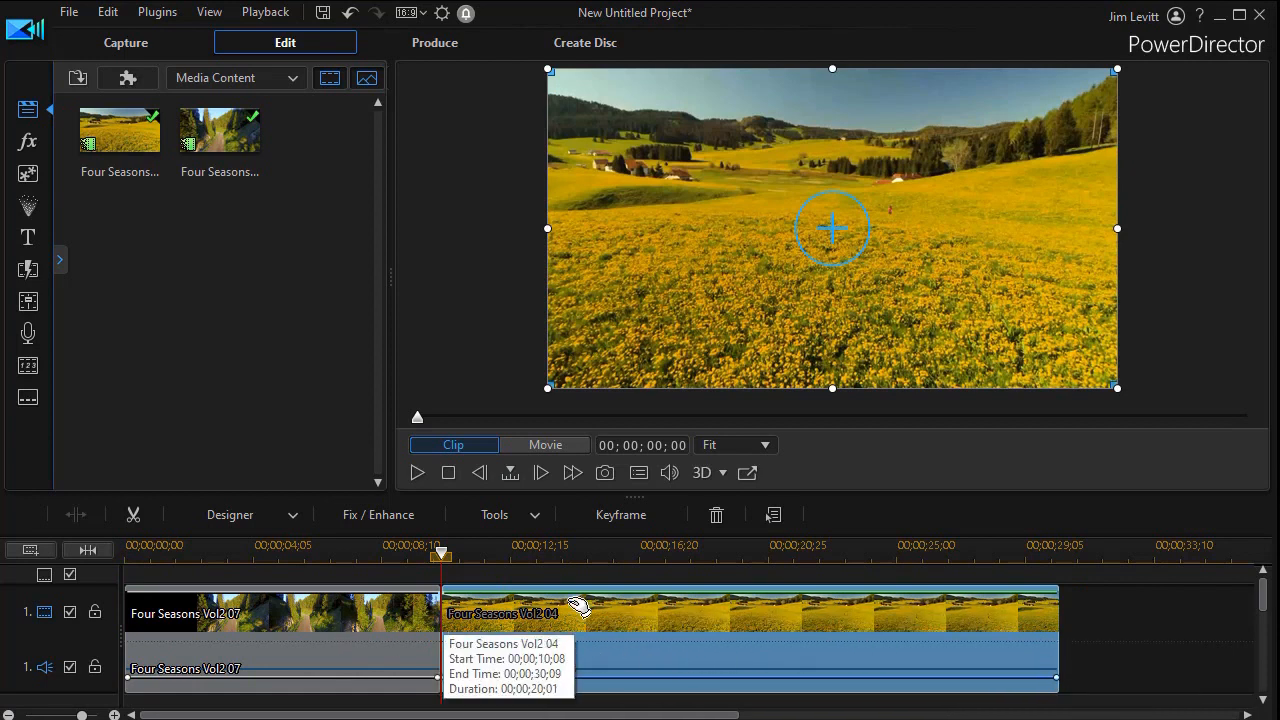
pyautogui.moveTo(278, 385)
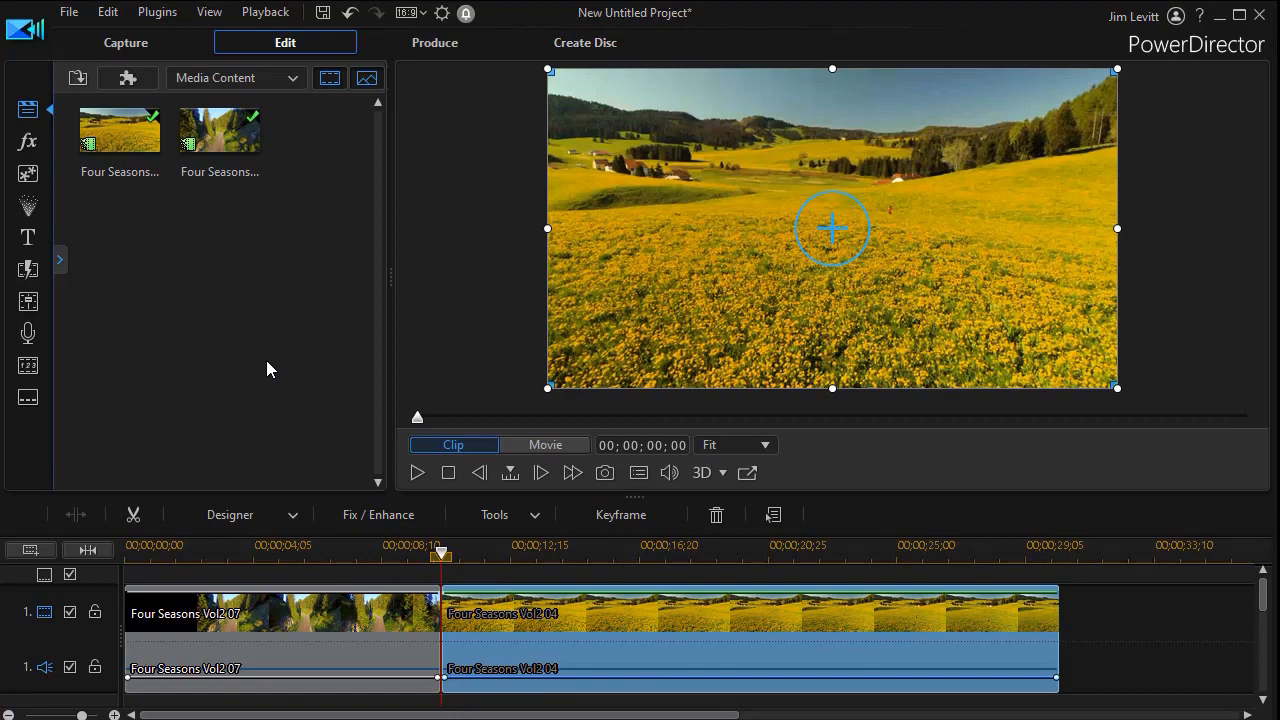
pyautogui.moveTo(194, 336)
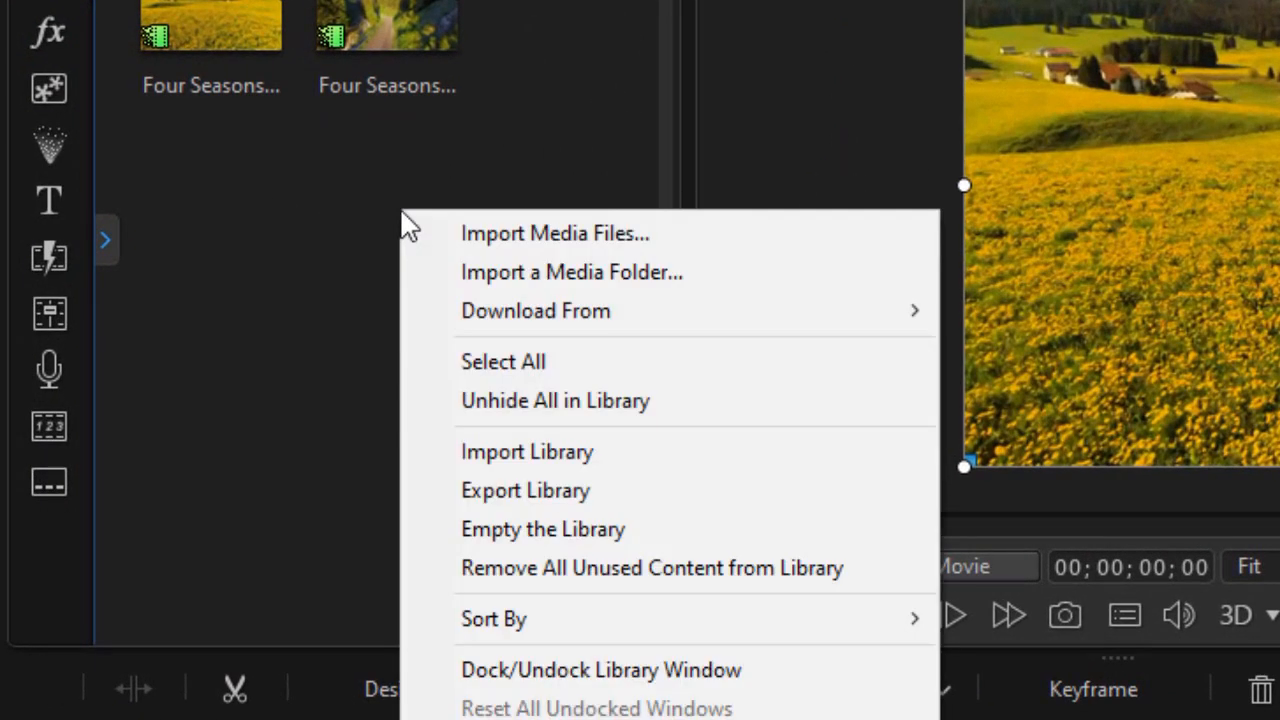
pyautogui.moveTo(595, 285)
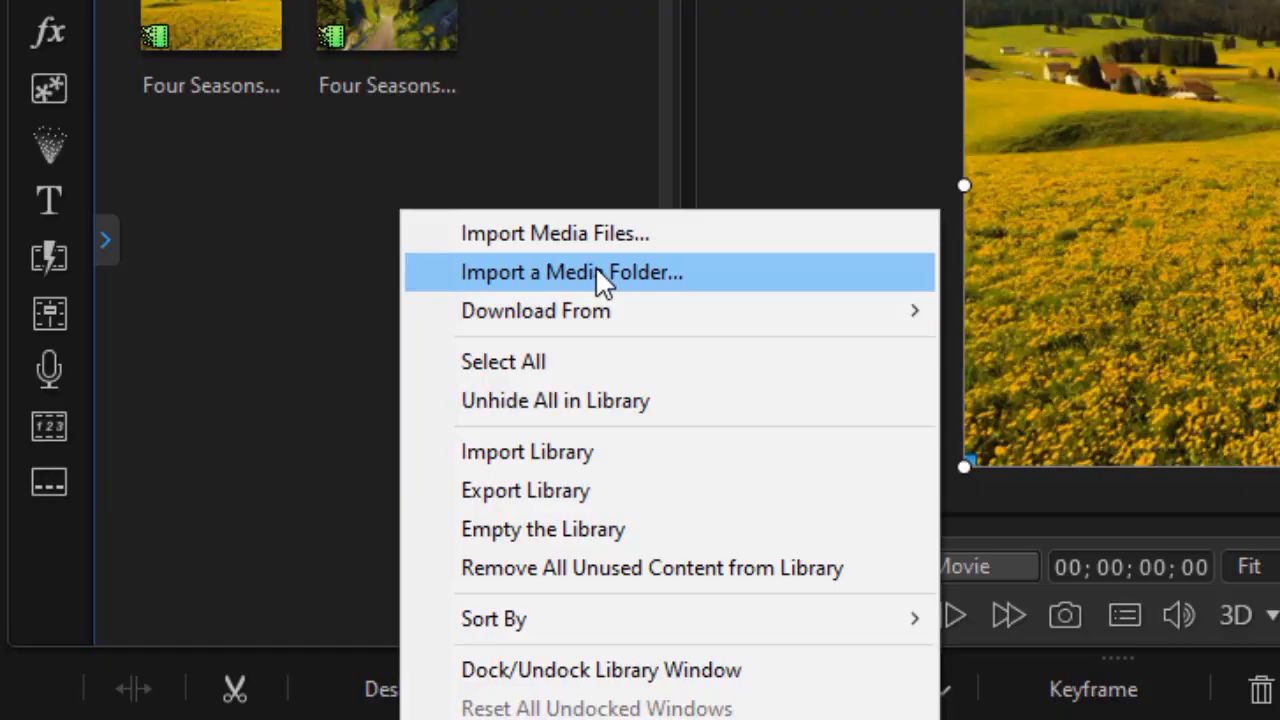
# Step: Import the Los Angeles media folder from CyberLink and scroll the library to confirm
pyautogui.click(571, 271)
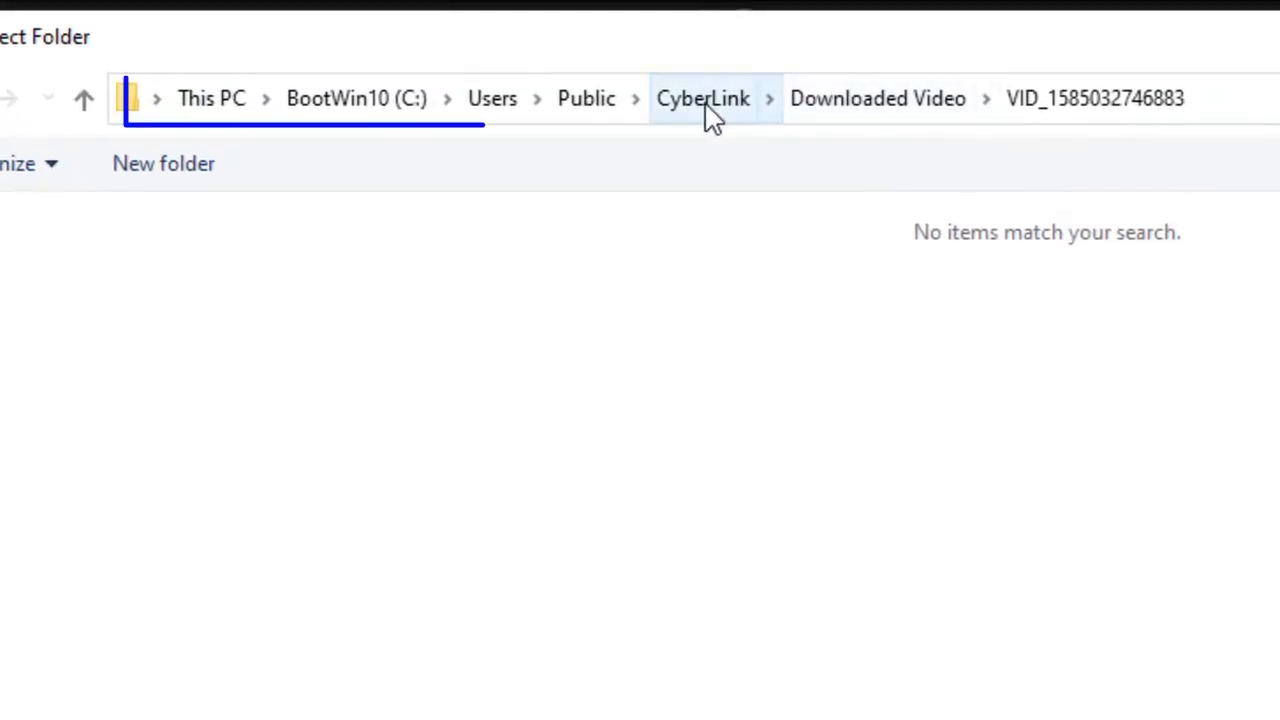
pyautogui.click(702, 98)
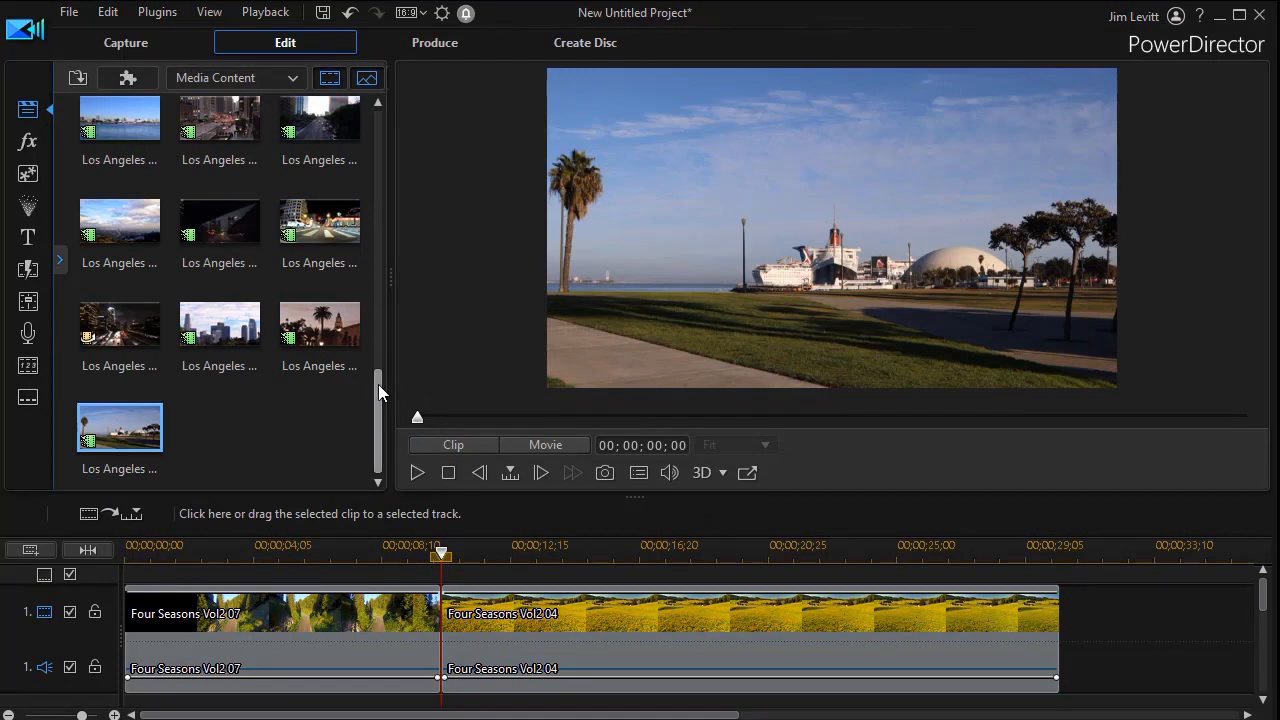
pyautogui.scroll(3)
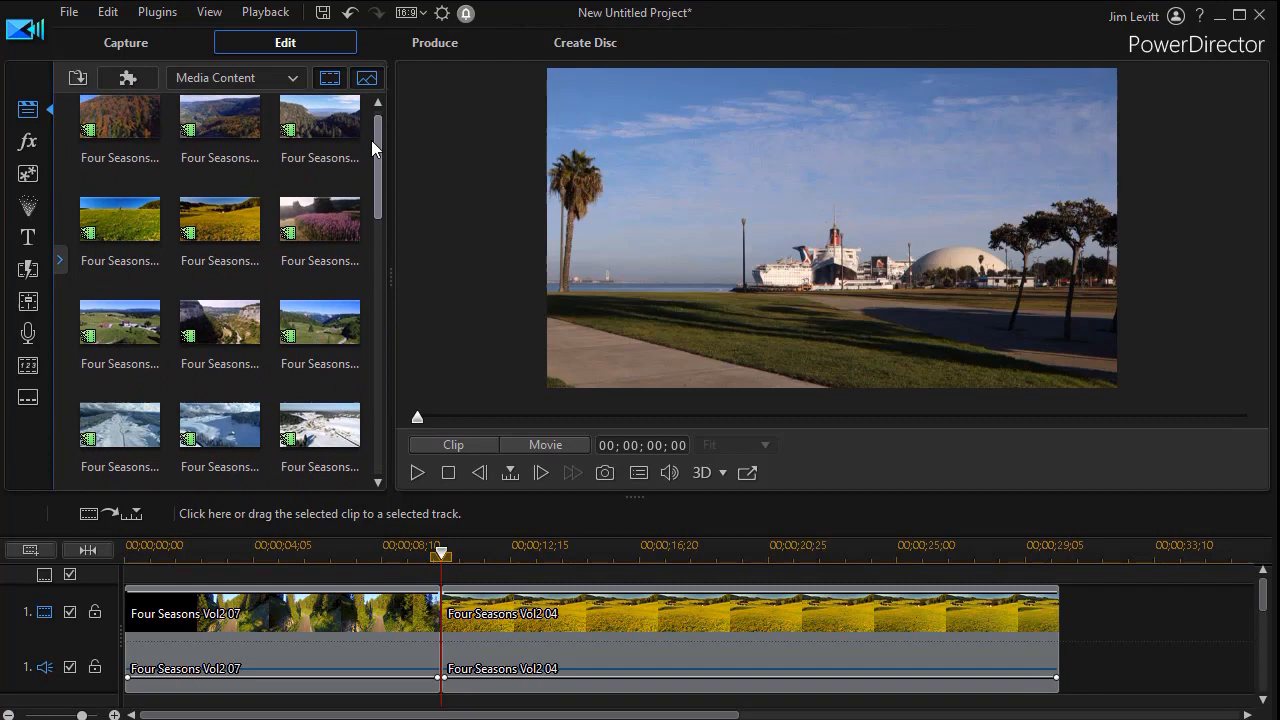
pyautogui.scroll(-3)
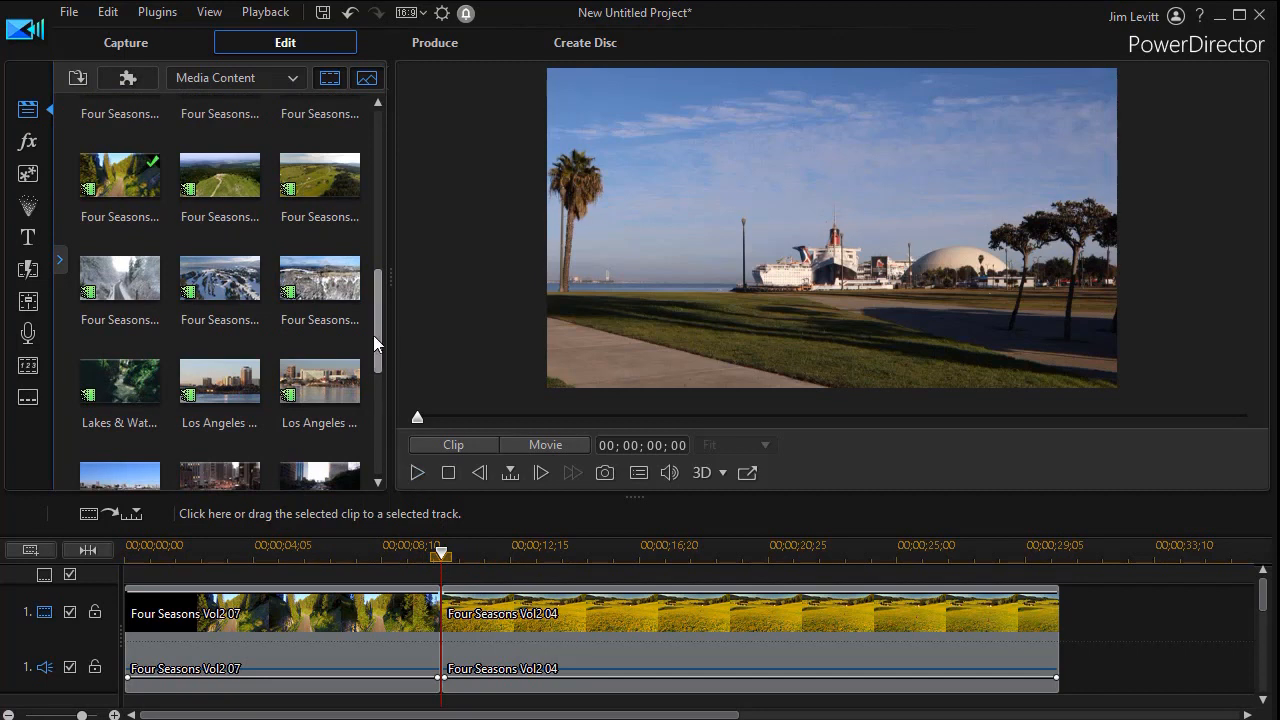
pyautogui.scroll(-3)
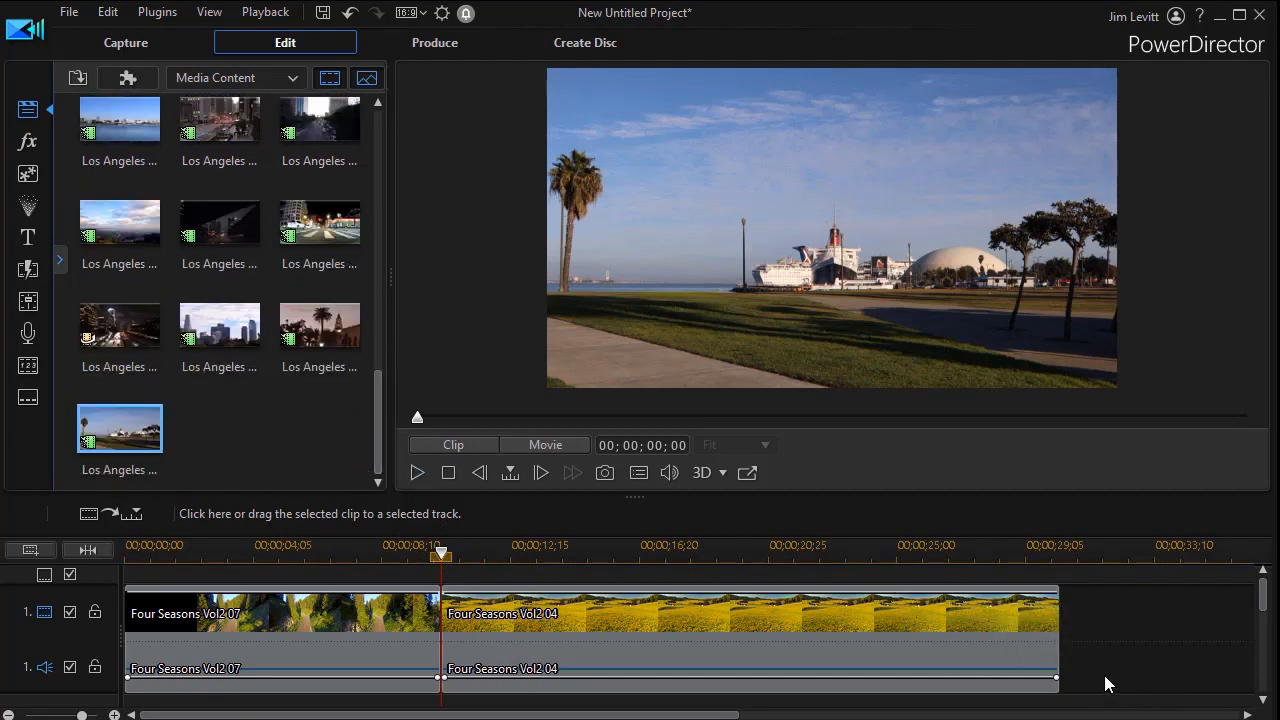
pyautogui.moveTo(1130, 654)
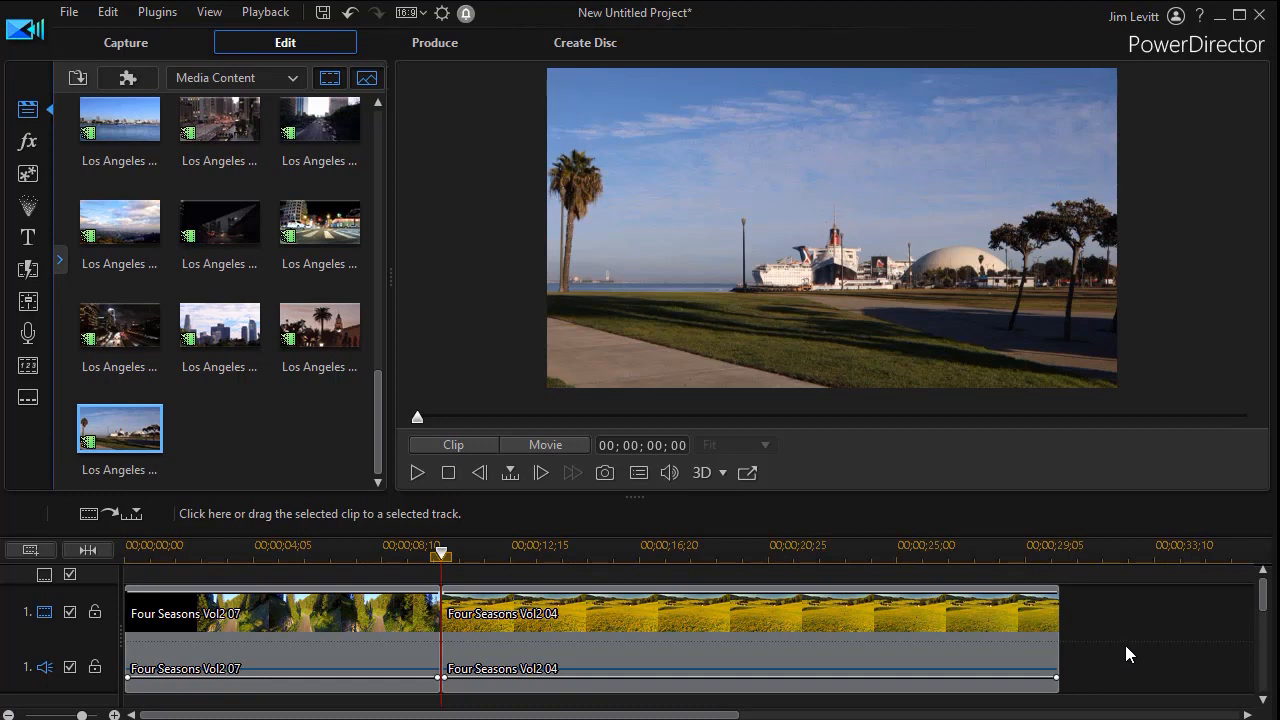
pyautogui.moveTo(1120, 658)
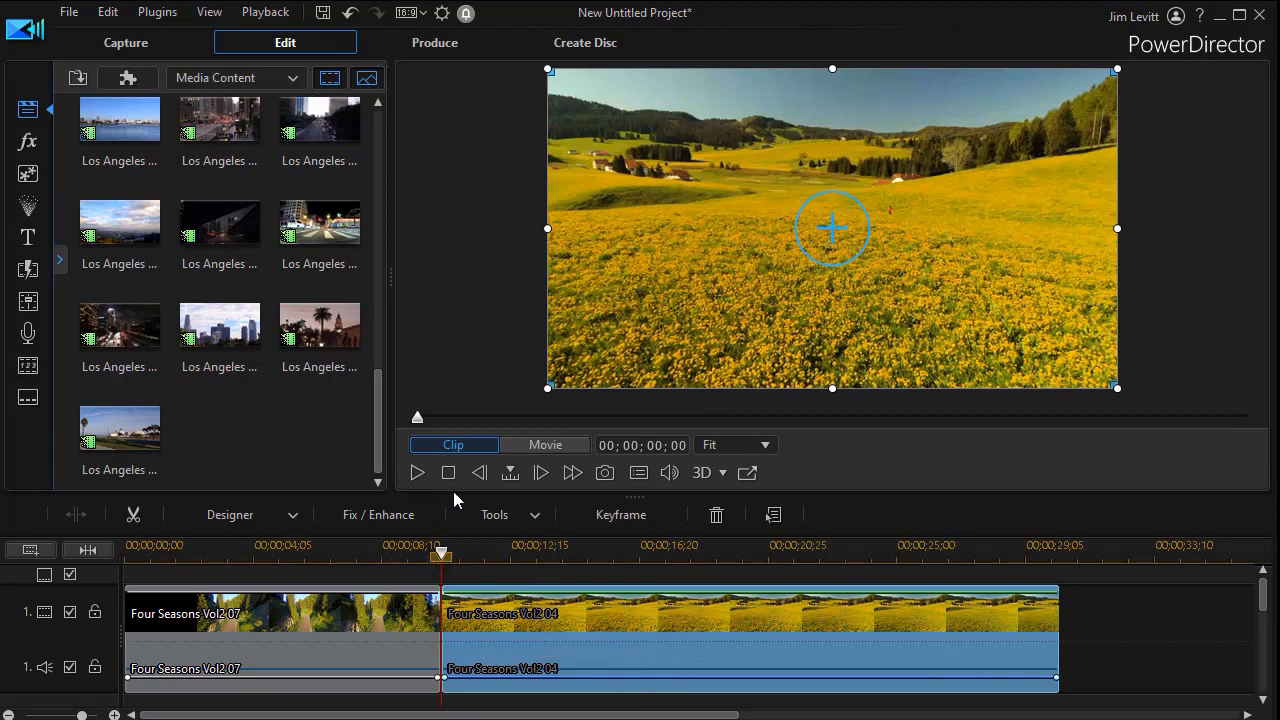
pyautogui.moveTo(1095, 633)
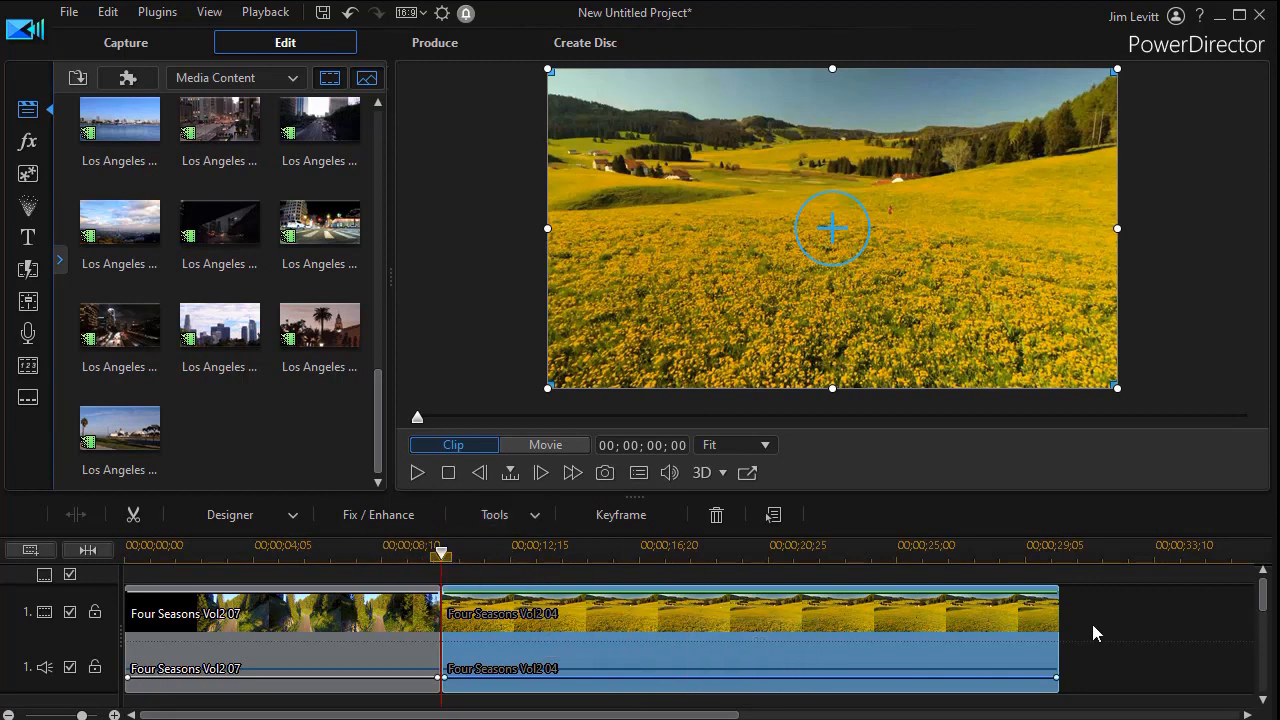
pyautogui.moveTo(1085, 643)
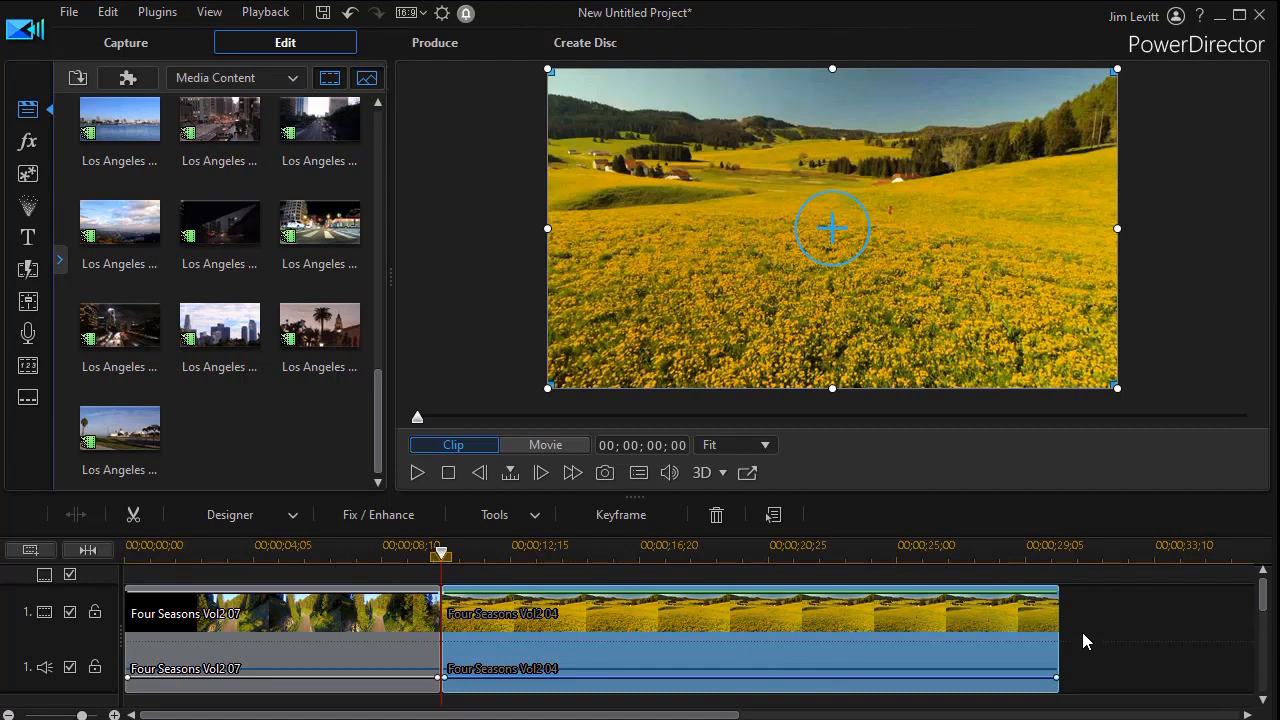
pyautogui.moveTo(1087, 654)
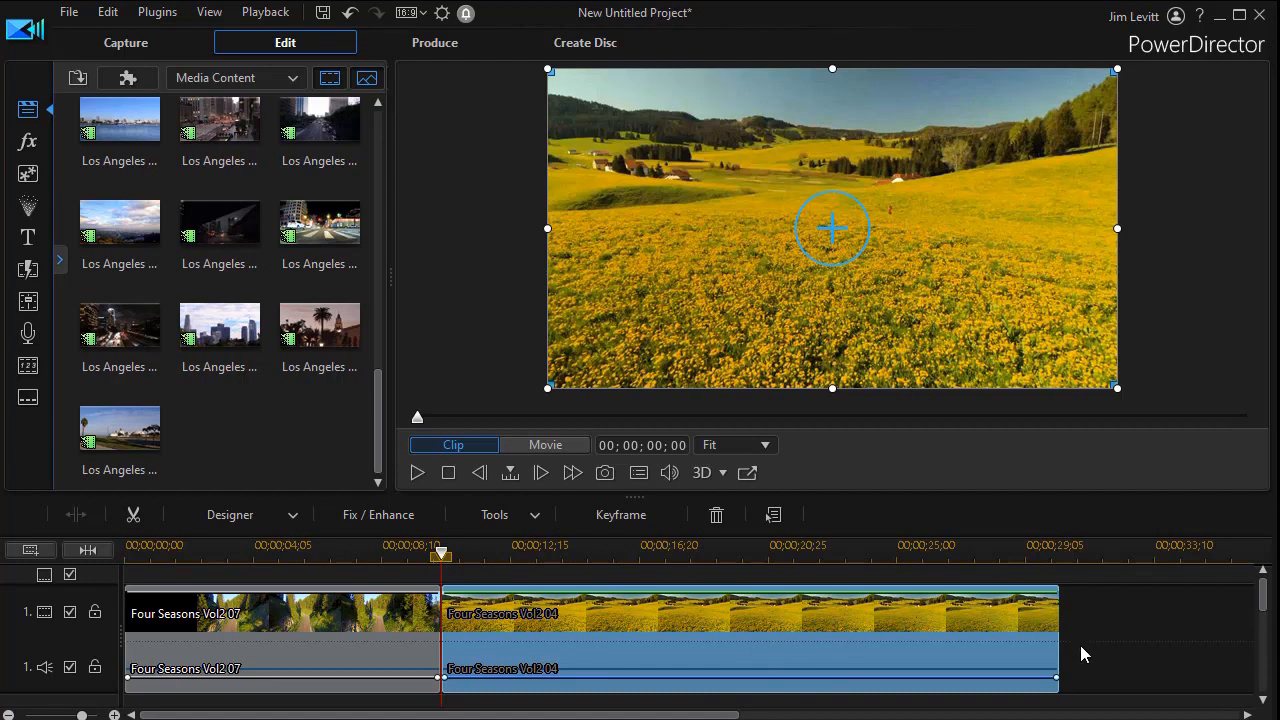
pyautogui.moveTo(1080, 655)
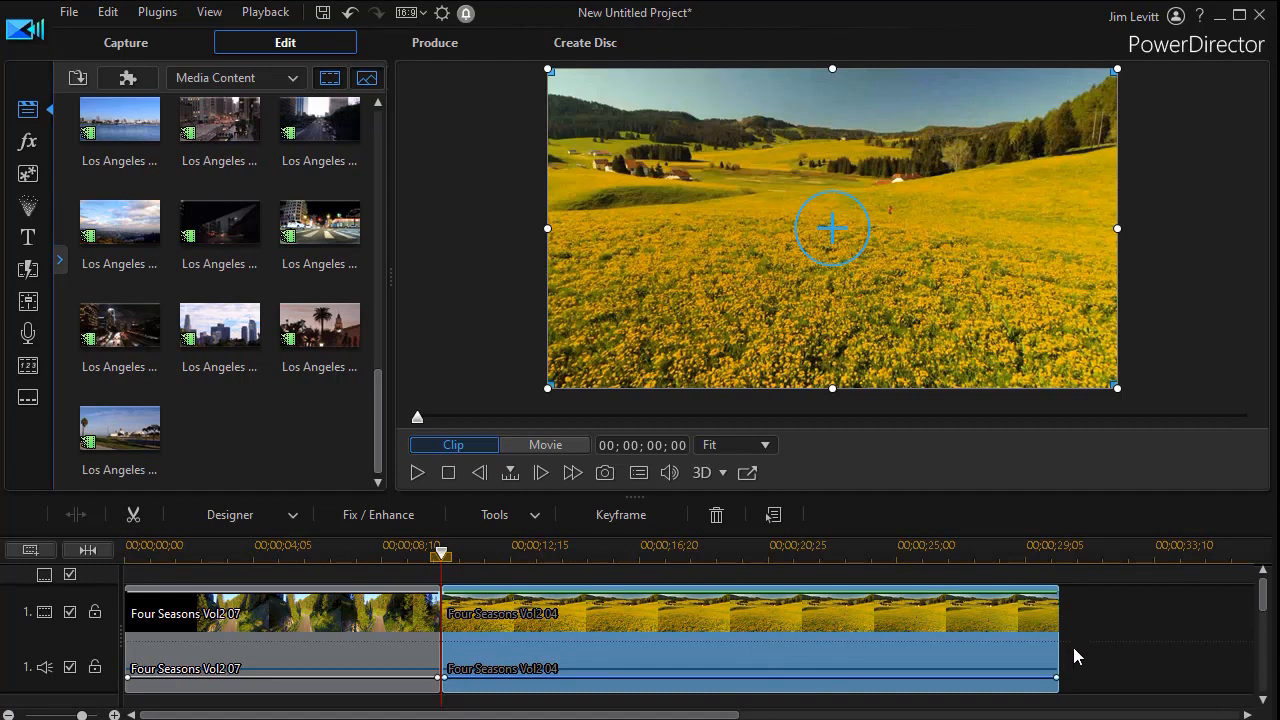
pyautogui.moveTo(1090, 643)
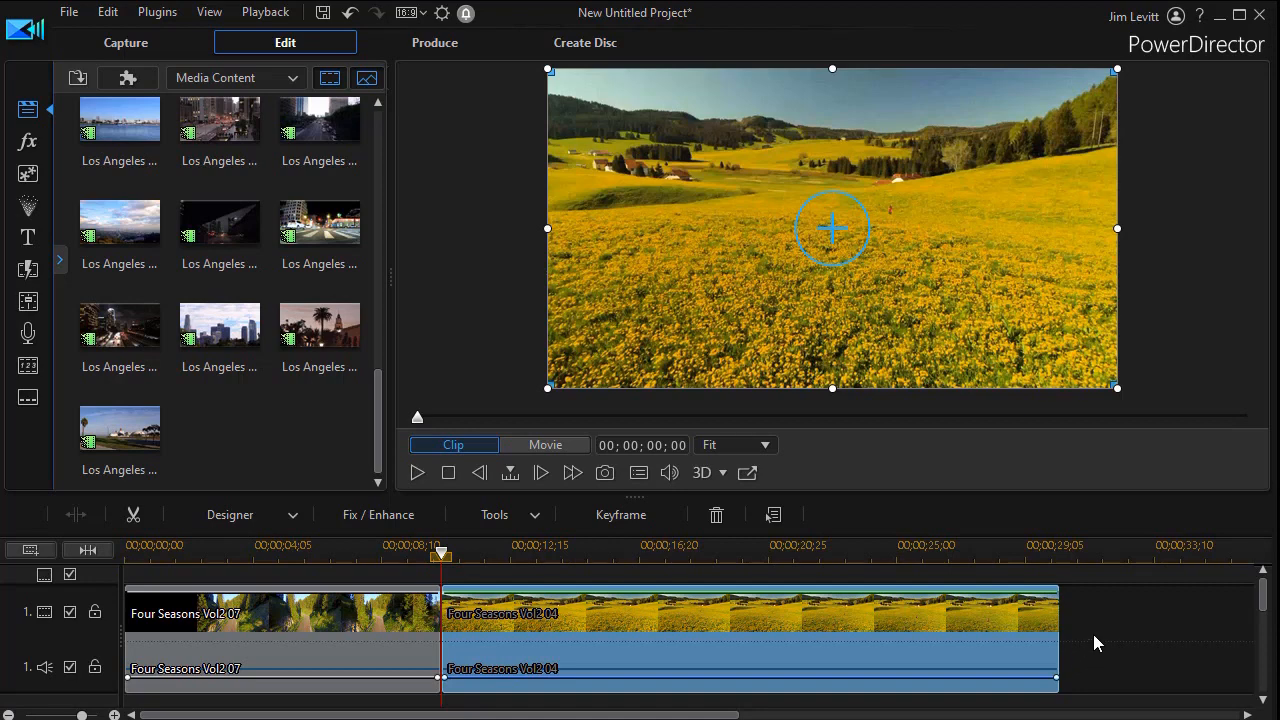
pyautogui.moveTo(1087, 655)
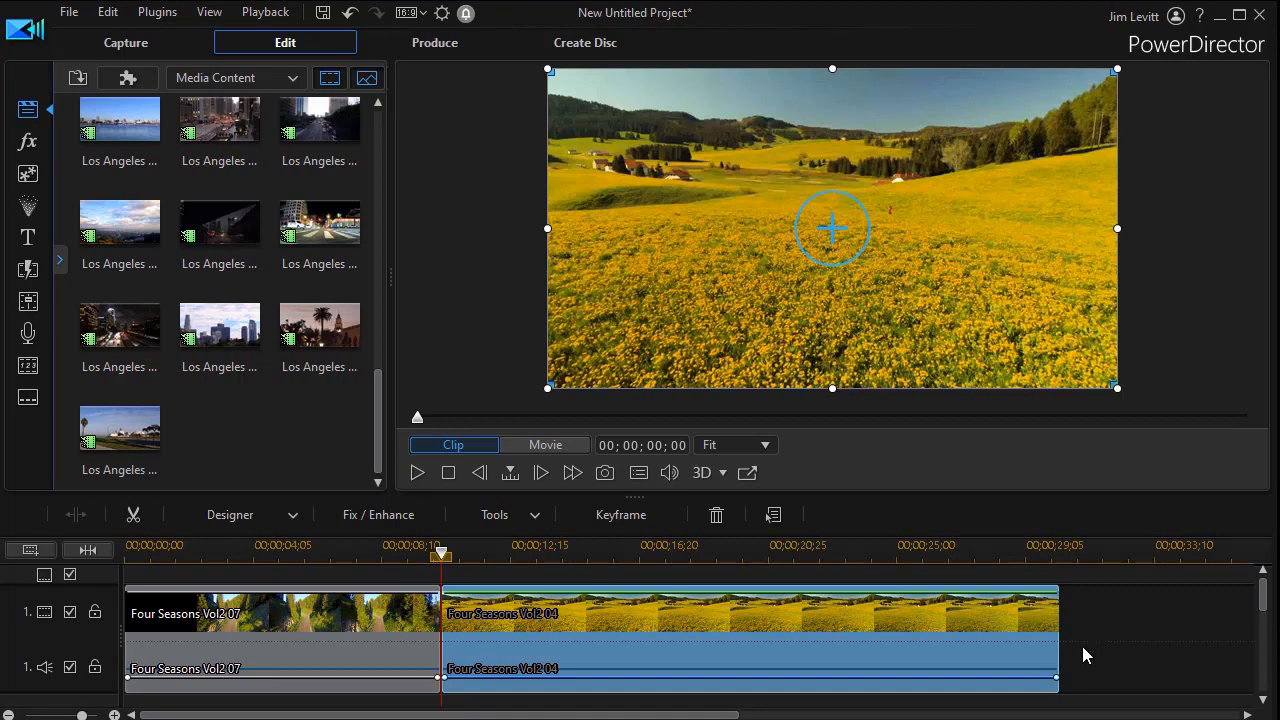
pyautogui.moveTo(1098, 653)
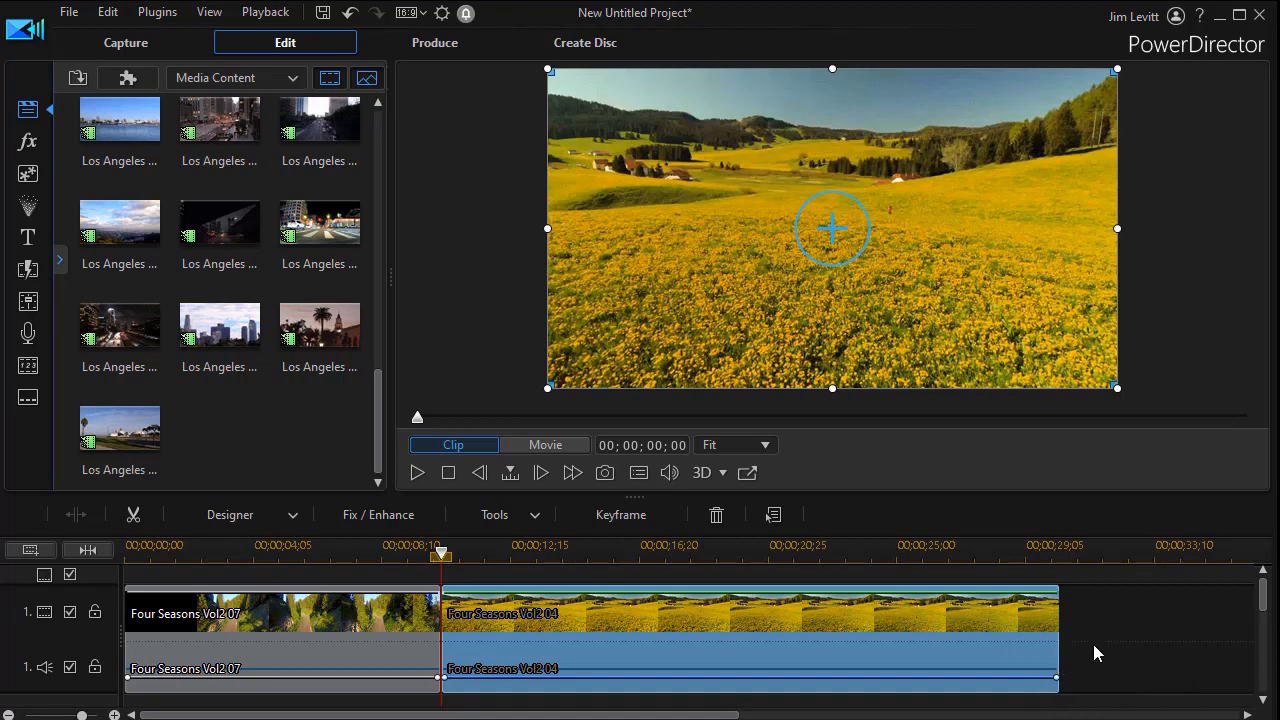
pyautogui.moveTo(1103, 663)
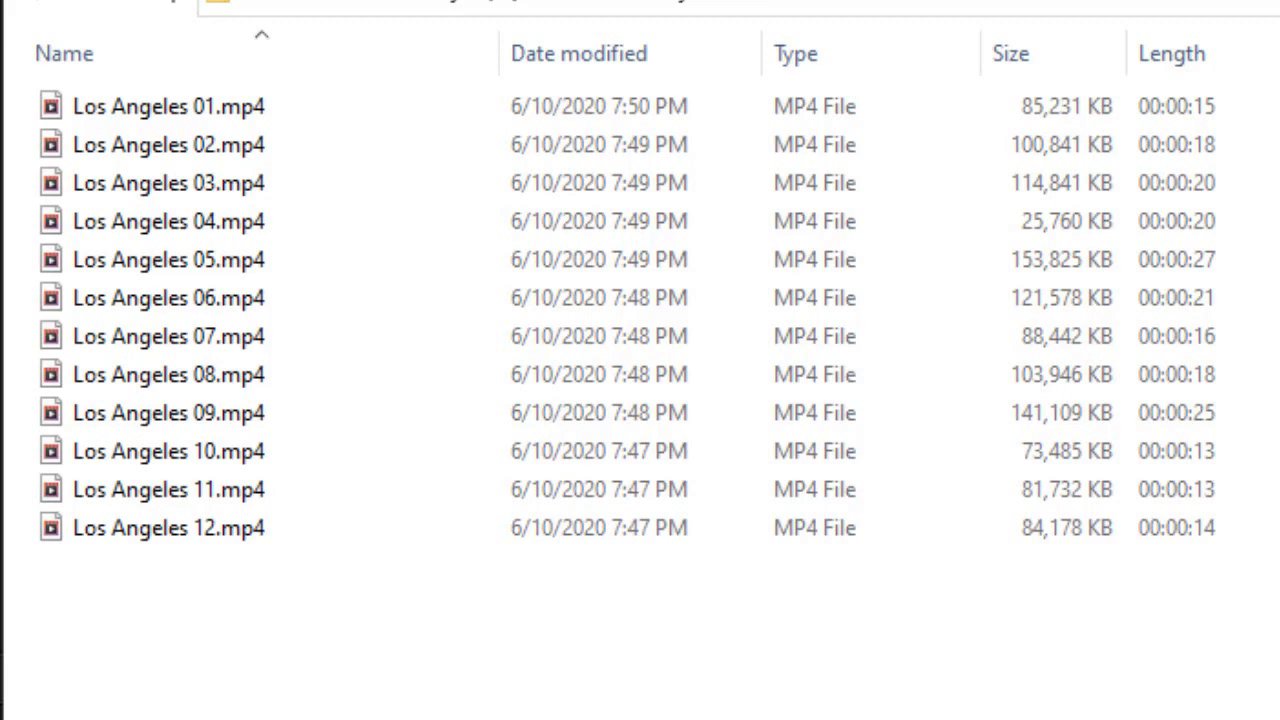
# Step: View Los Angeles 01–12 .mp4 files in File Explorer and clear the selection
pyautogui.click(169, 106)
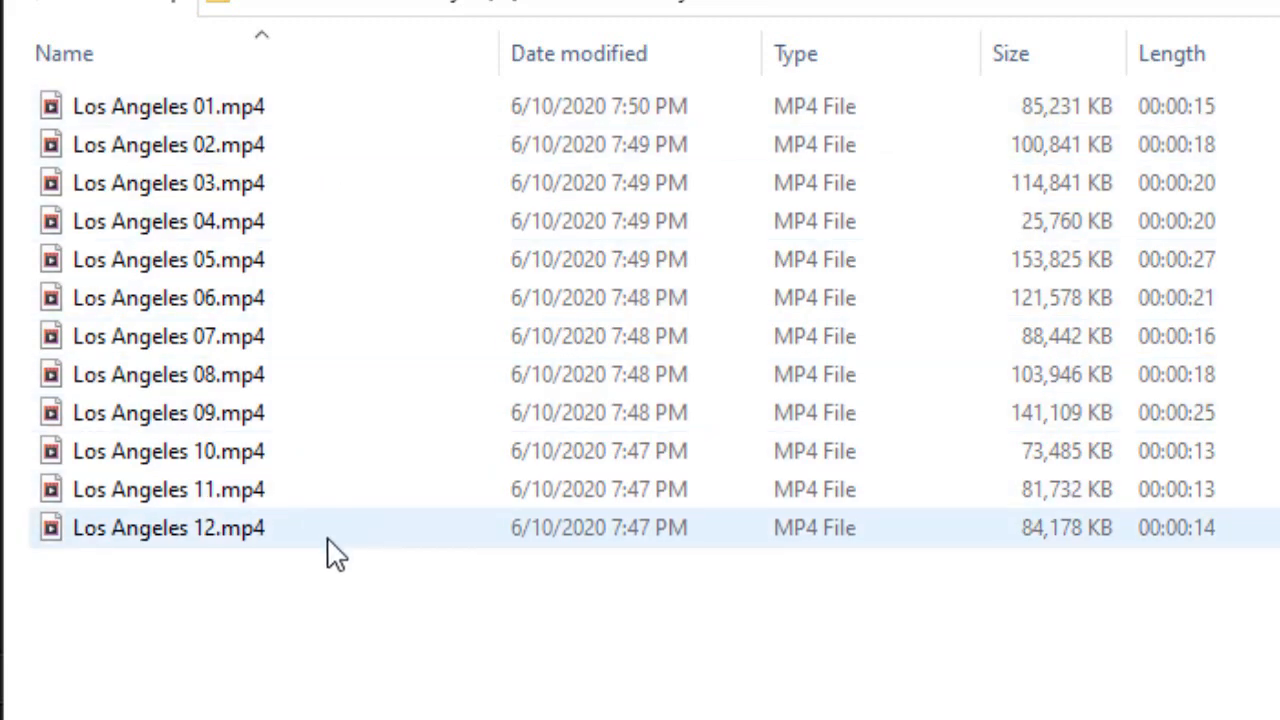
pyautogui.moveTo(765, 545)
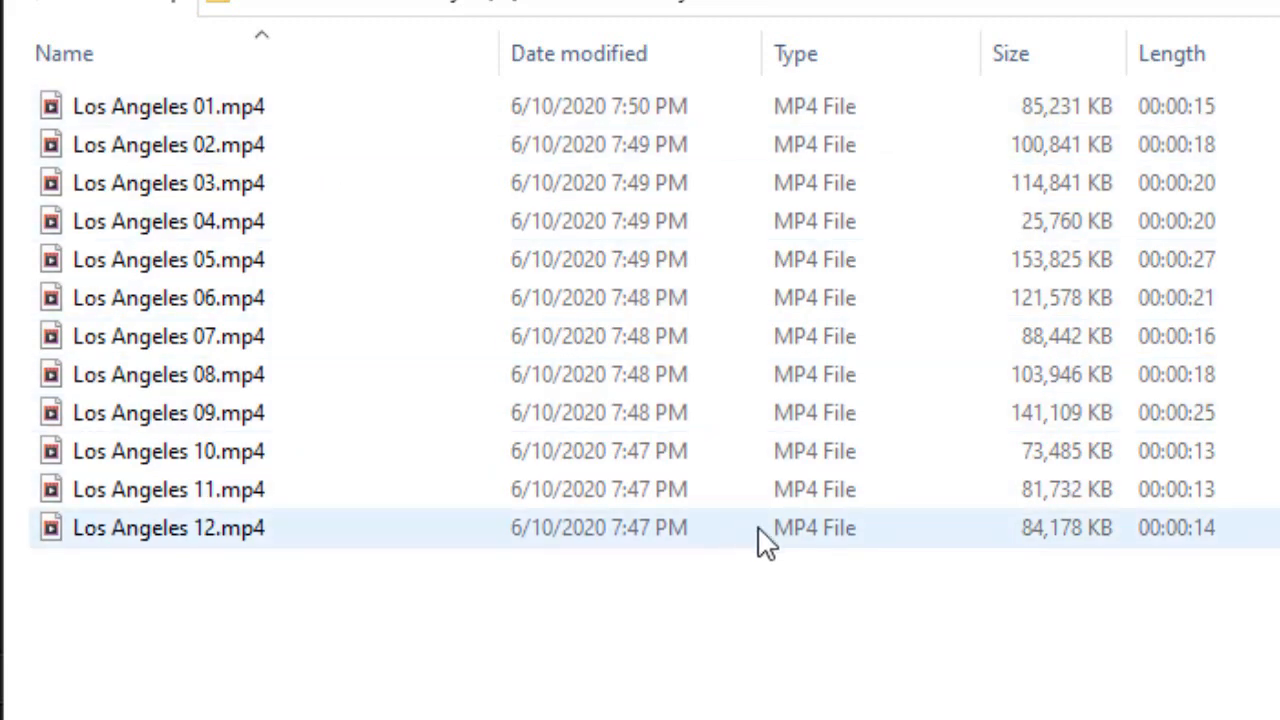
pyautogui.moveTo(1047, 558)
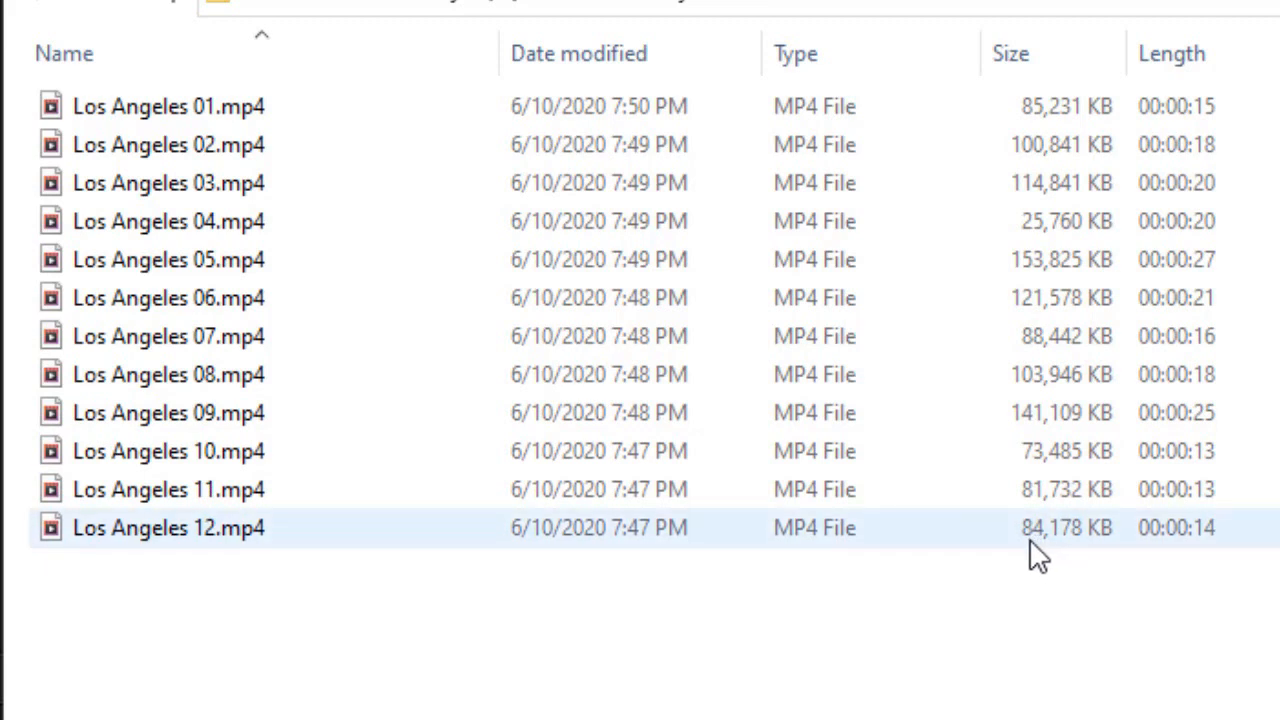
pyautogui.click(169, 259)
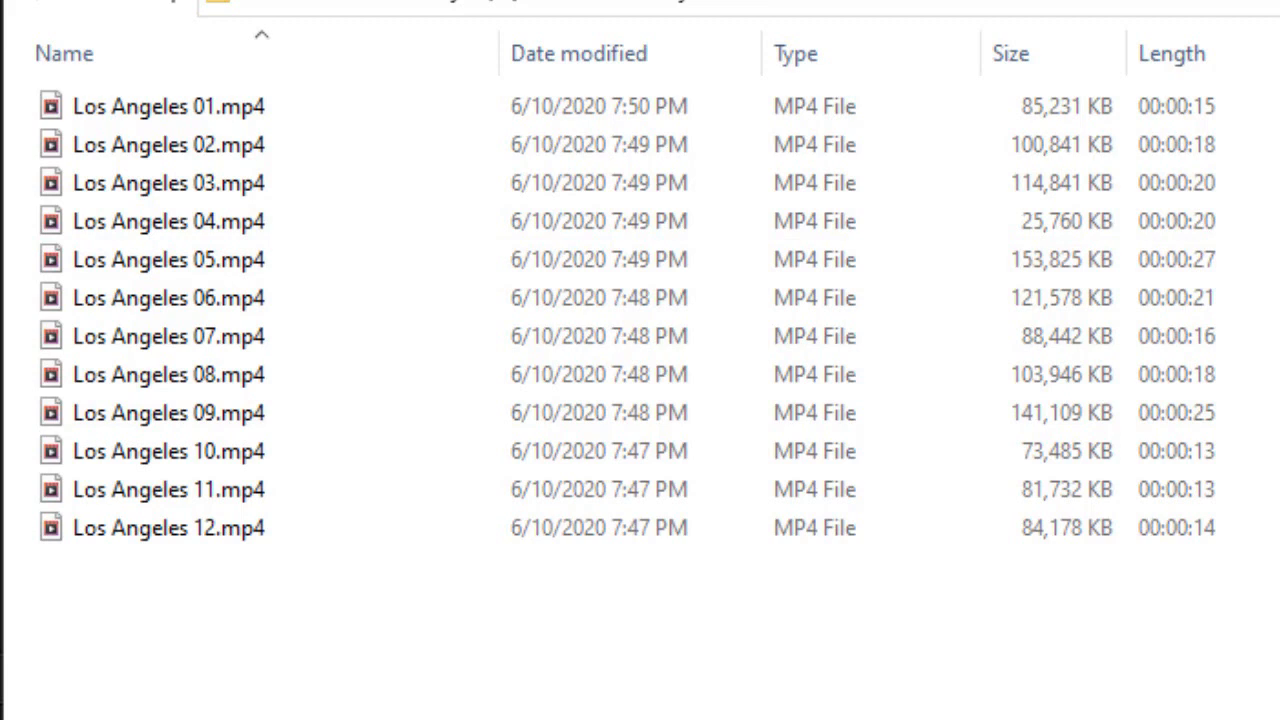
pyautogui.moveTo(1245, 35)
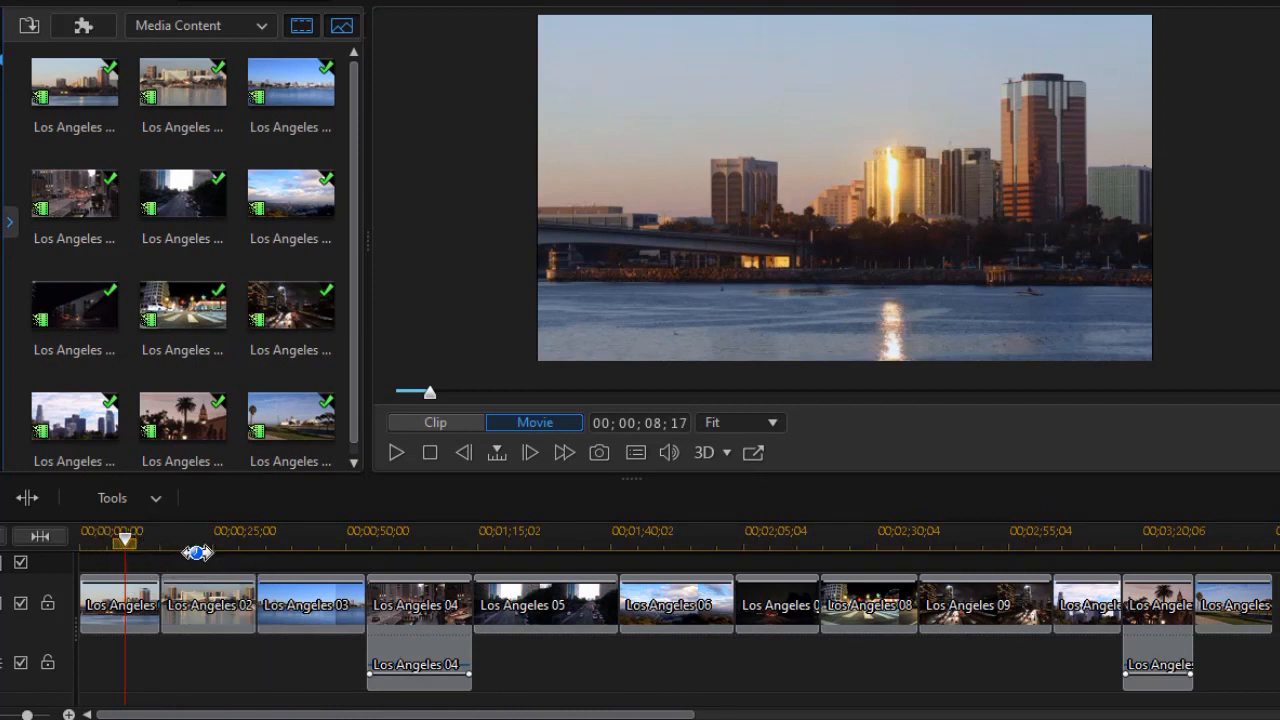
pyautogui.moveTo(225, 600)
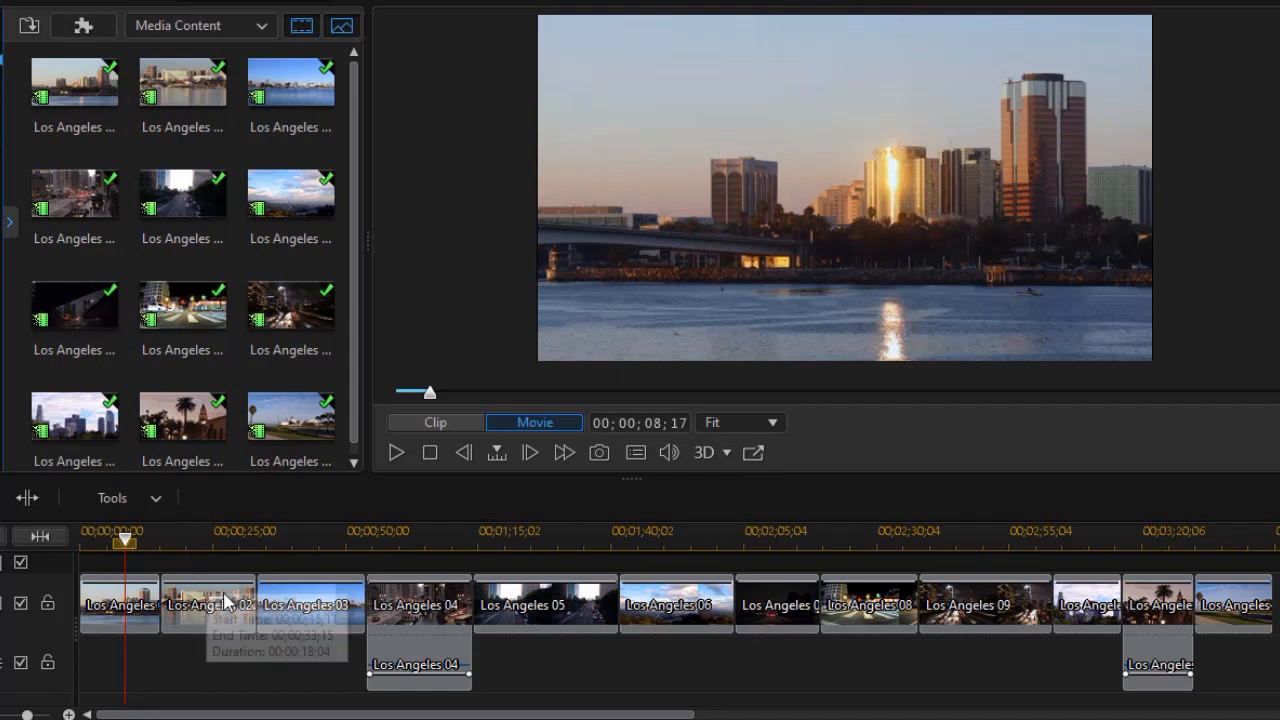
pyautogui.moveTo(497, 681)
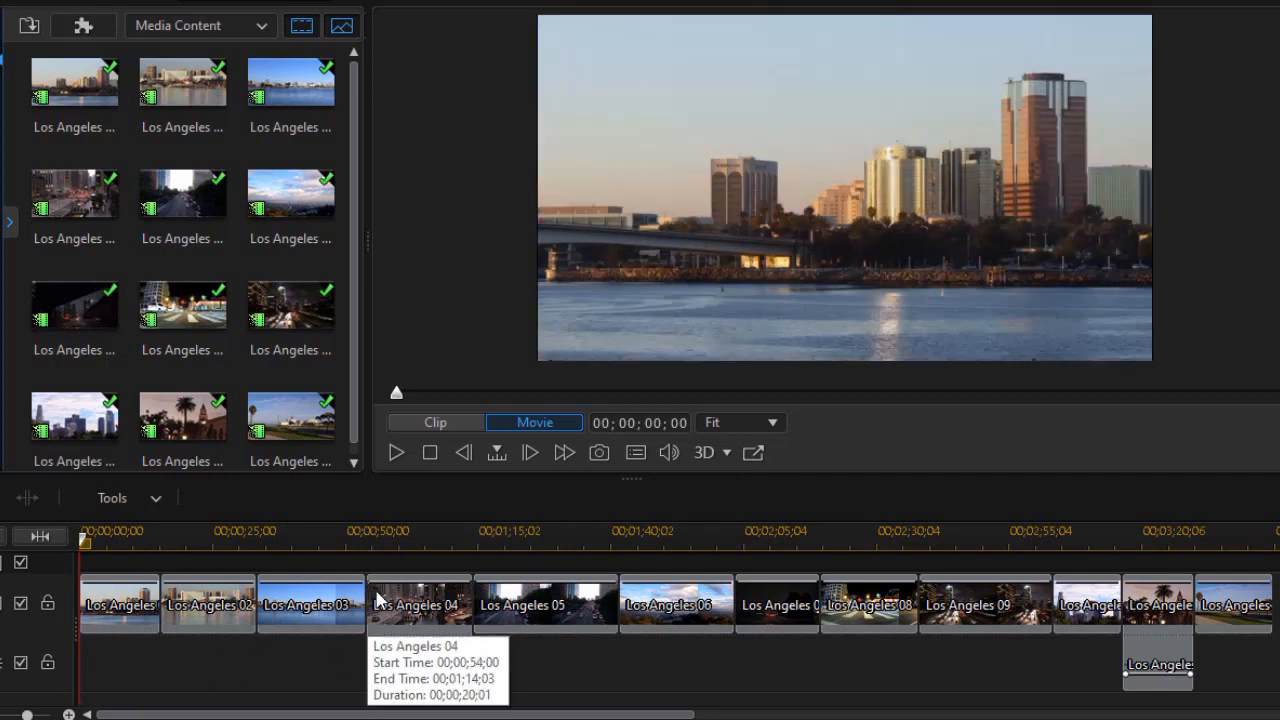
# Step: Move the Los Angeles timeline playhead back to 00;00;00
pyautogui.click(418, 602)
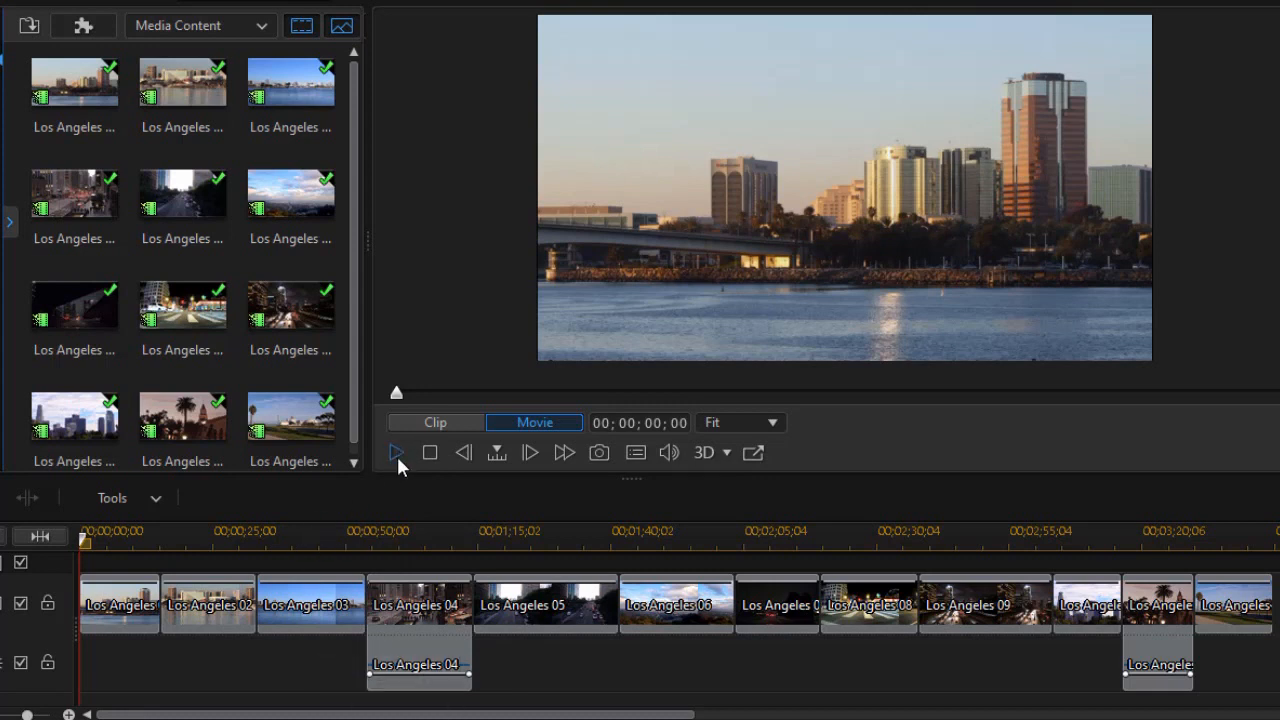
# Step: Play the movie, jumping through Los Angeles 02, 03, 04 and 05 toward clip 07
pyautogui.click(396, 452)
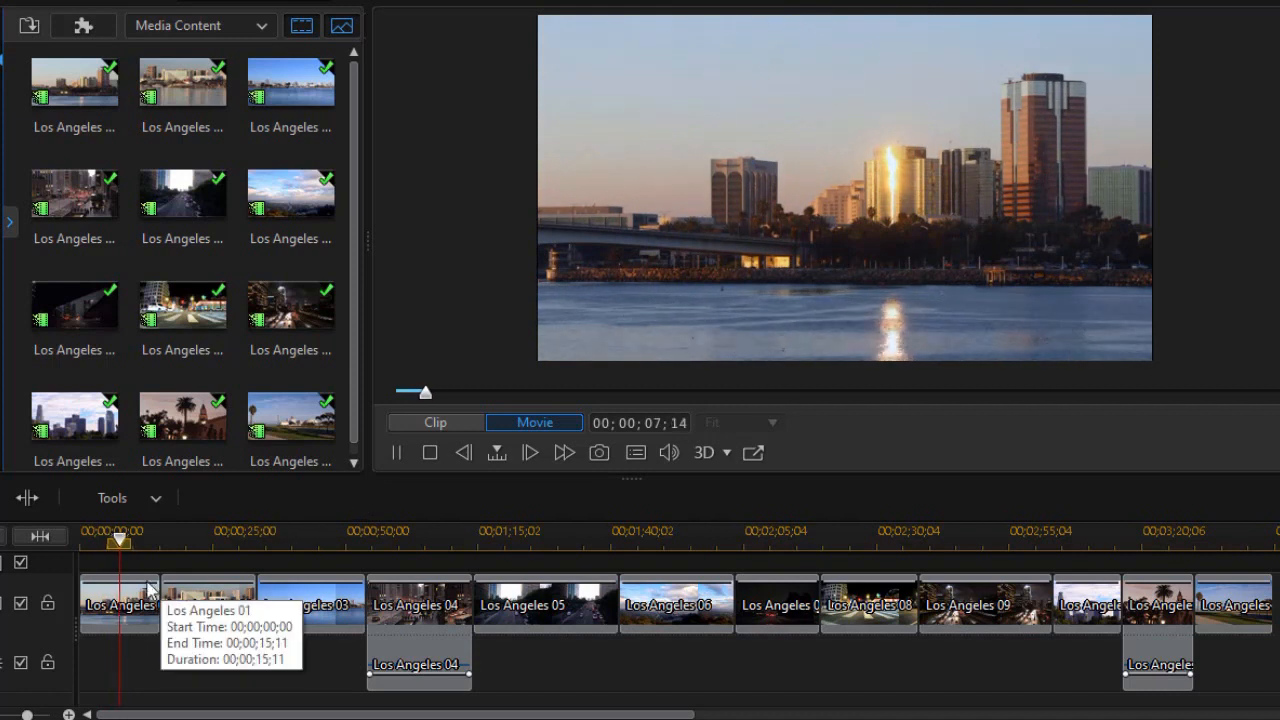
pyautogui.moveTo(118, 540); pyautogui.dragTo(200, 540)
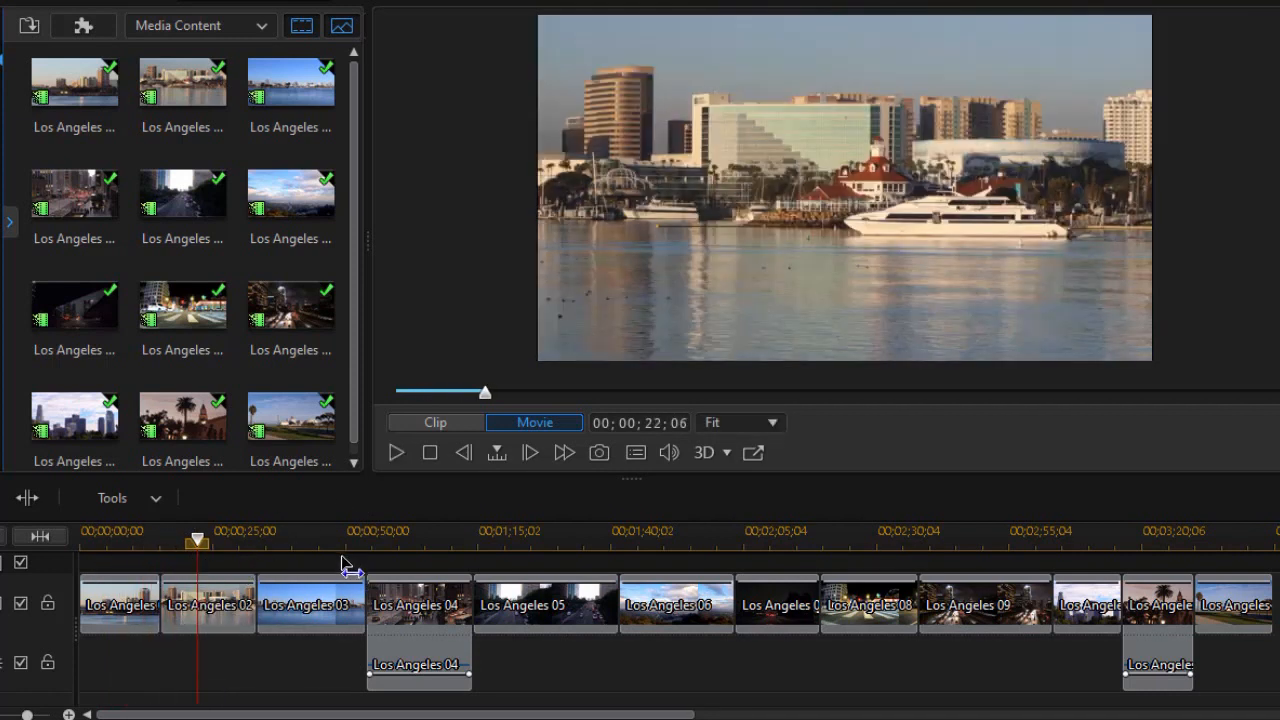
pyautogui.click(395, 452)
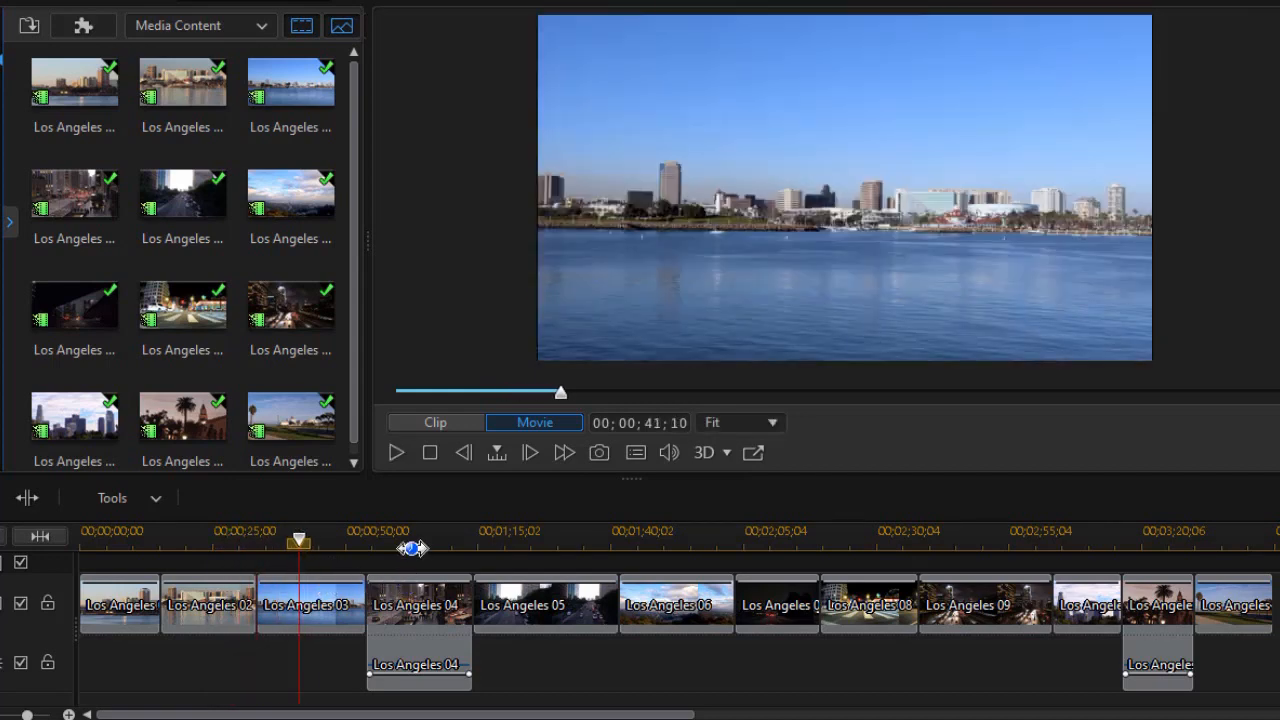
pyautogui.click(396, 452)
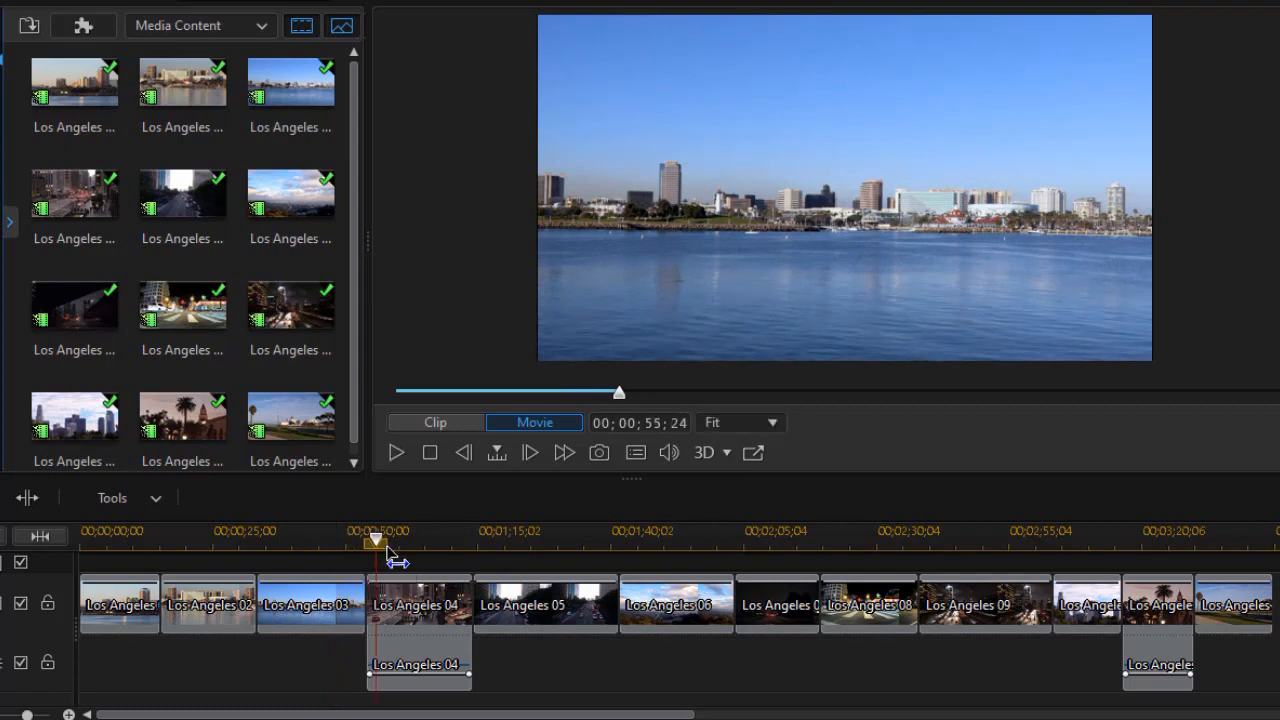
pyautogui.click(396, 452)
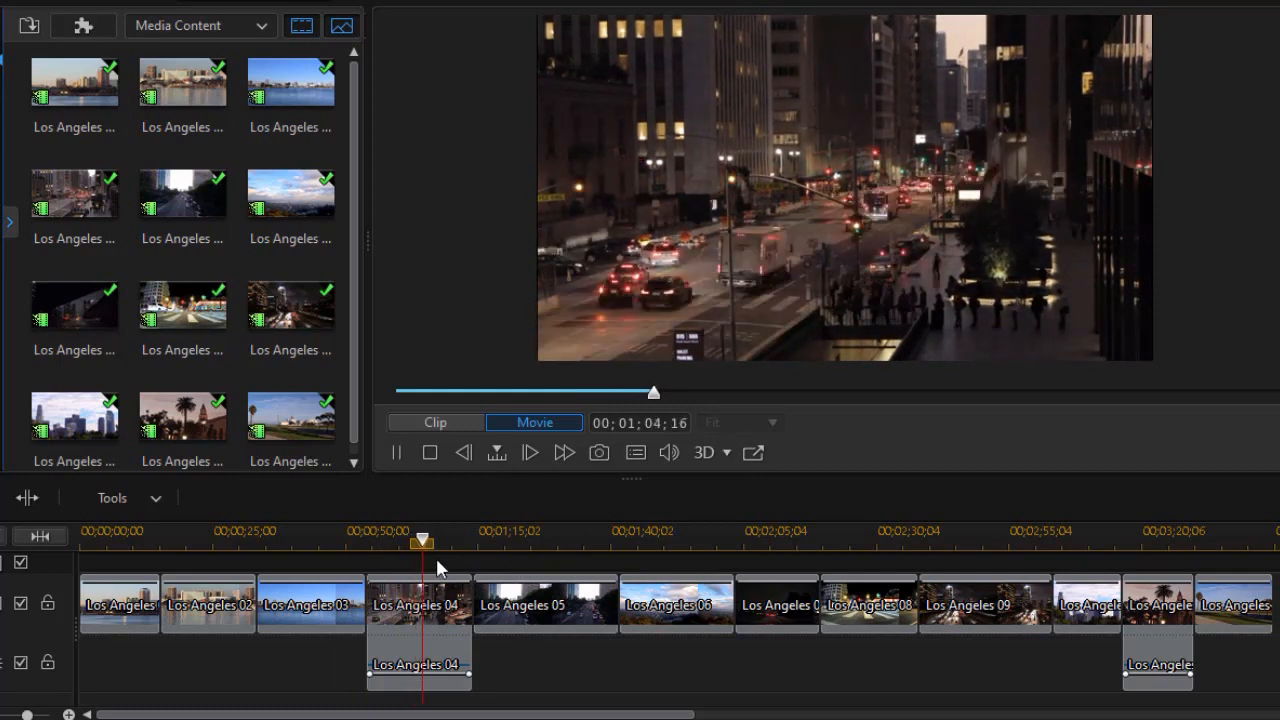
pyautogui.moveTo(422, 540); pyautogui.dragTo(430, 545)
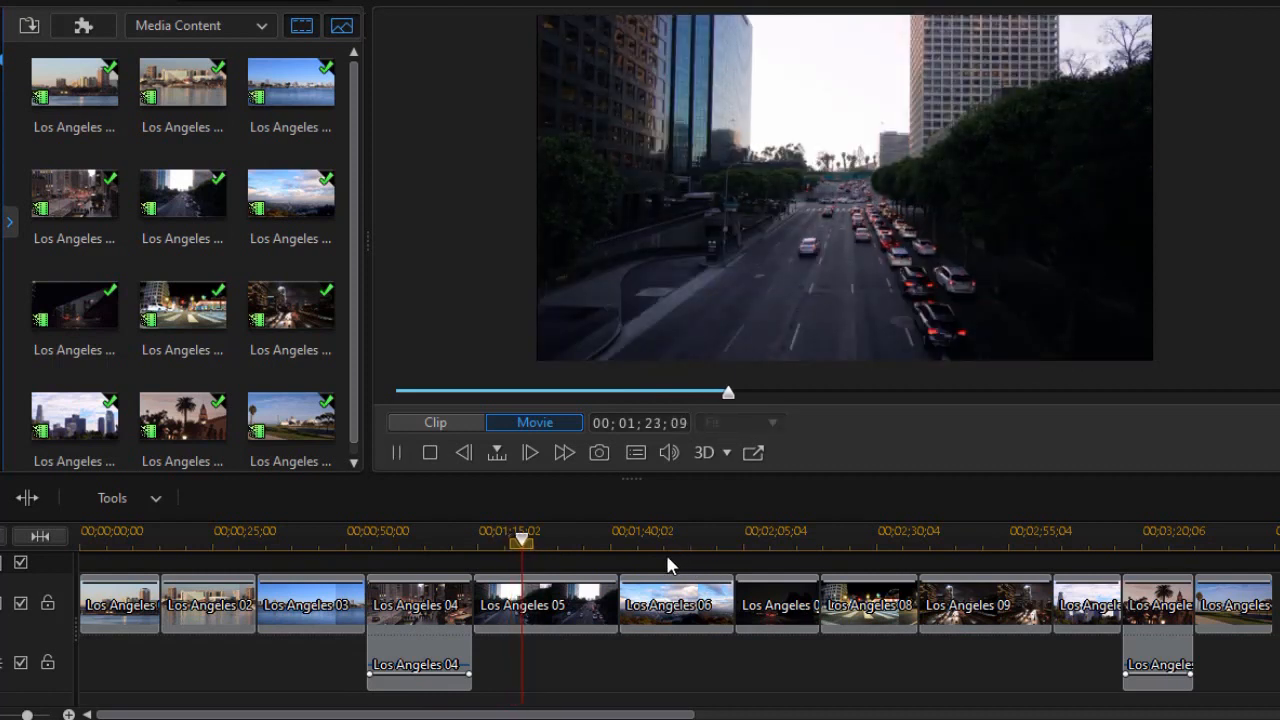
pyautogui.moveTo(520, 540); pyautogui.dragTo(535, 540)
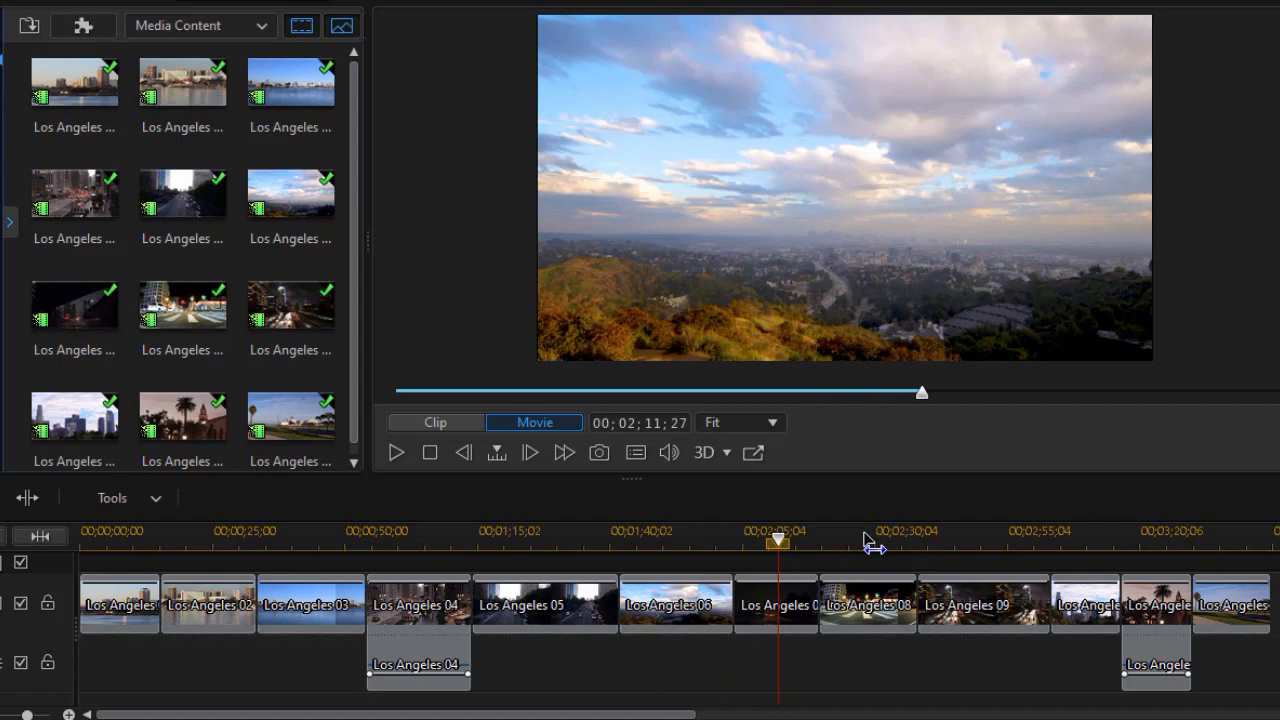
# Step: Step playback through clips 08, 09 and 10, reaching Los Angeles 11
pyautogui.click(395, 452)
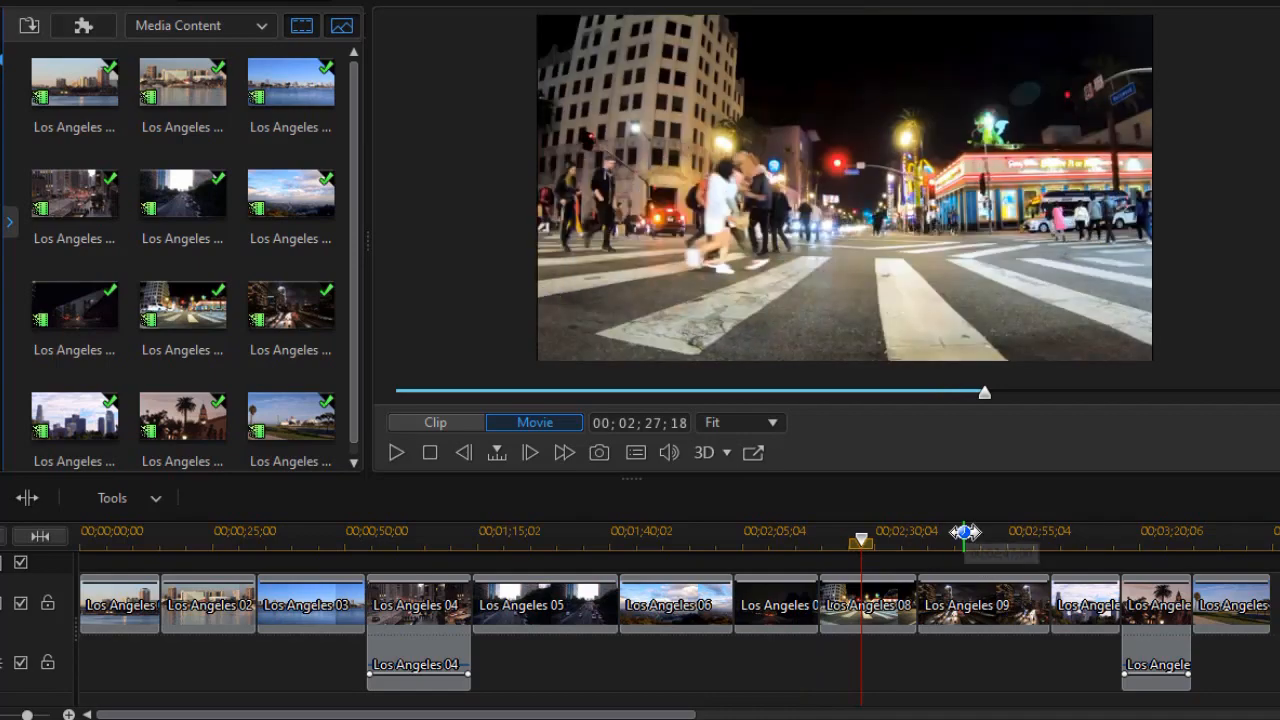
pyautogui.click(395, 452)
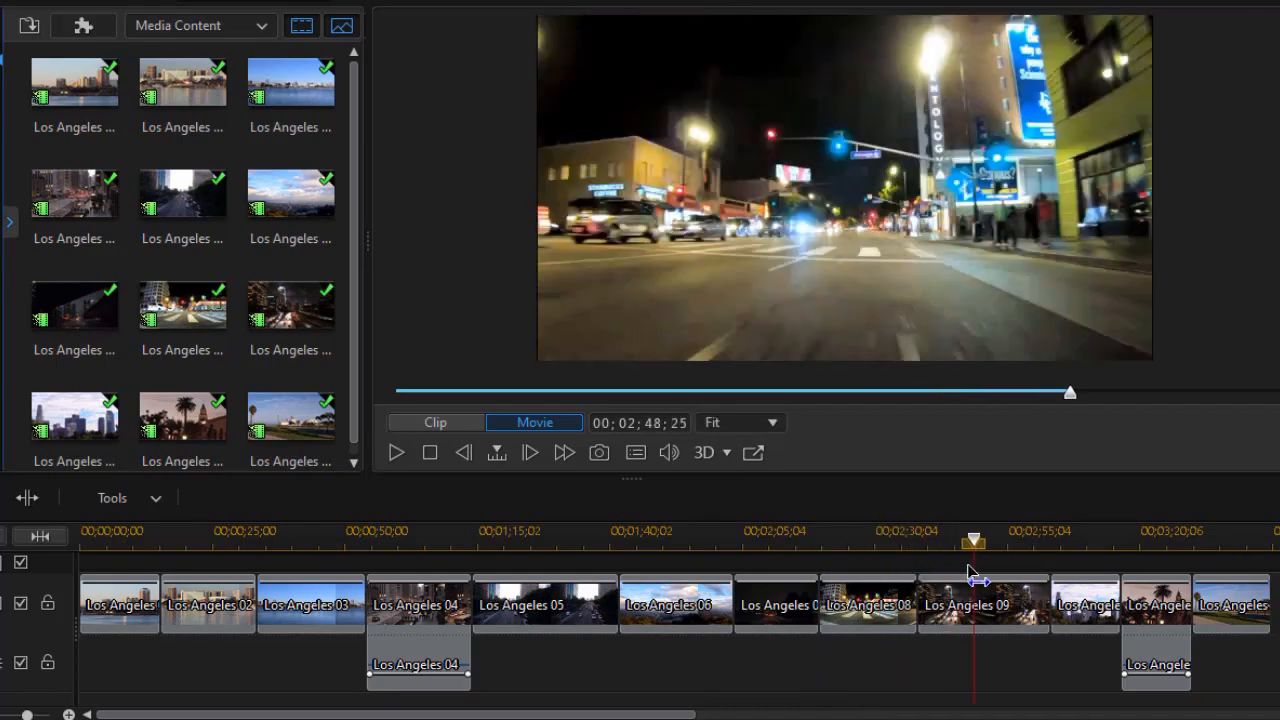
pyautogui.click(395, 452)
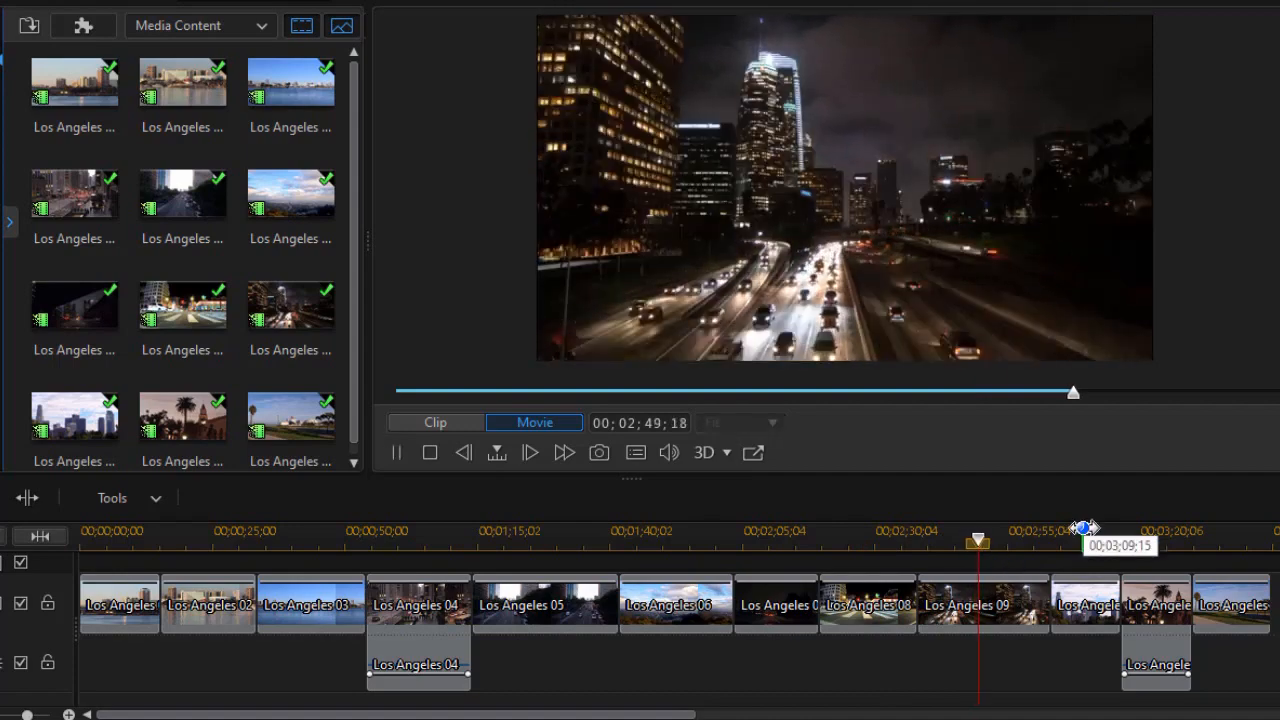
pyautogui.moveTo(1085, 528); pyautogui.dragTo(985, 543)
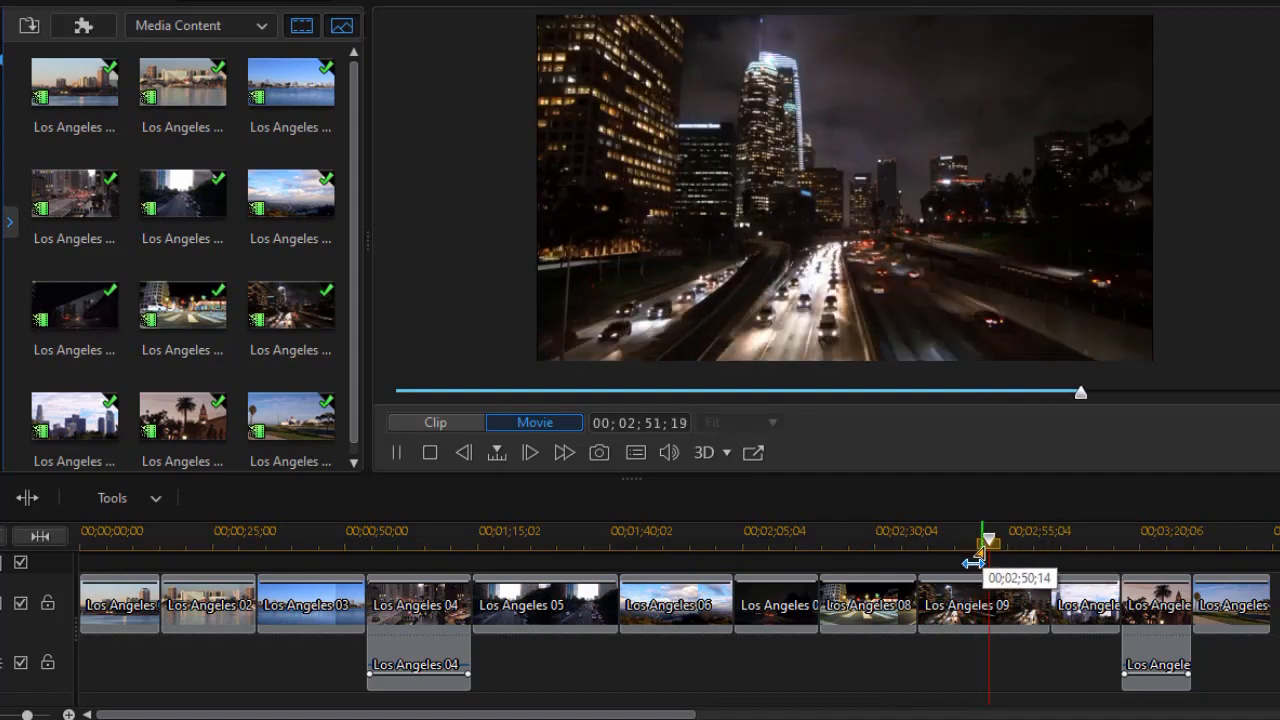
pyautogui.moveTo(985, 545); pyautogui.dragTo(1075, 545)
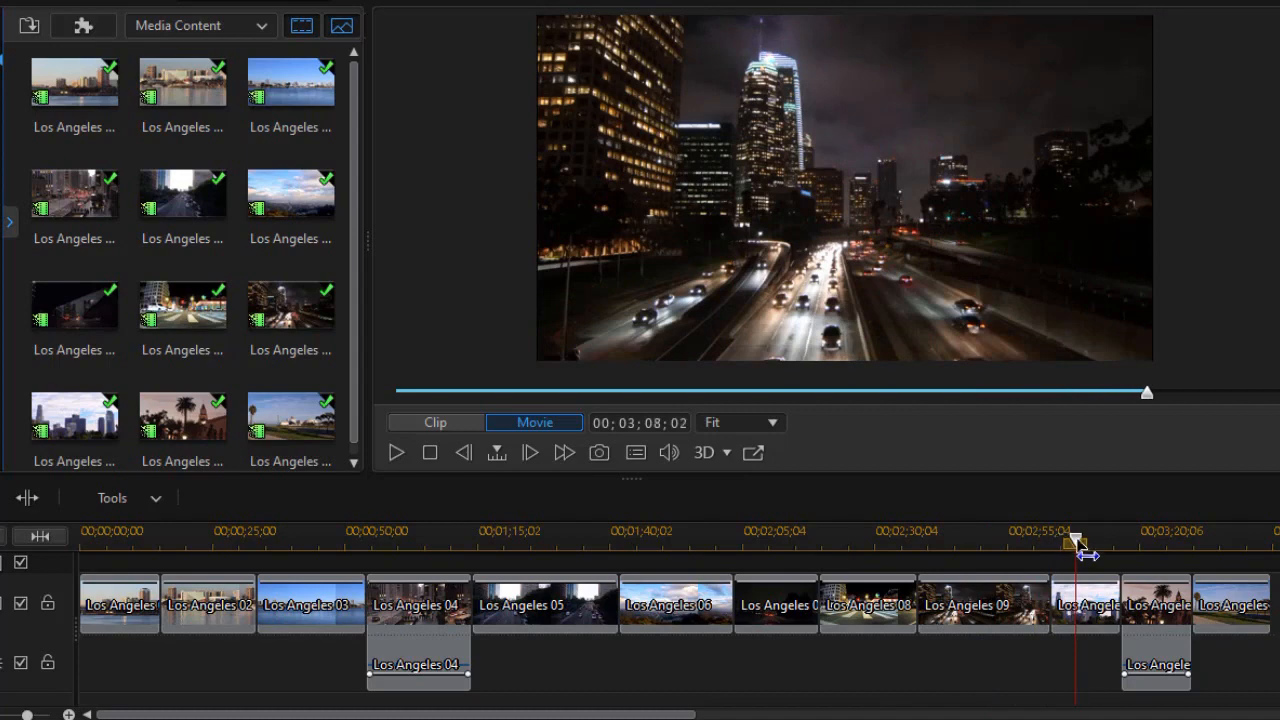
pyautogui.click(395, 452)
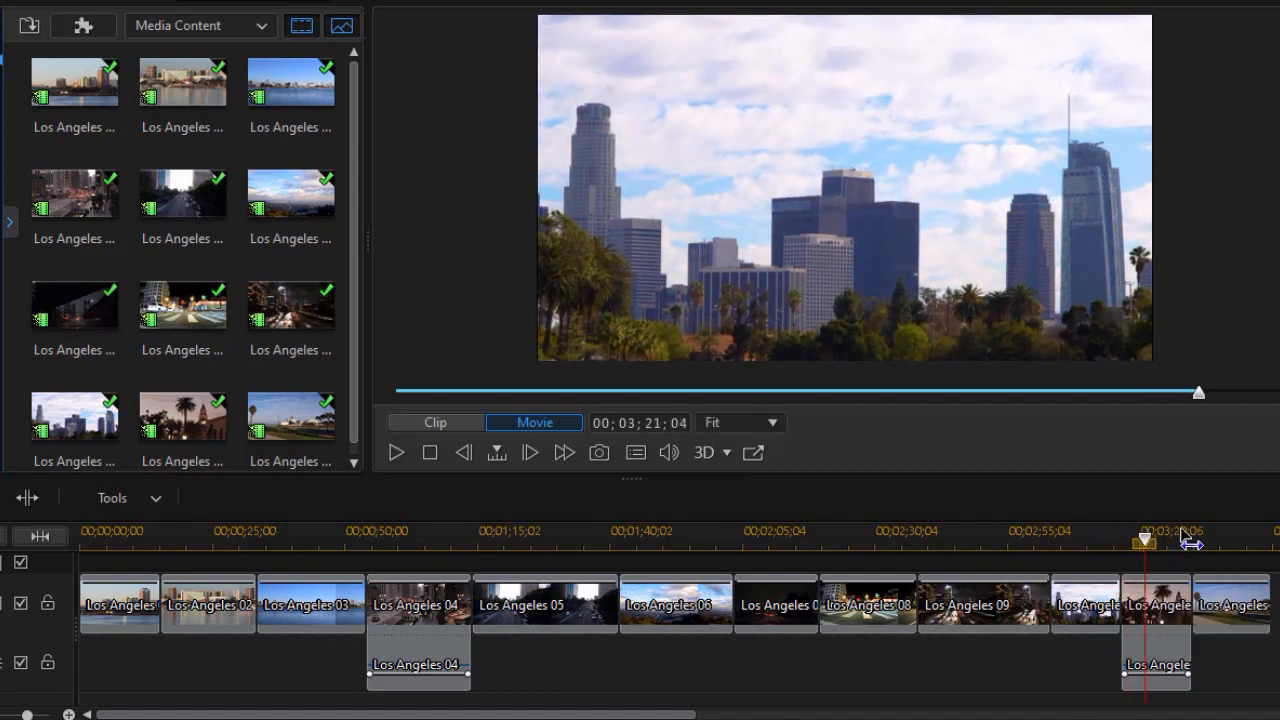
# Step: Play and scrub through the eleventh Los Angeles clip toward its end
pyautogui.click(396, 452)
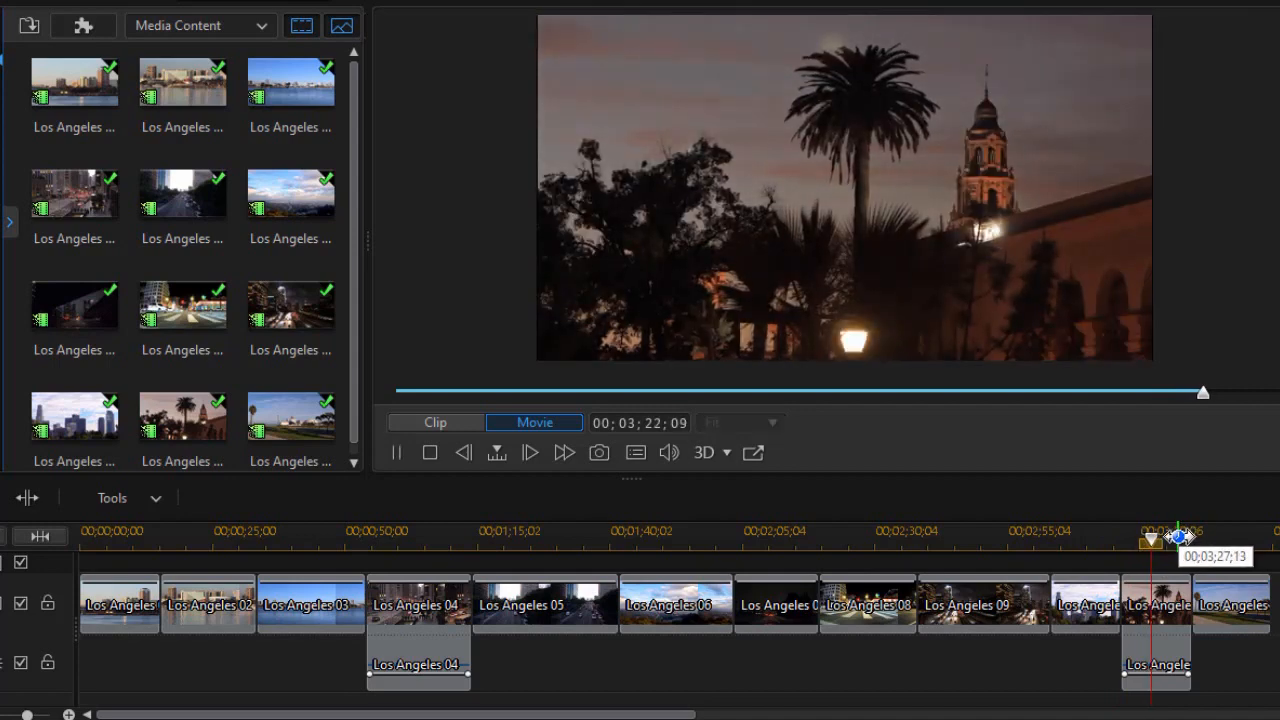
pyautogui.moveTo(1177, 538); pyautogui.dragTo(1160, 538)
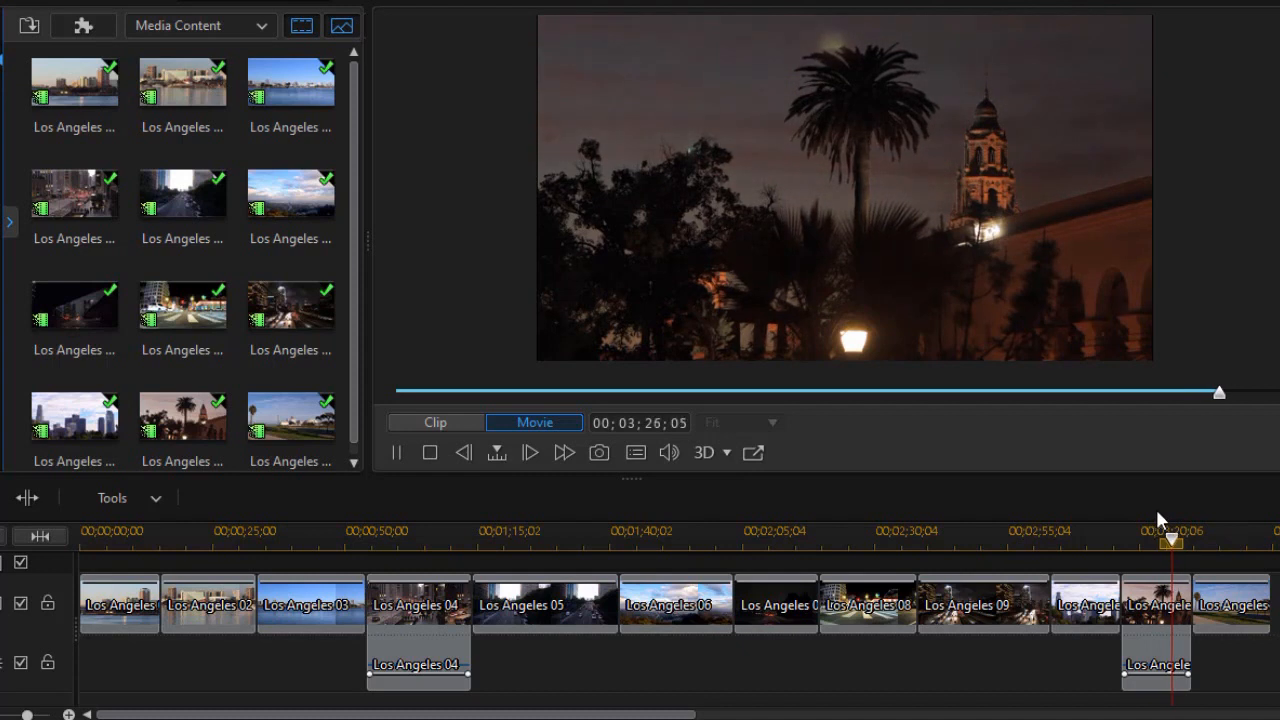
pyautogui.moveTo(1170, 540); pyautogui.dragTo(1185, 540)
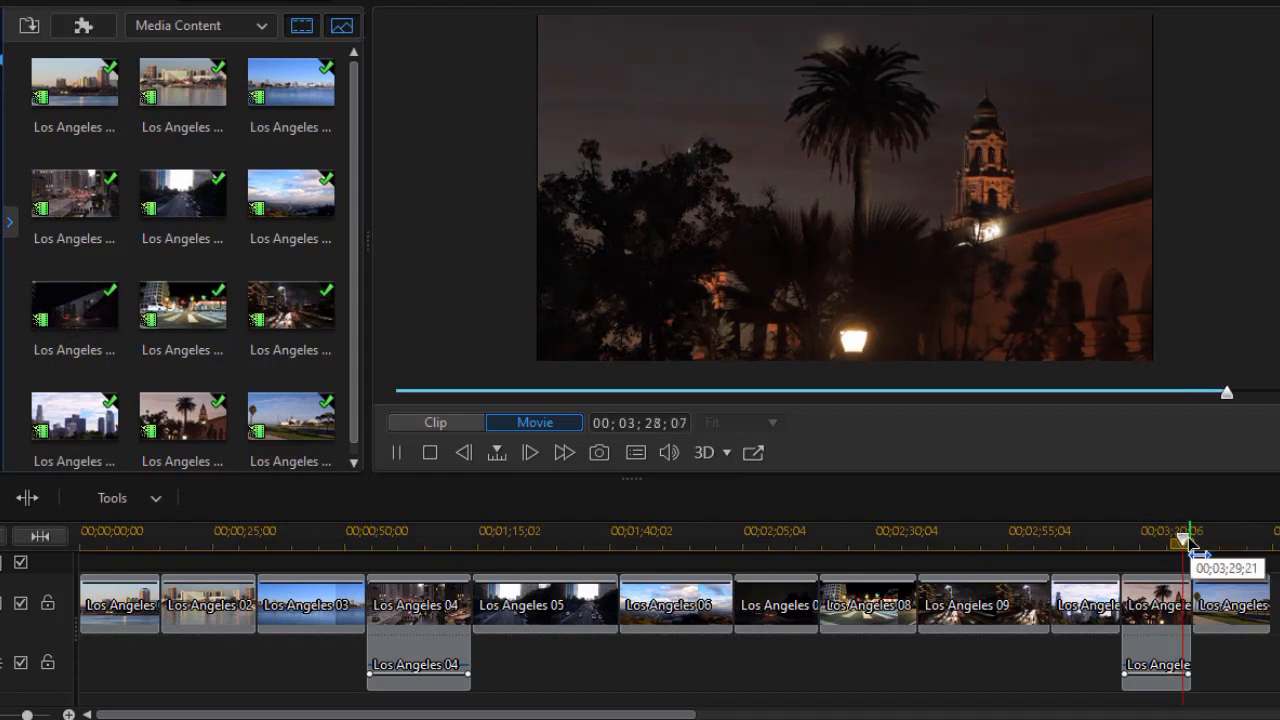
# Step: Move the playhead into clip 12 and play it through to the timeline's end
pyautogui.moveTo(1188, 540); pyautogui.dragTo(1225, 540)
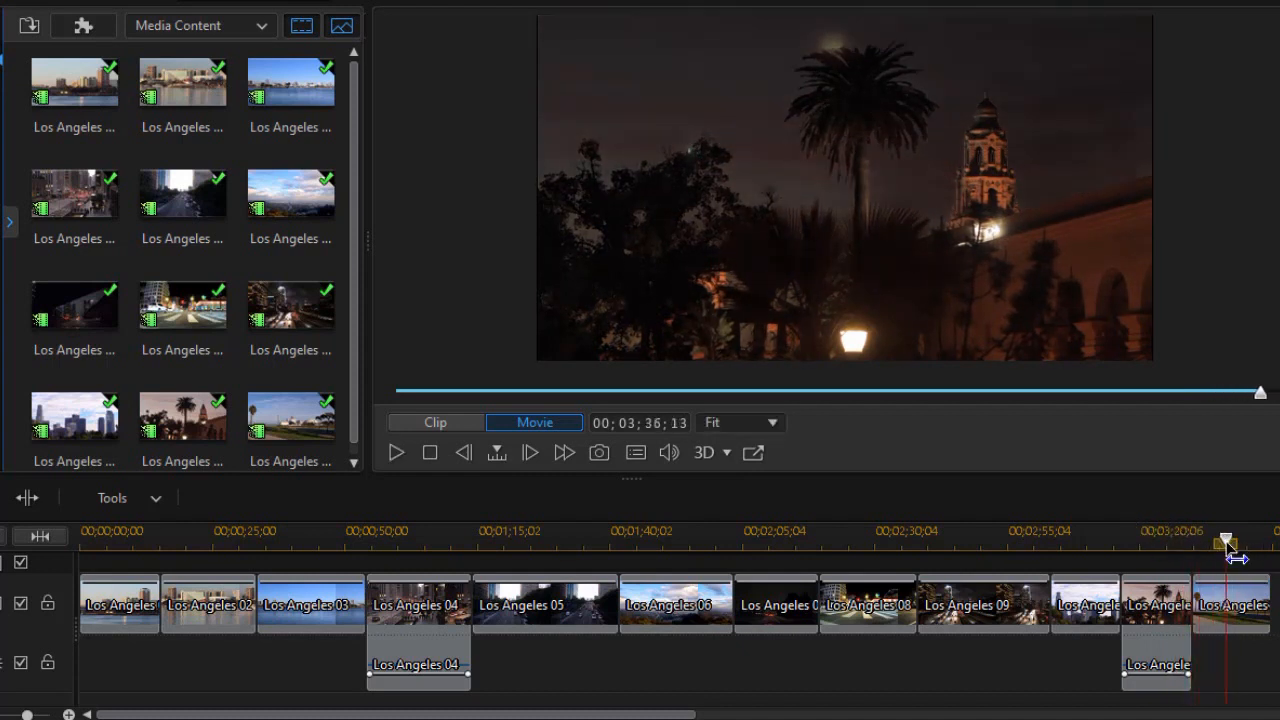
pyautogui.click(396, 452)
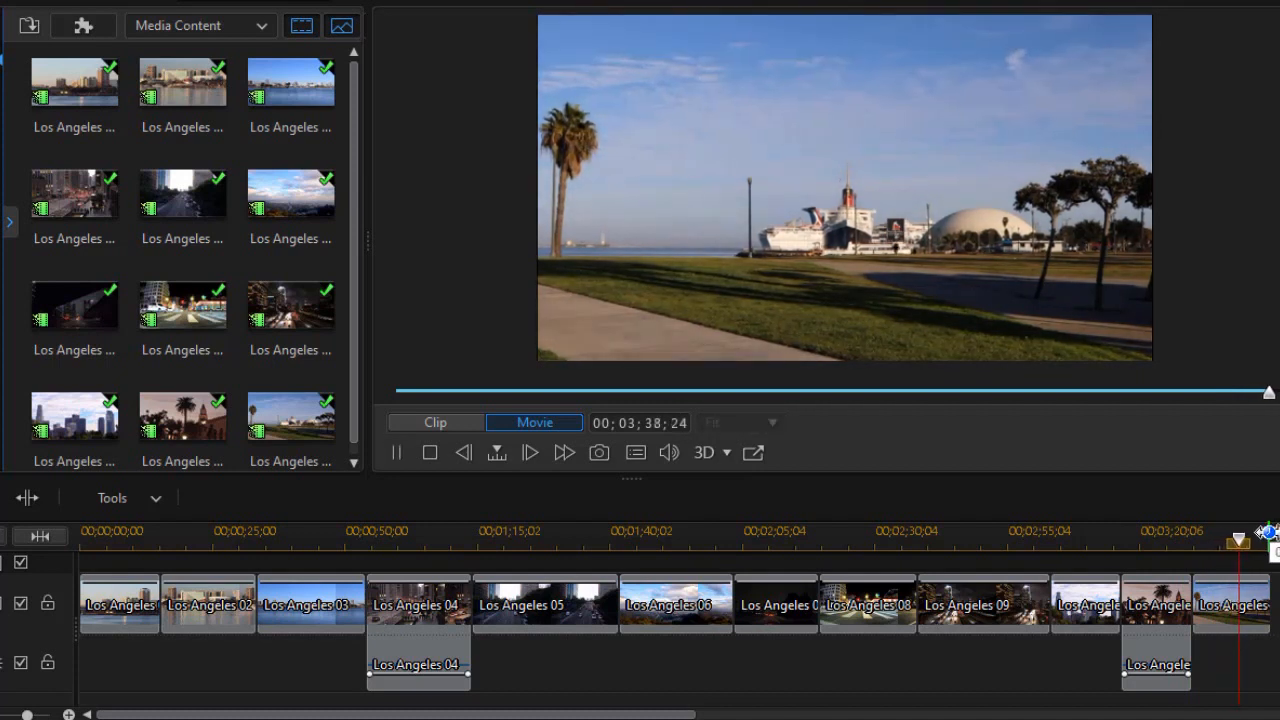
pyautogui.moveTo(1240, 540); pyautogui.dragTo(1150, 545)
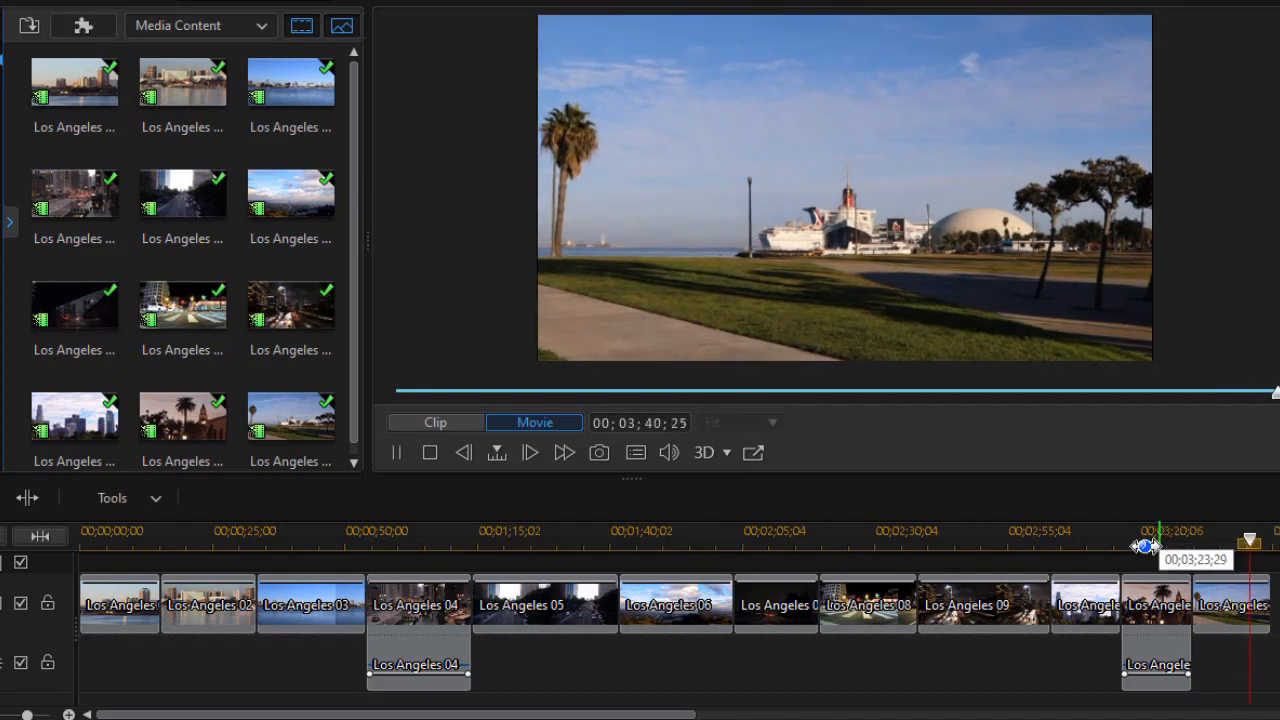